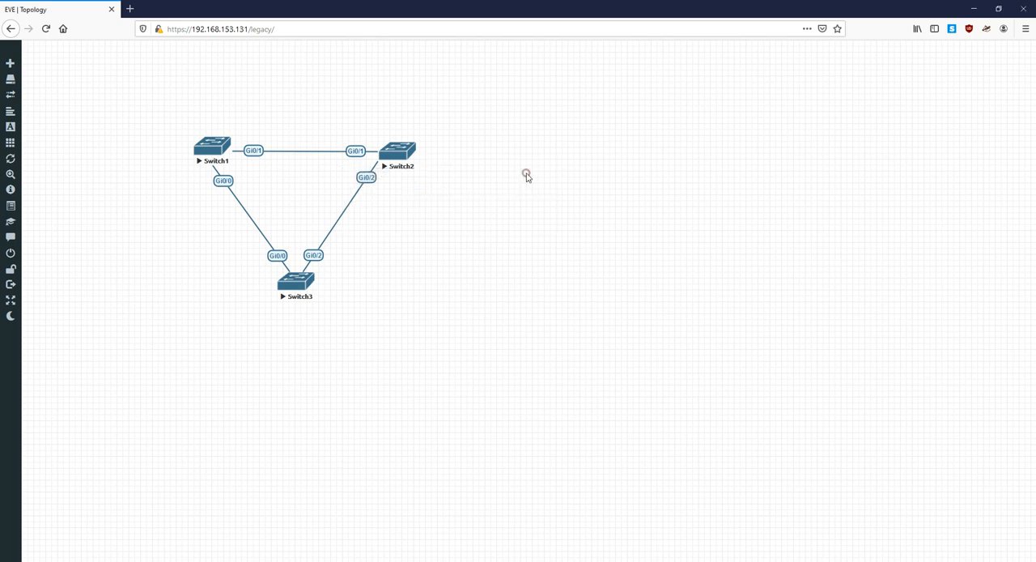
mouse_move(527, 178)
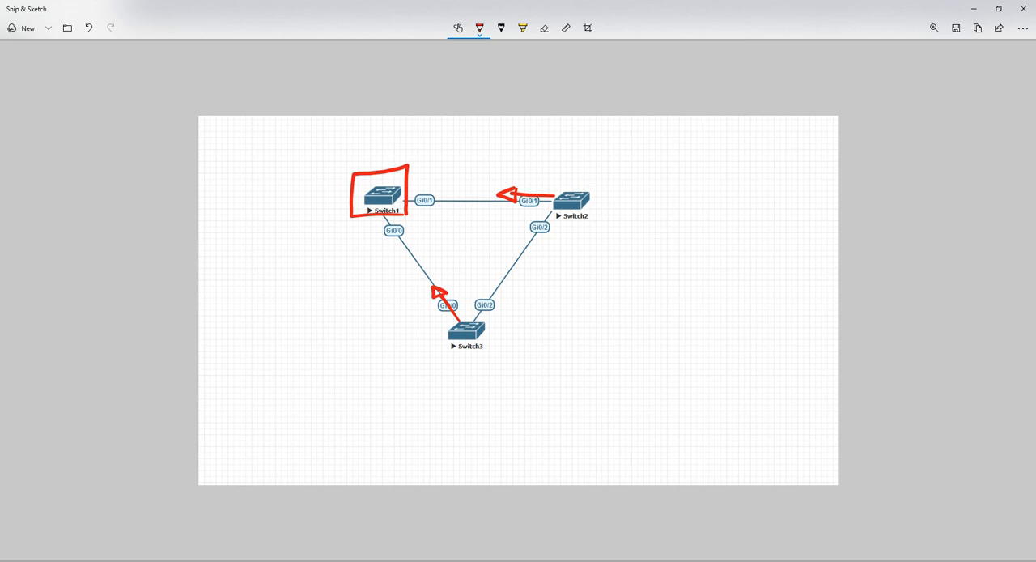
mouse_move(751, 306)
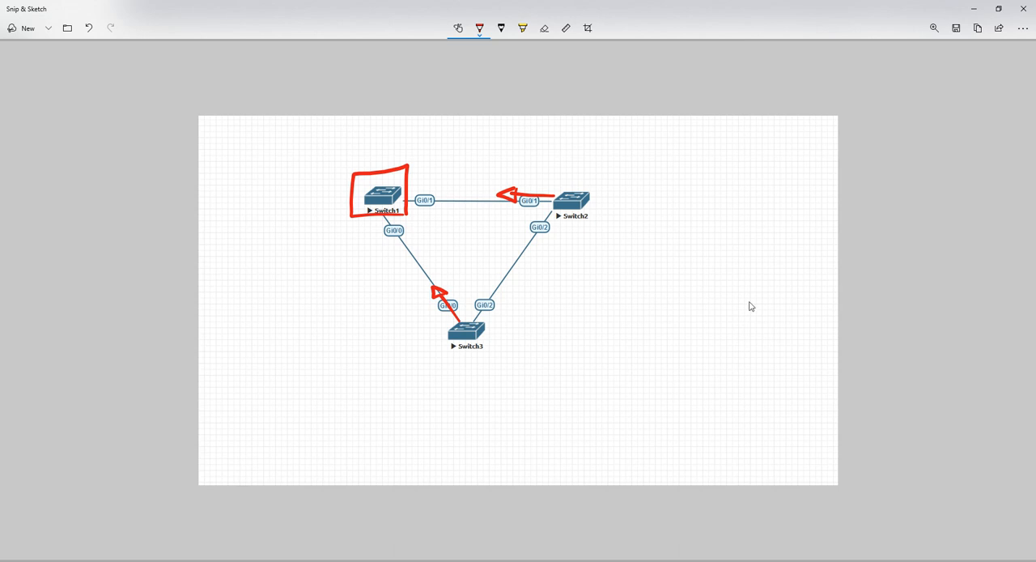
Draw an S4 box below Switch3, link it up to Switch3, with a downward arrow beside it
left_click_drag(436, 388, 486, 437)
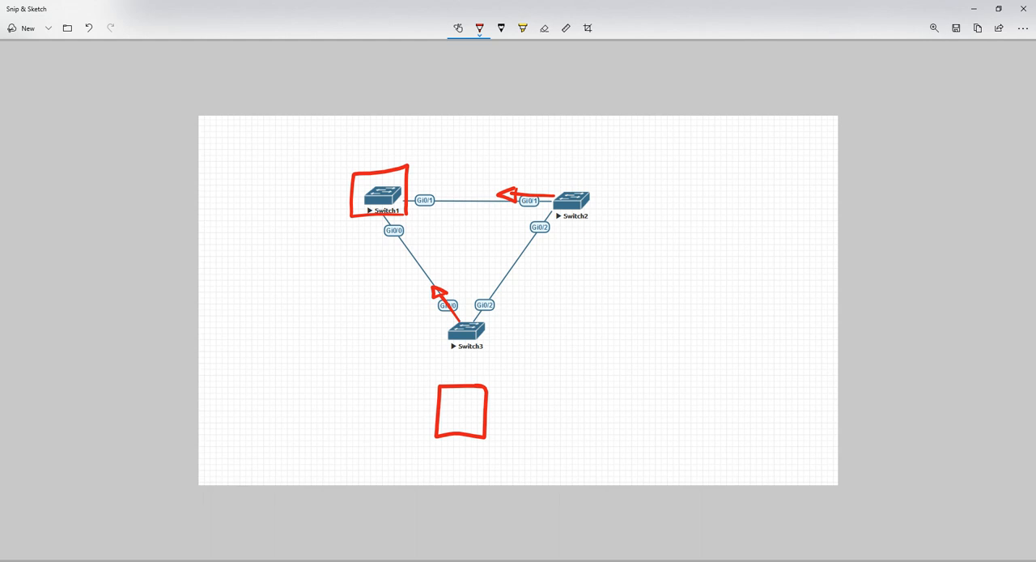
mouse_move(750, 305)
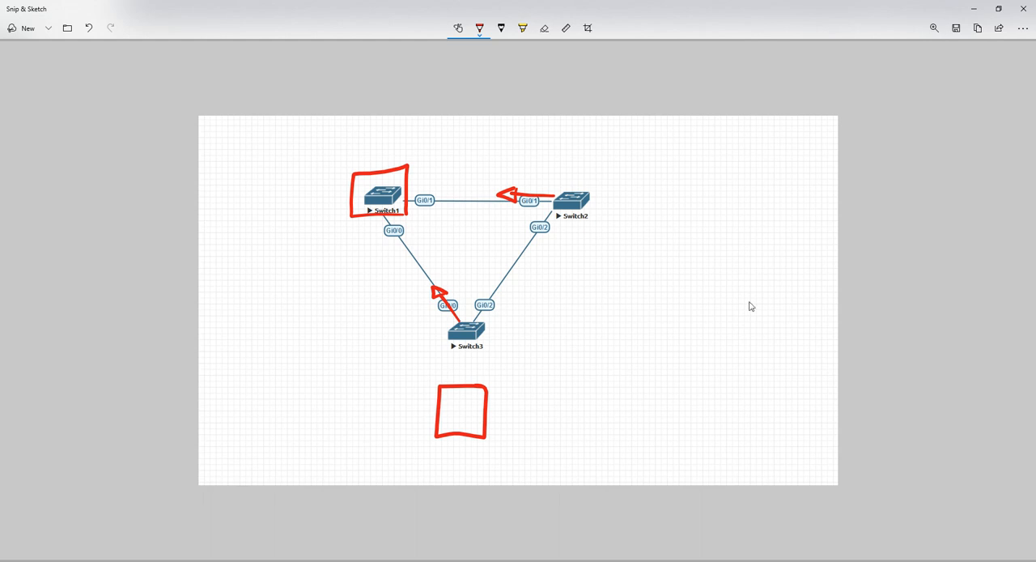
type("S4")
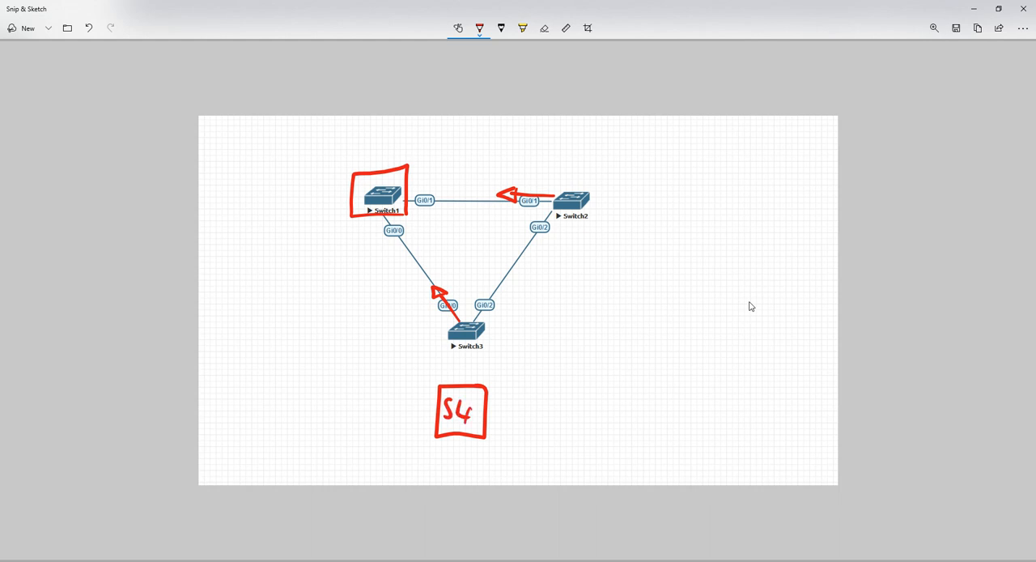
left_click_drag(466, 353, 461, 388)
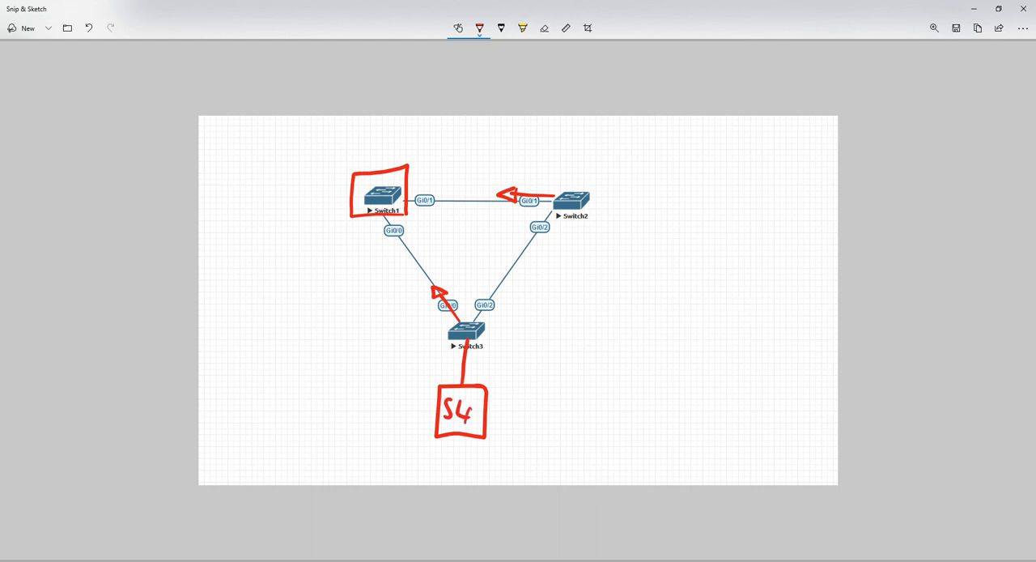
mouse_move(752, 306)
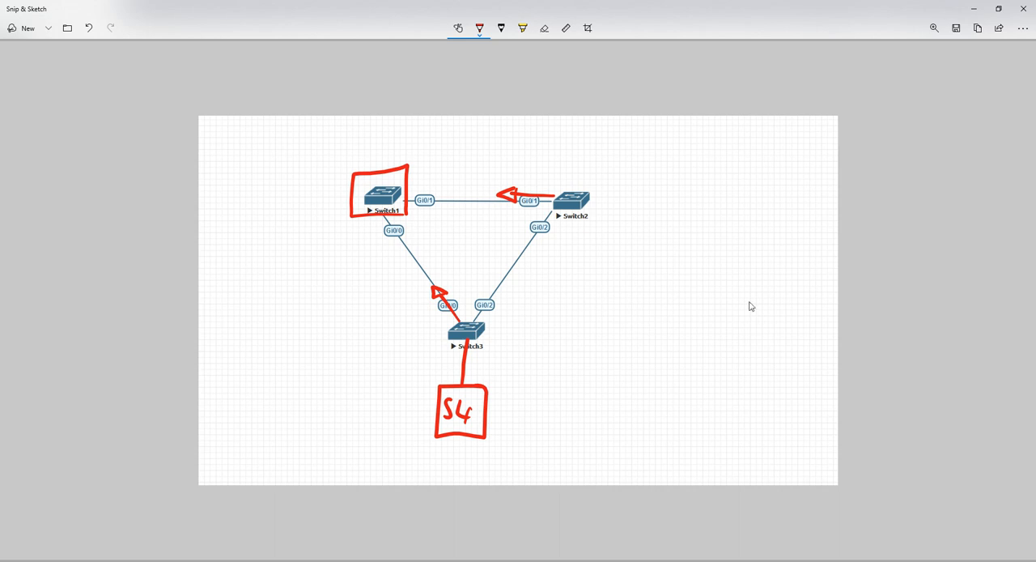
left_click_drag(576, 372, 577, 437)
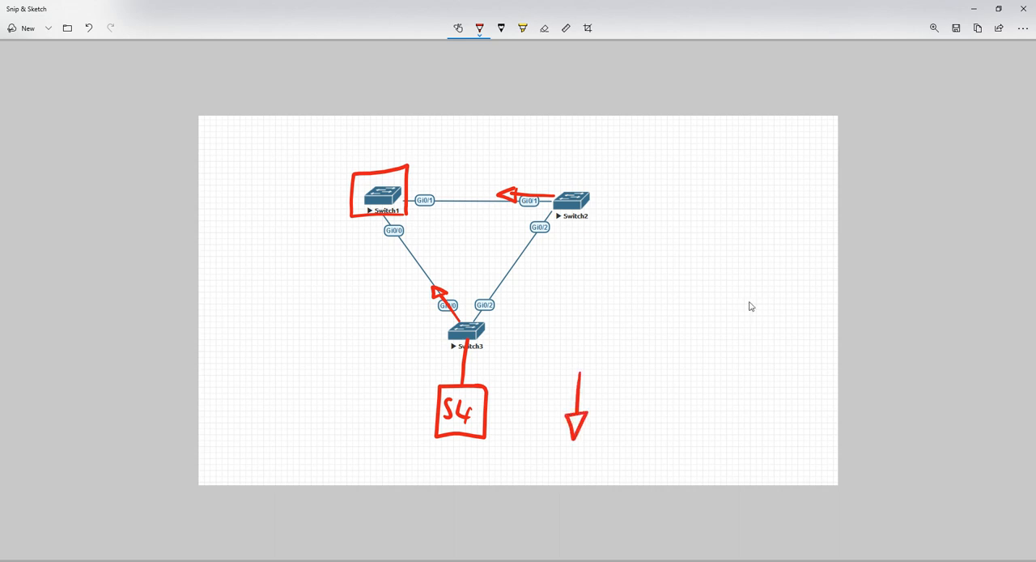
Draw traffic-flow arrows from Switch1 to S4 and along the links, mark the blocked link, then erase all ink
left_click_drag(332, 218, 392, 424)
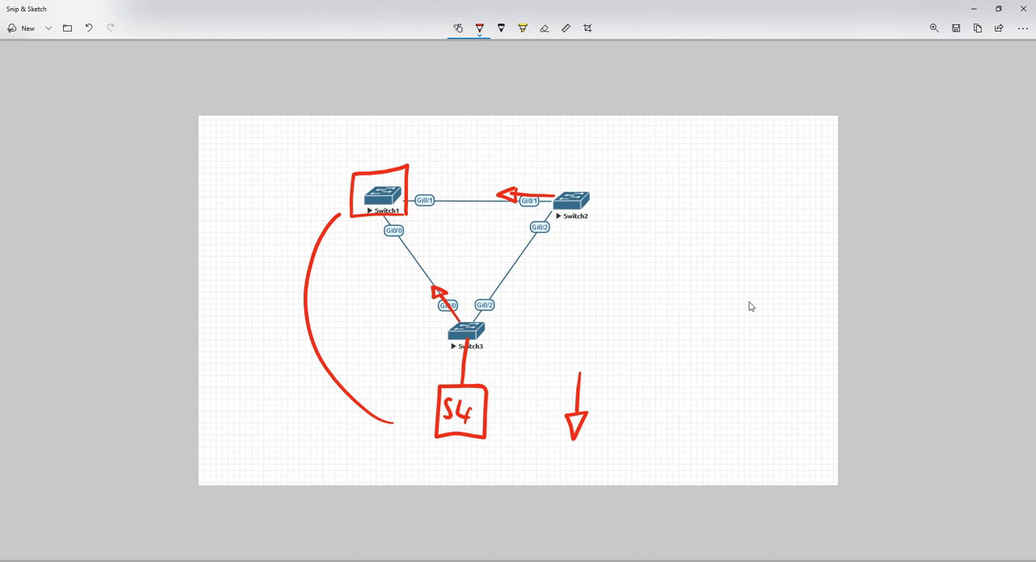
left_click_drag(340, 234, 408, 388)
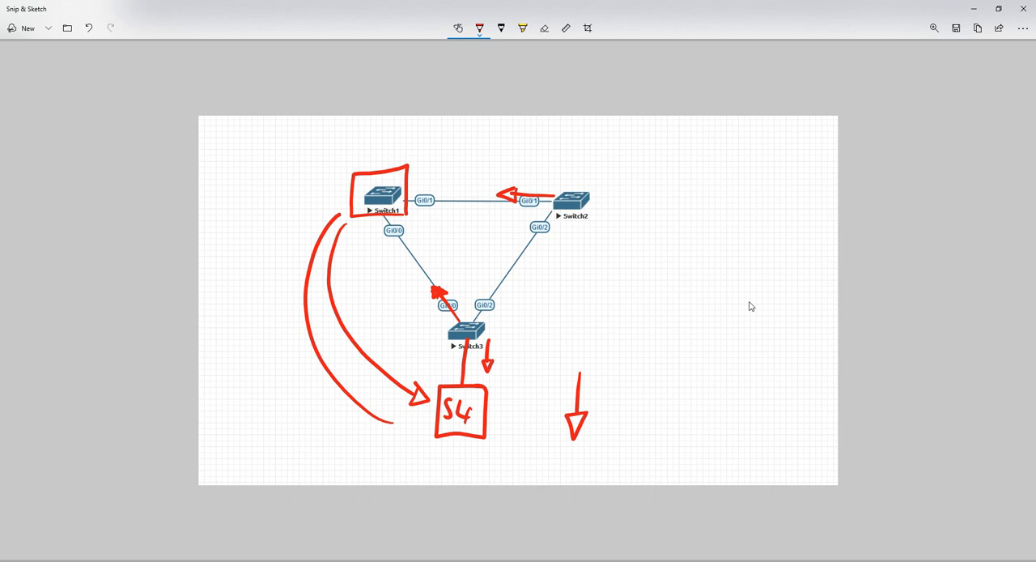
left_click_drag(551, 227, 531, 259)
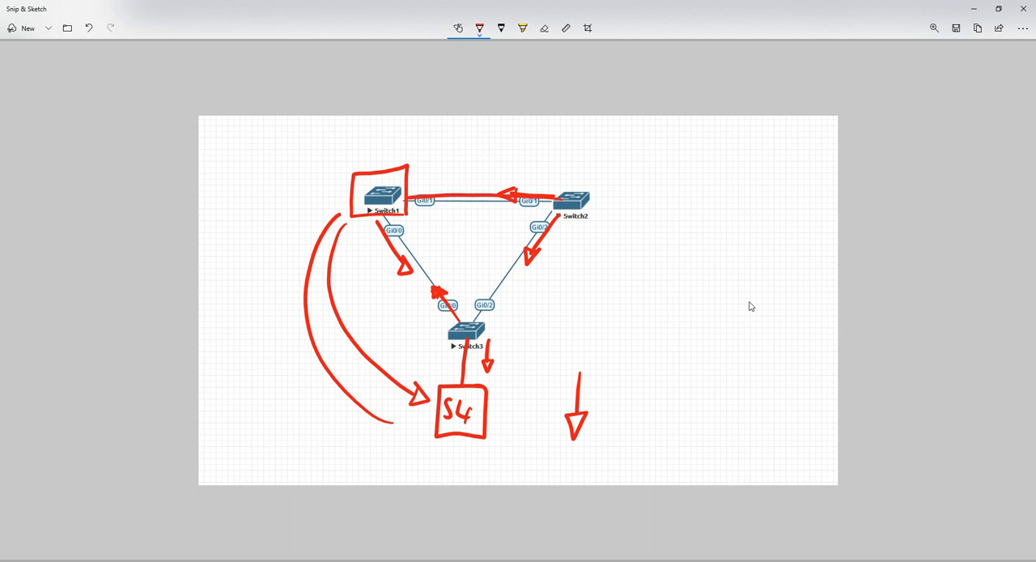
left_click_drag(525, 186, 534, 211)
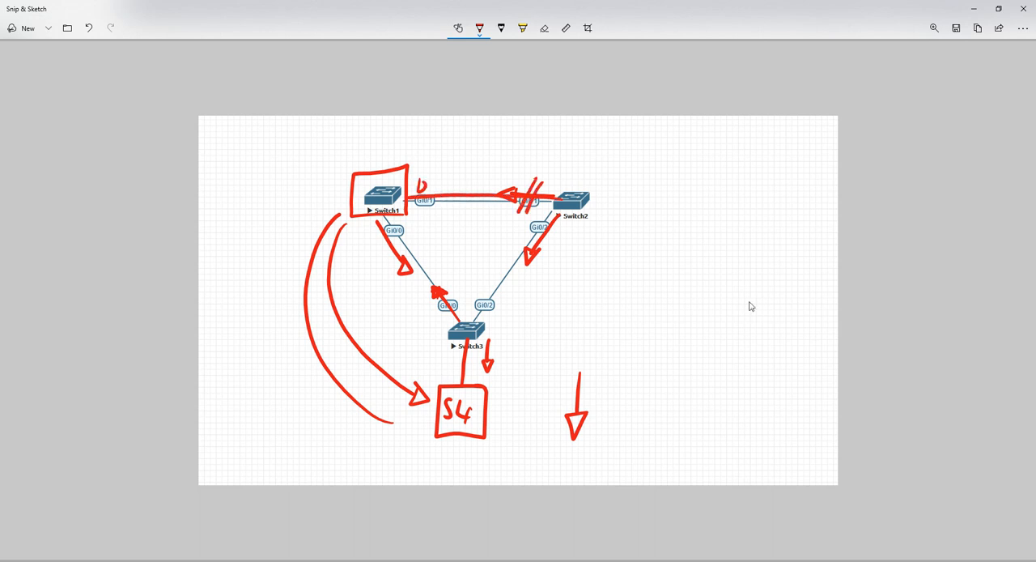
left_click_drag(434, 180, 558, 175)
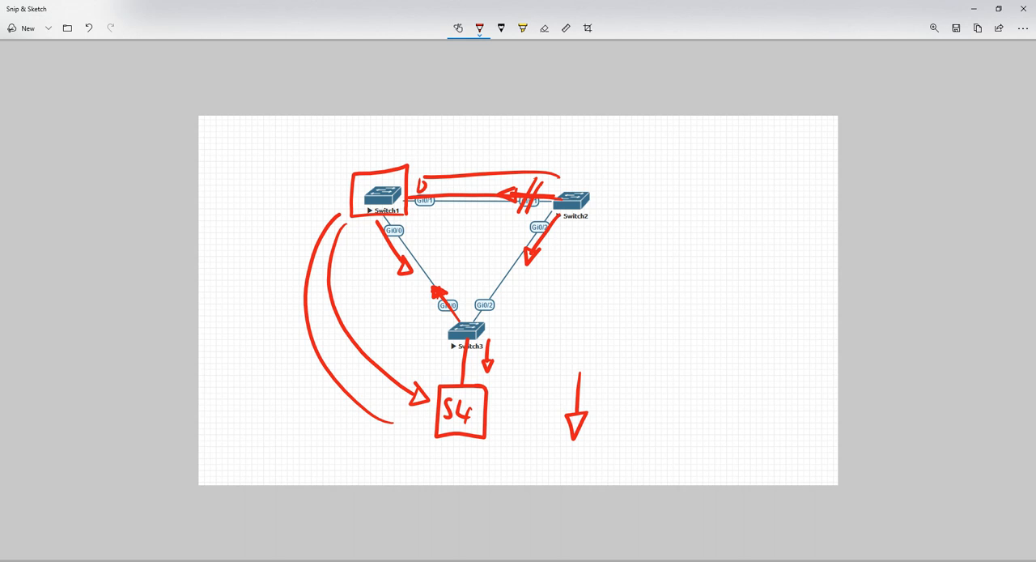
left_click(544, 28)
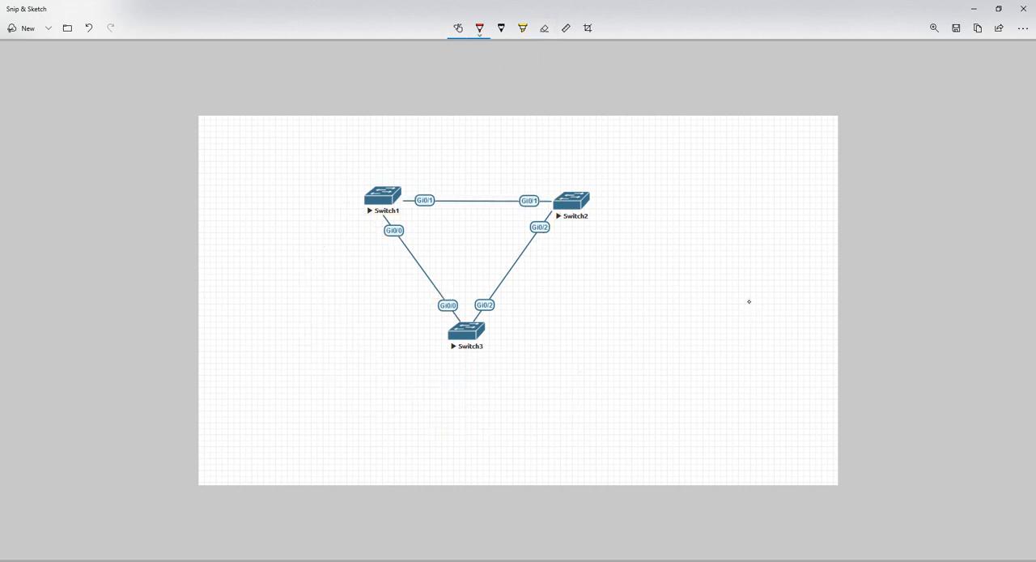
left_click_drag(349, 170, 408, 219)
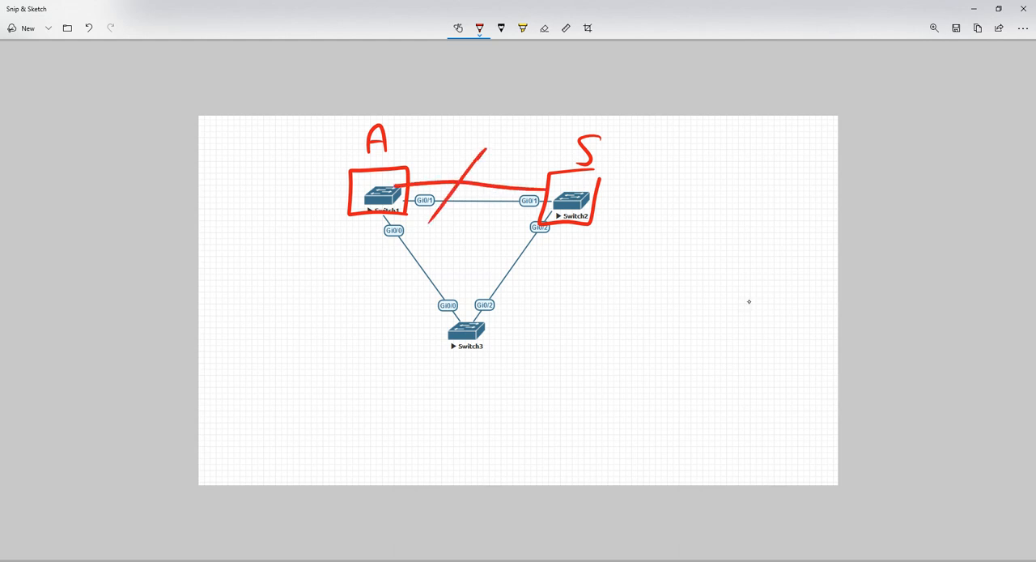
left_click_drag(445, 396, 482, 434)
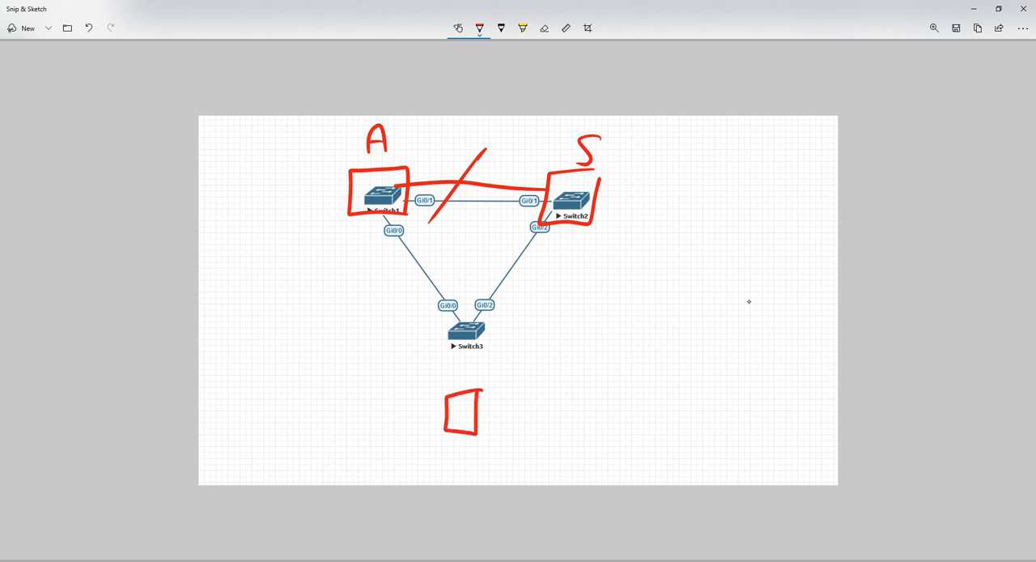
left_click_drag(466, 343, 466, 397)
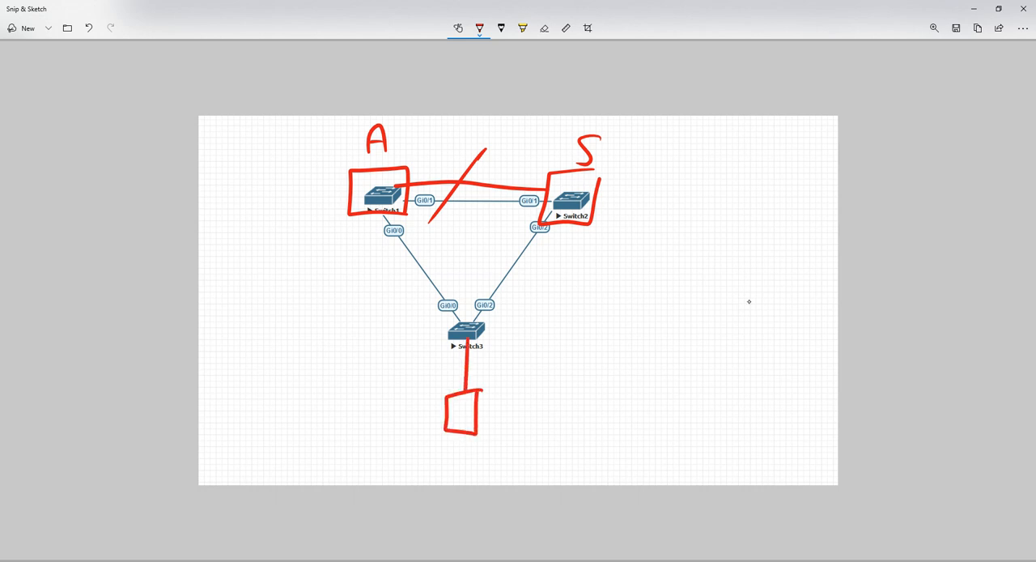
left_click_drag(453, 405, 473, 421)
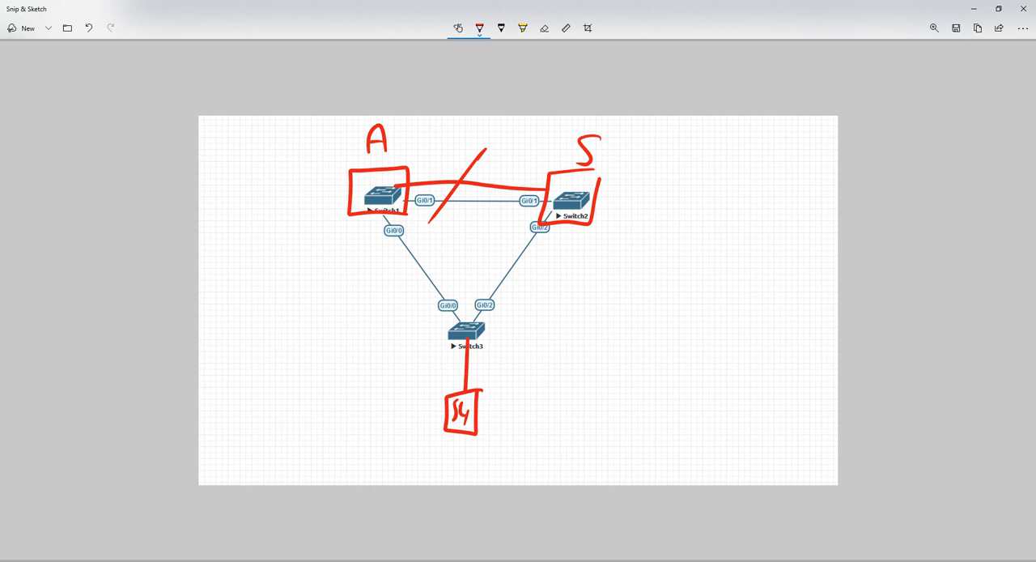
left_click(544, 29)
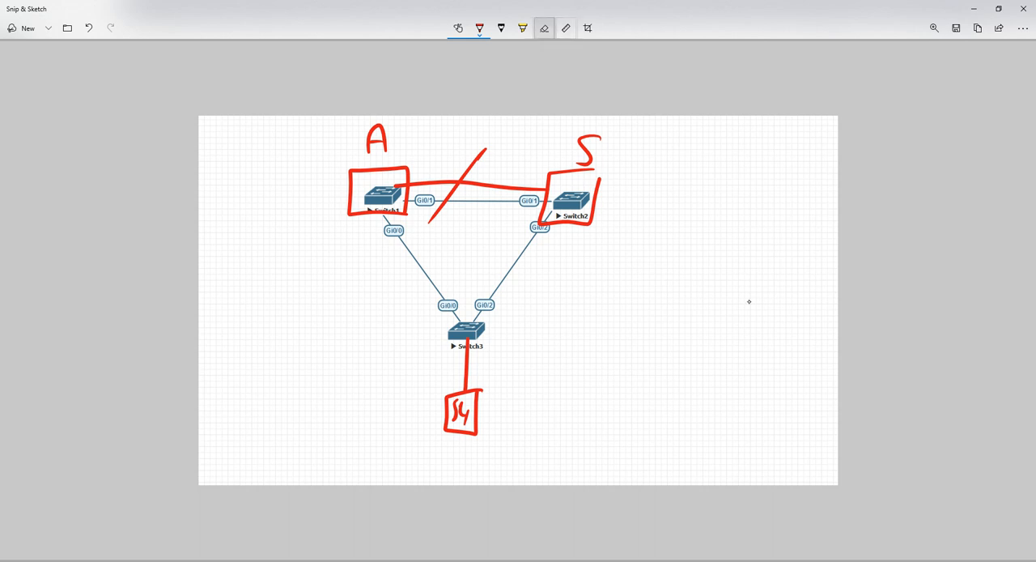
left_click(522, 27)
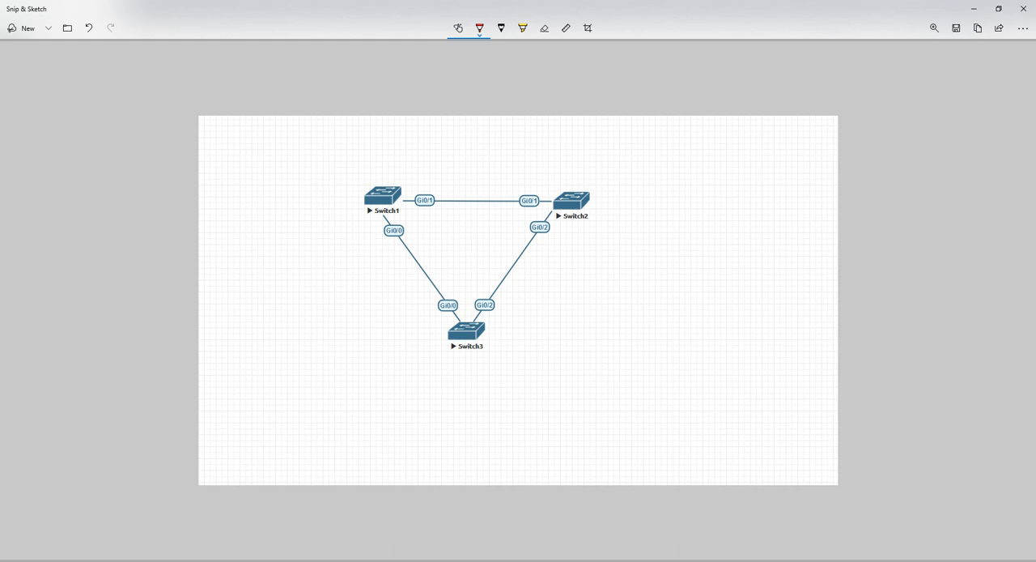
Draw the S4 box linked under Switch3, outline Switch1 and Switch2, and add a downward arrow
left_click_drag(440, 412, 478, 403)
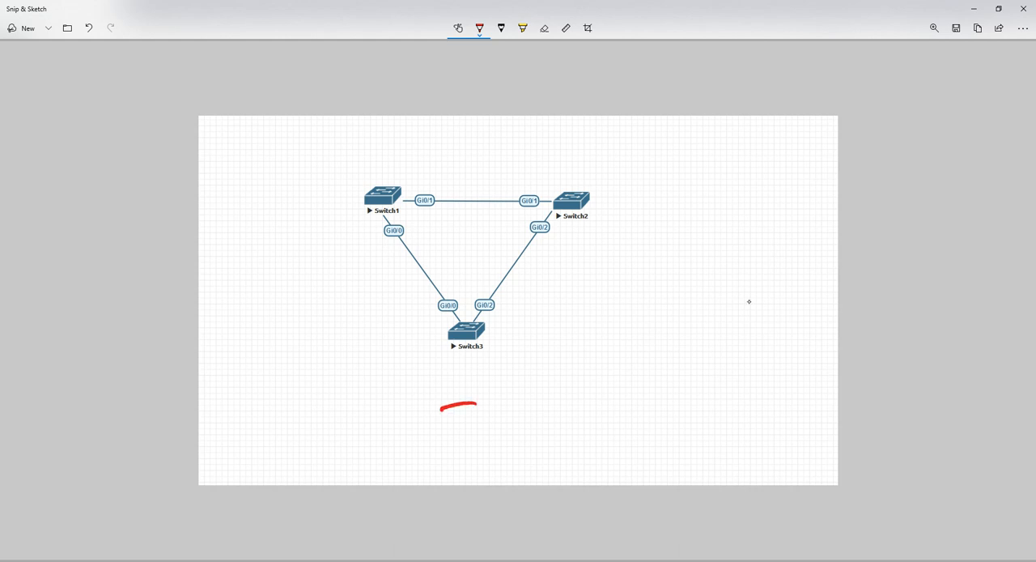
left_click_drag(440, 413, 477, 437)
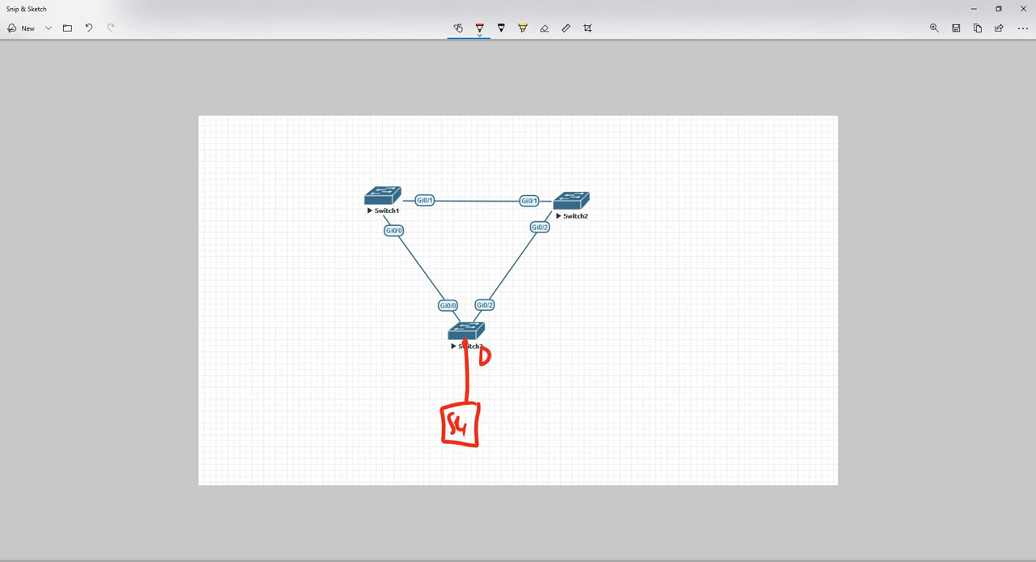
mouse_move(748, 301)
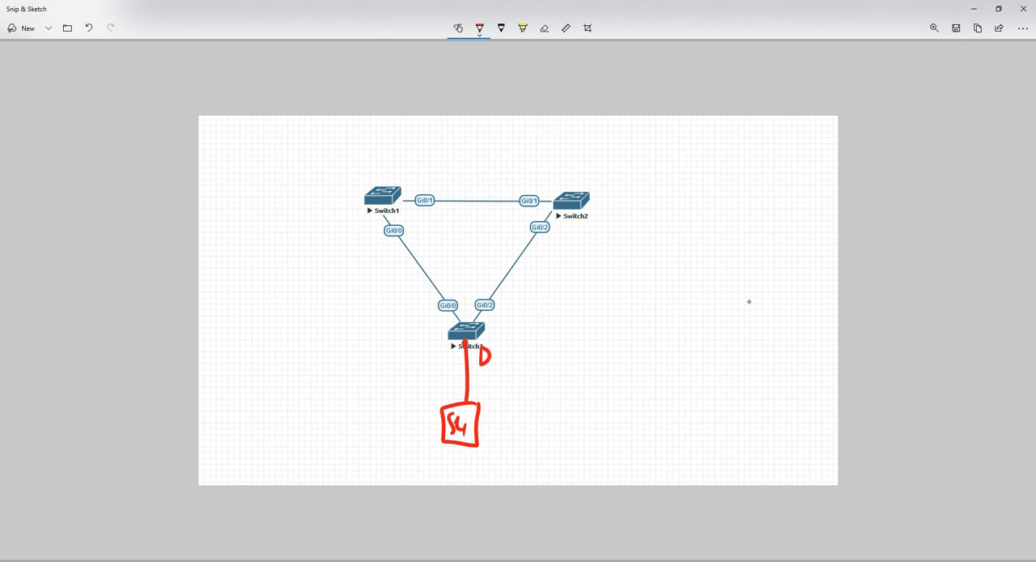
left_click_drag(387, 344, 385, 397)
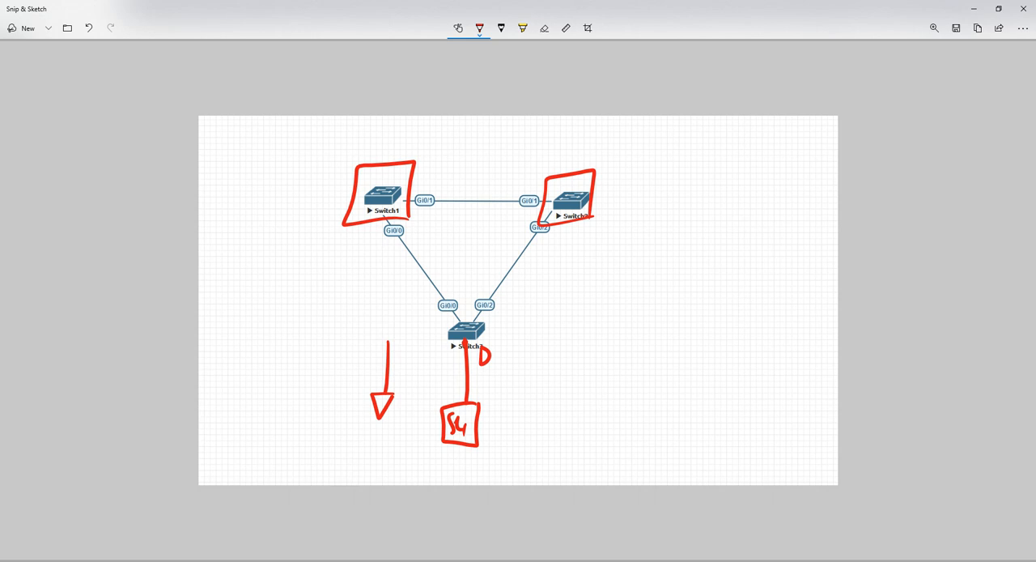
mouse_move(748, 301)
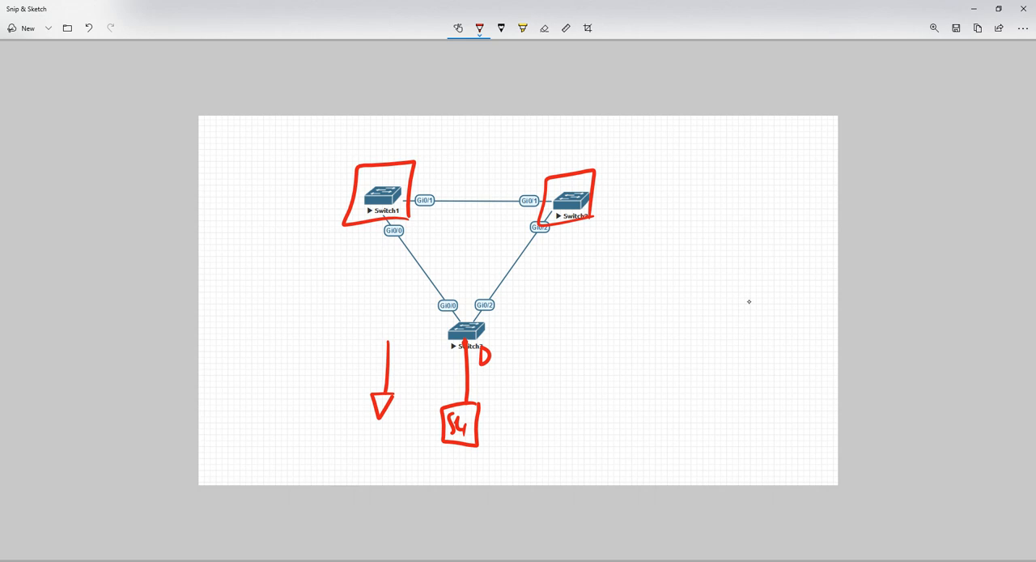
Add an upward arrow beside the S4 link and start the Root Inconsistent note by Switch3
left_click_drag(499, 340, 538, 323)
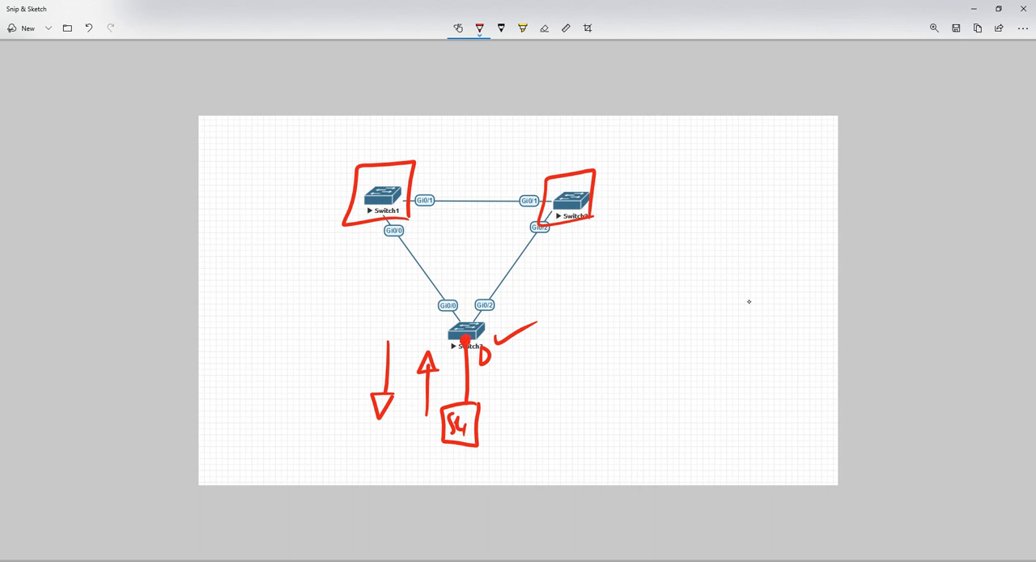
left_click_drag(570, 311, 575, 259)
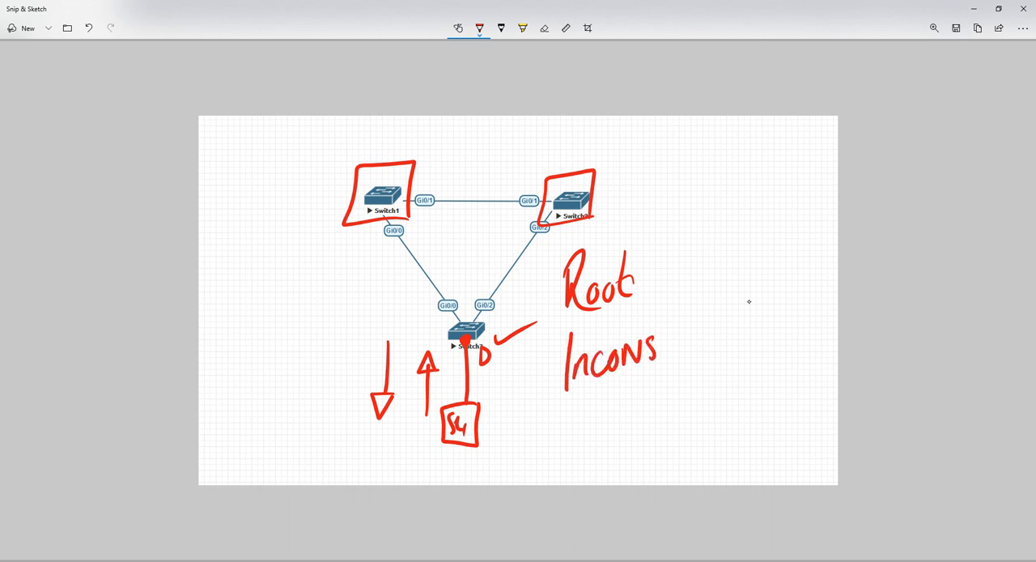
Finish the Root Inconsistent note, cross out the S4 link with an X, then erase all ink
left_click_drag(661, 356, 720, 332)
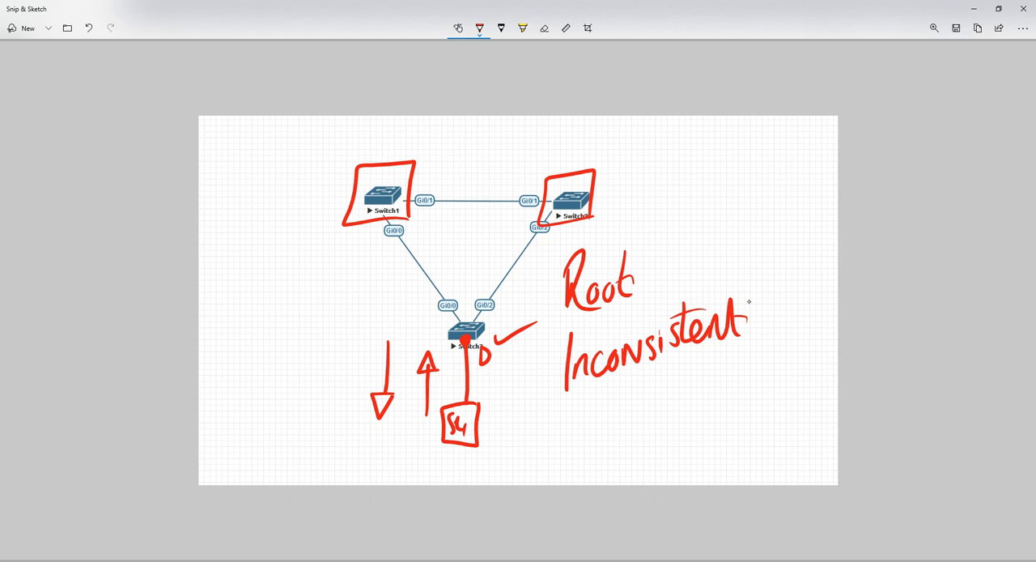
left_click_drag(489, 424, 515, 453)
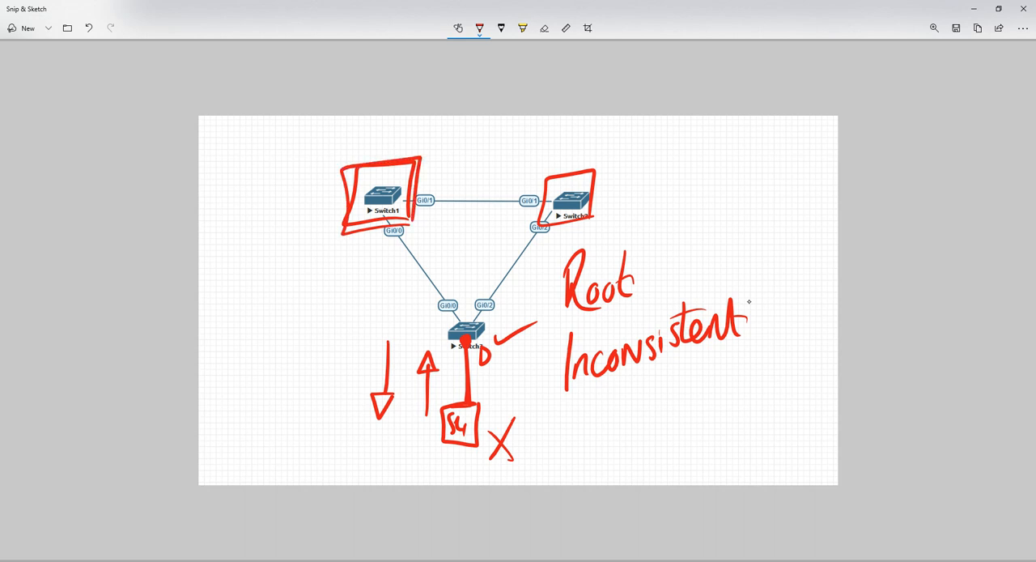
left_click(544, 29)
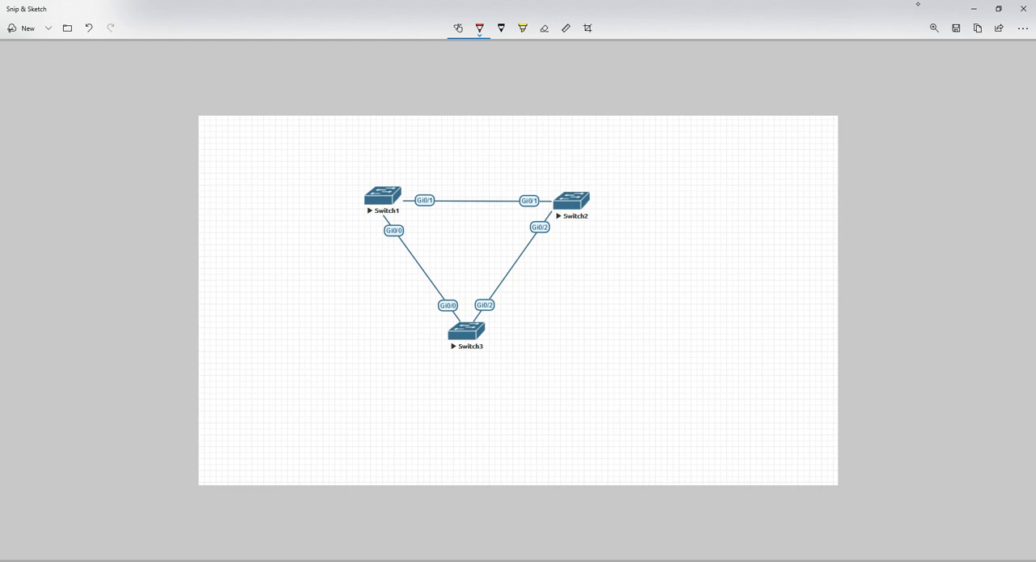
mouse_move(810, 66)
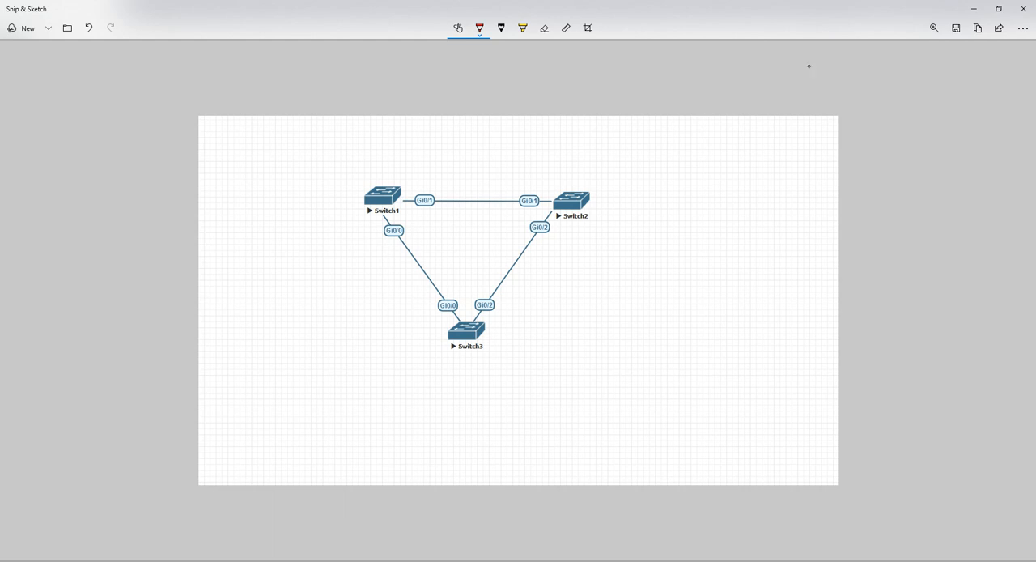
mouse_move(571, 551)
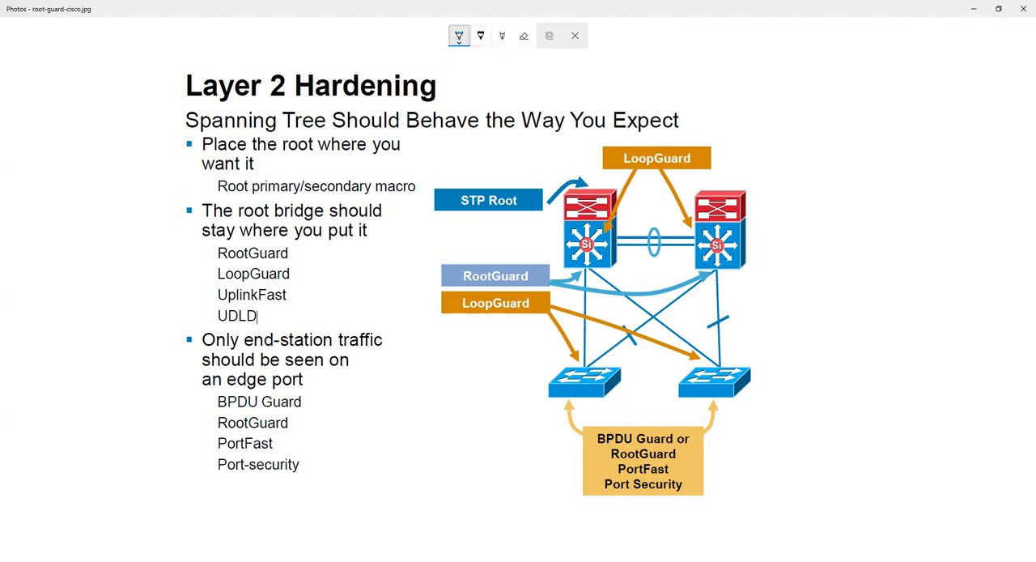
Pick red ink to circle the slide's switches, then erase the red marks again
left_click(457, 35)
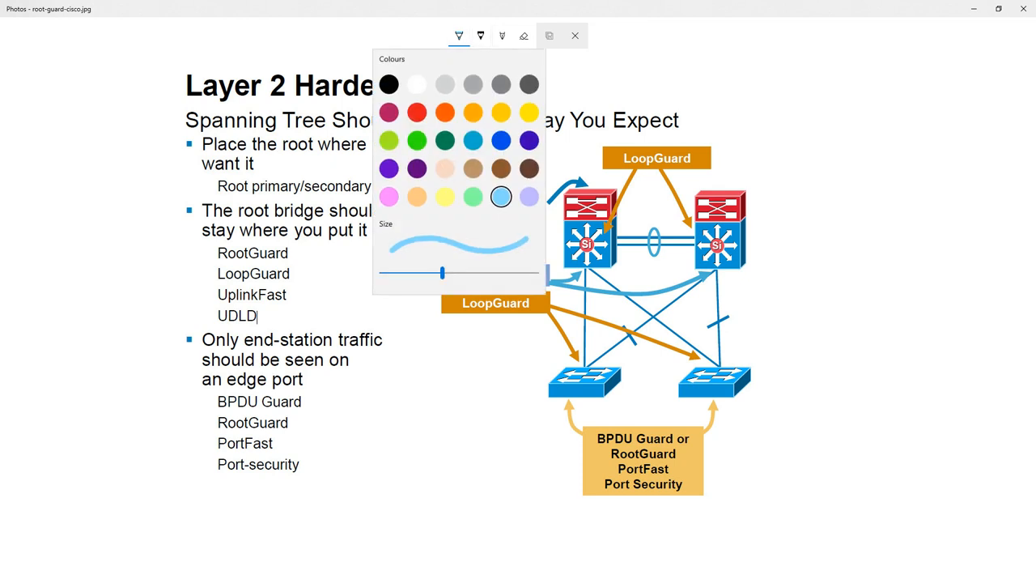
left_click(575, 36)
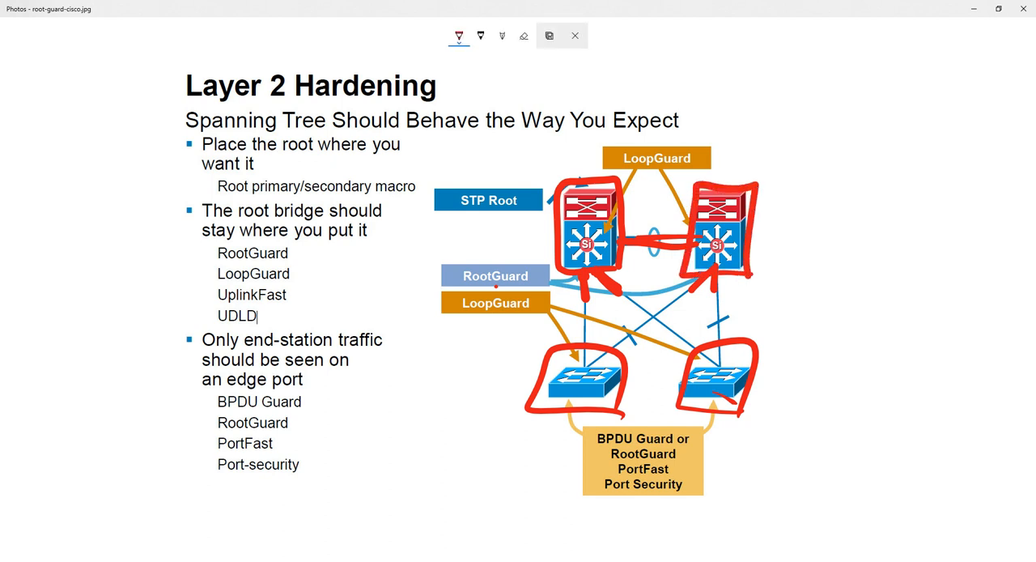
left_click(523, 35)
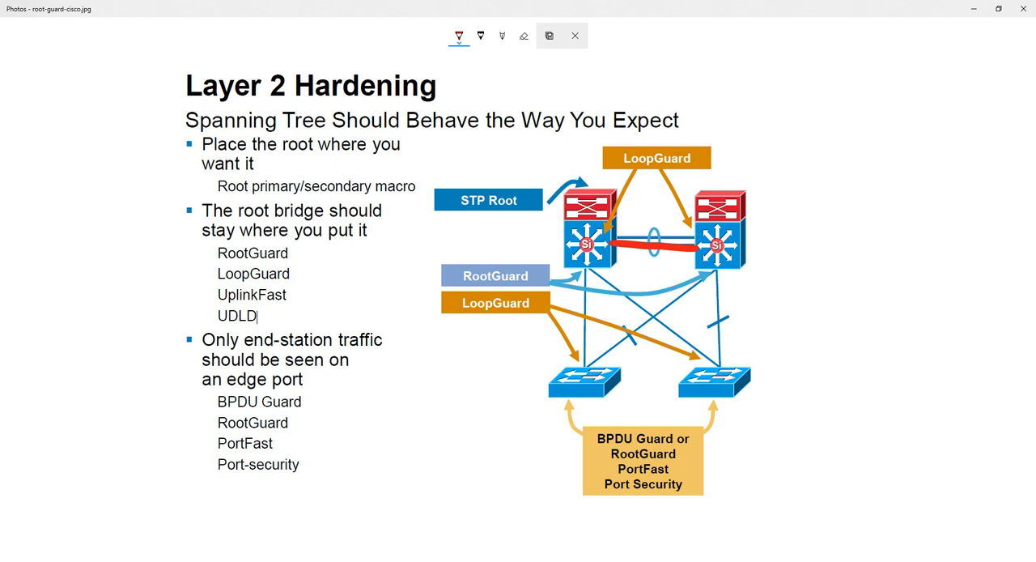
left_click(525, 36)
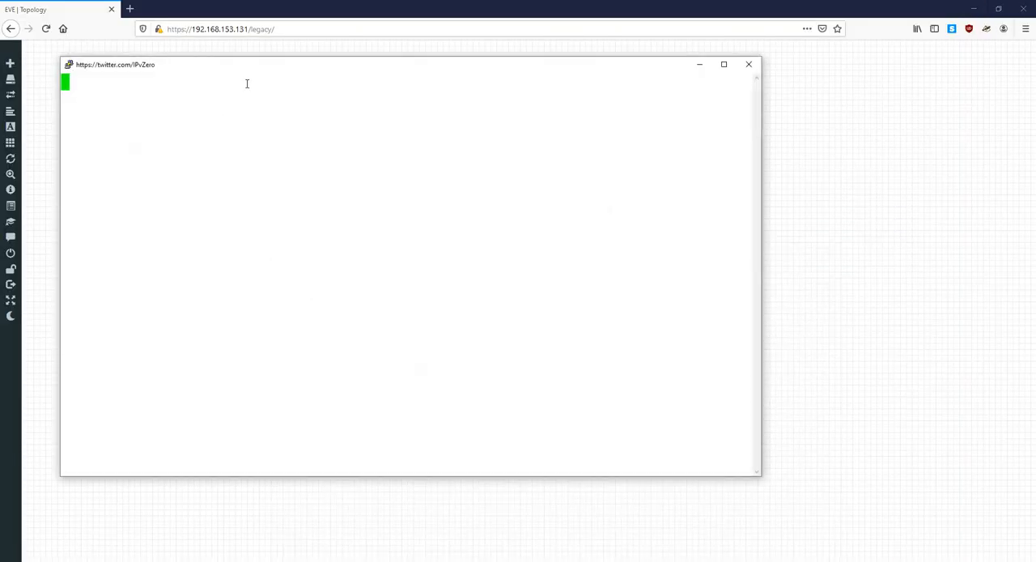
Move Switch1's console aside and begin entering spanning-tree vlan 1 root primary
left_click_drag(113, 65, 481, 78)
type("conf t")
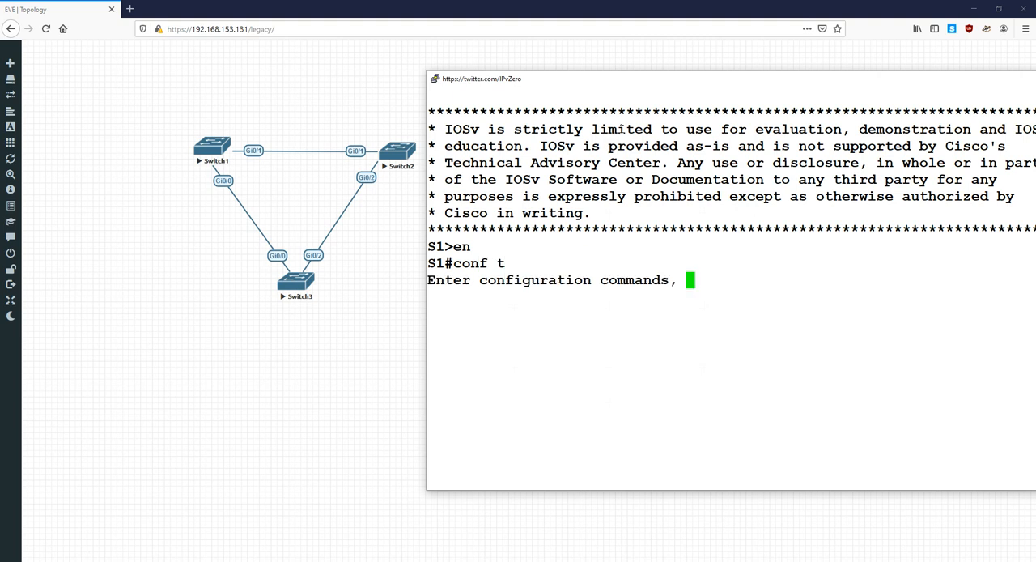
type("spanning-tree vlan 1 root primary")
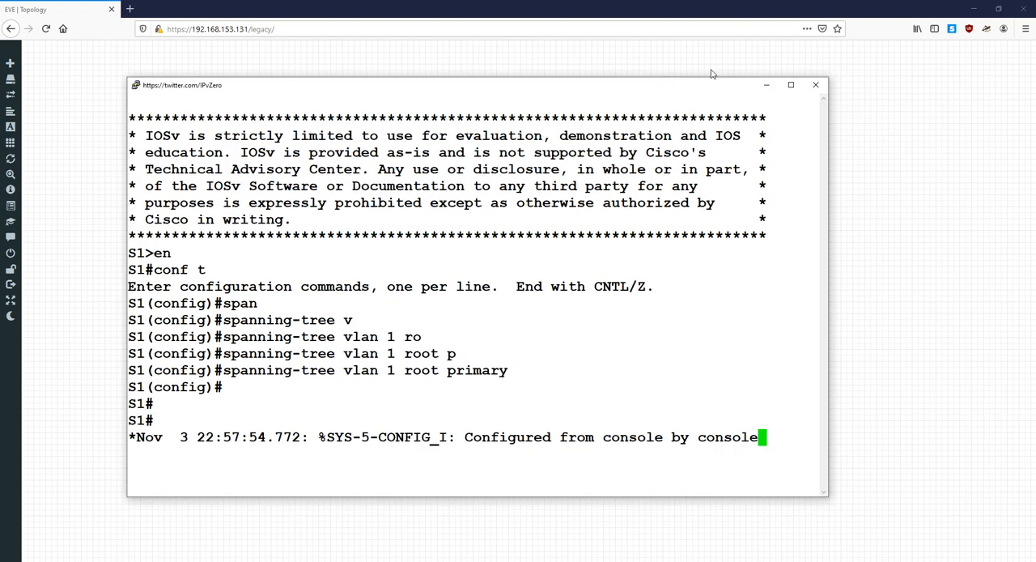
Close Switch1 and Switch2 consoles, then run show spanning-tree on Switch3 from enable mode
left_click(816, 84)
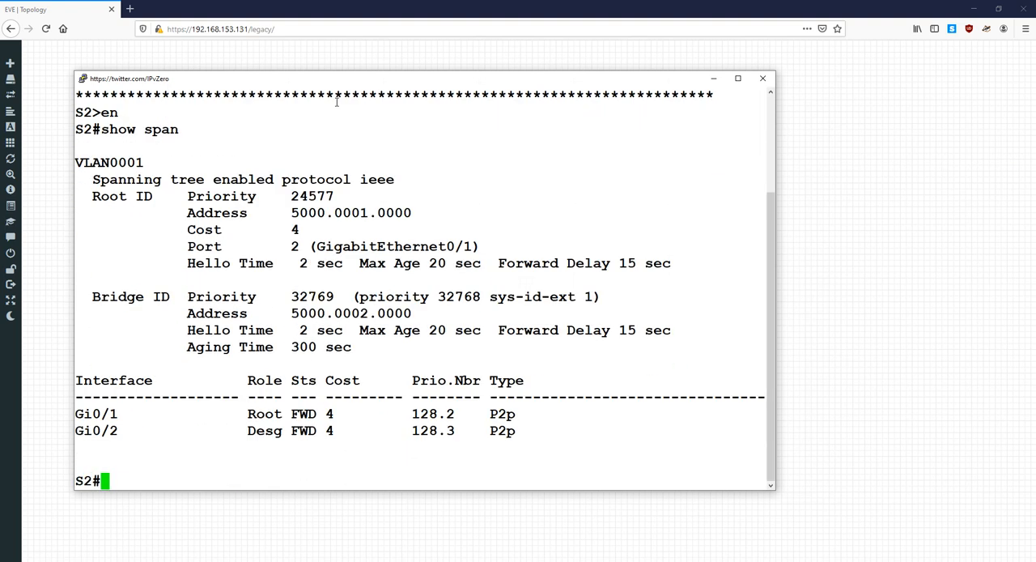
mouse_move(204, 412)
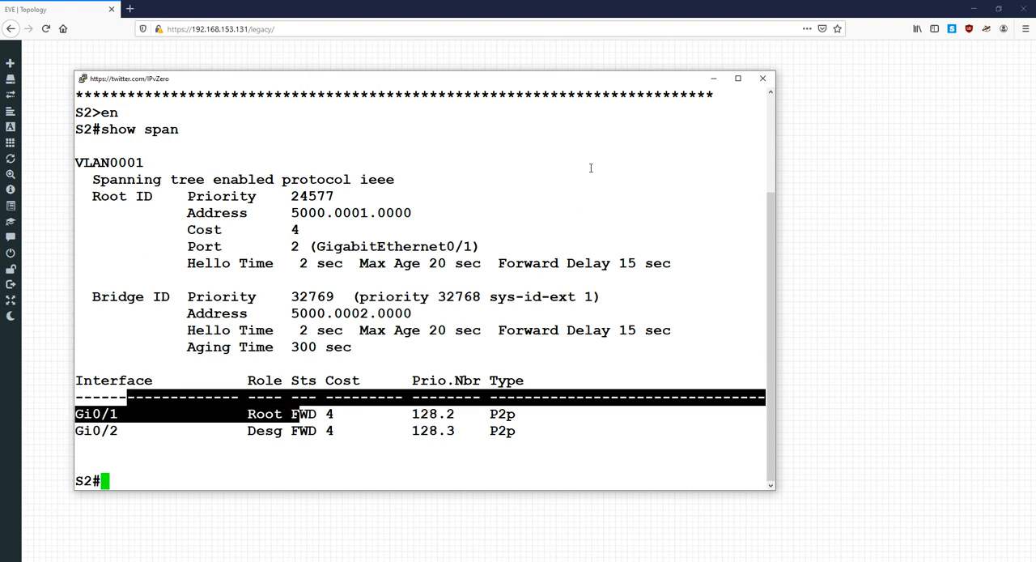
left_click(761, 78)
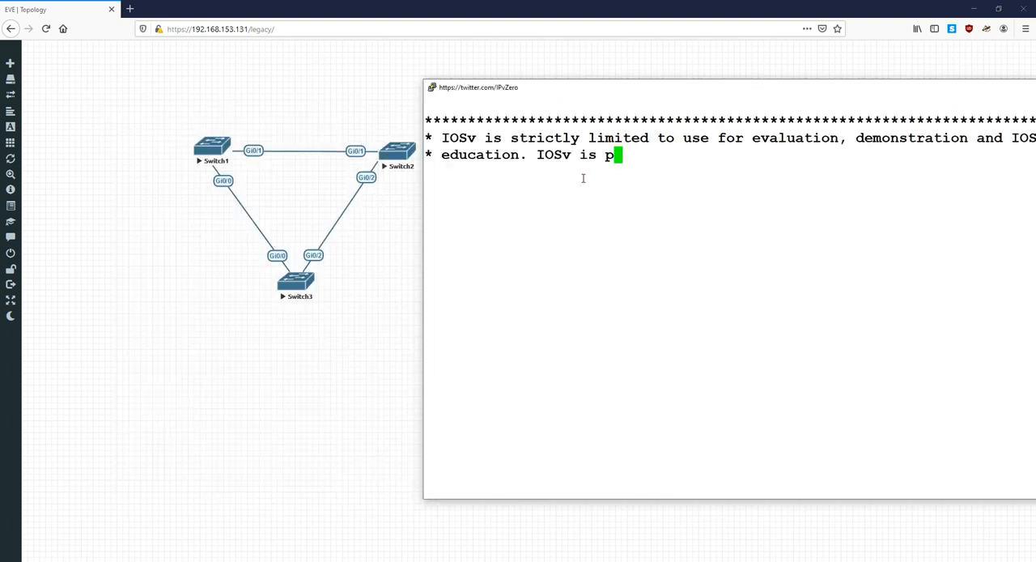
type("en")
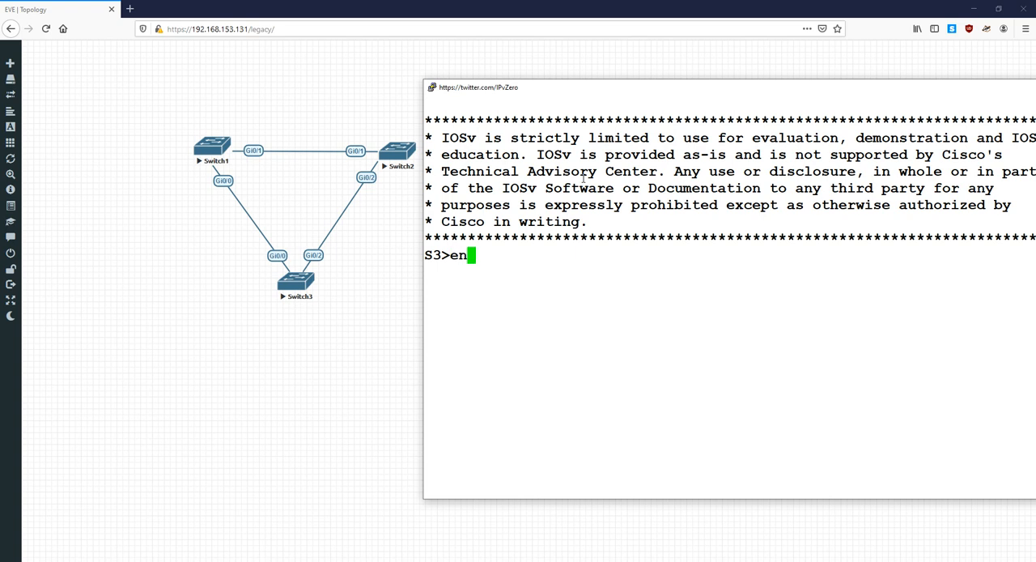
type("show spanning-tree")
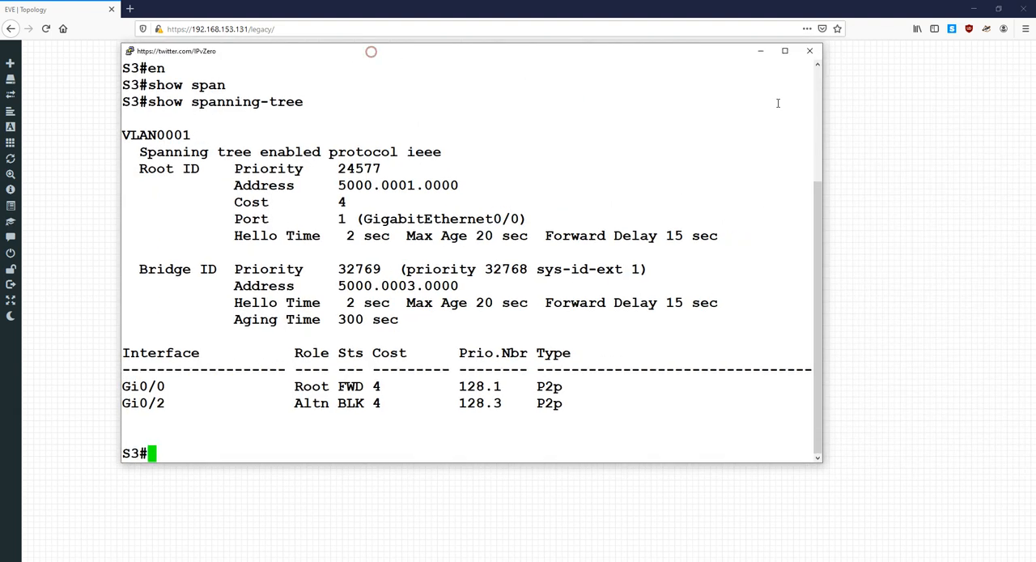
On Switch1 enable spanning-tree guard root on interface range g0/0-1, then close its console
left_click(808, 52)
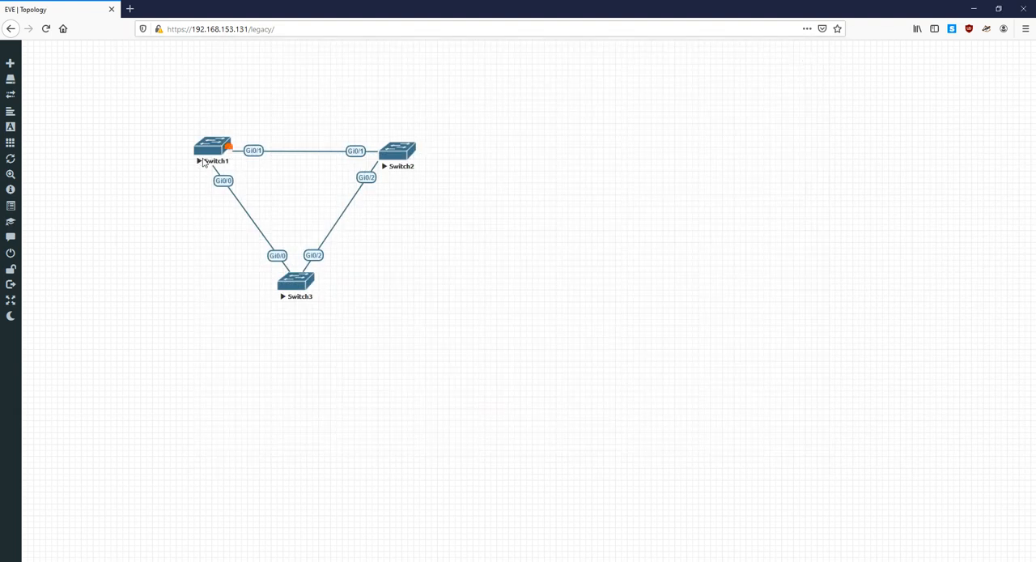
double_click(214, 149)
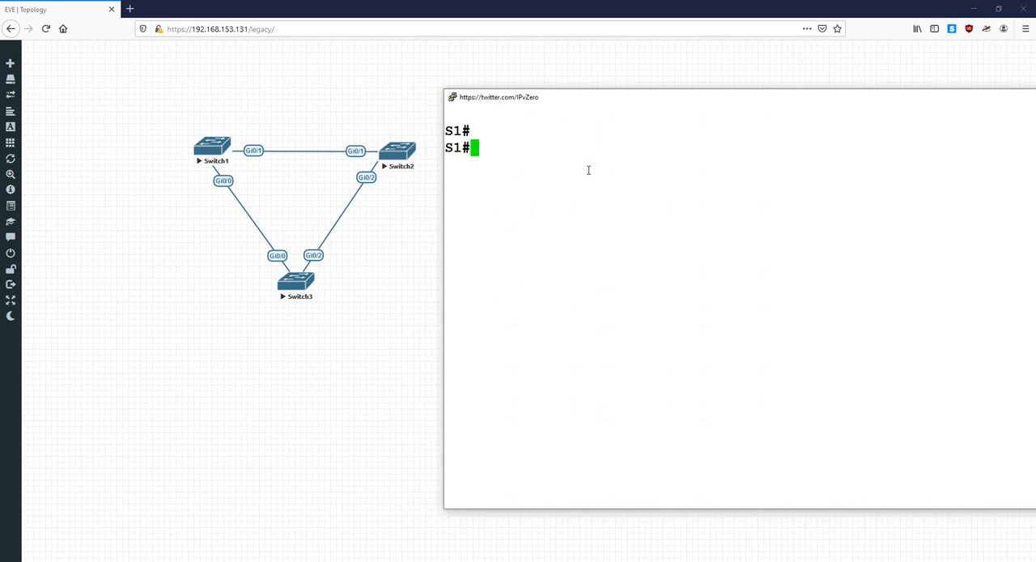
type("conf t")
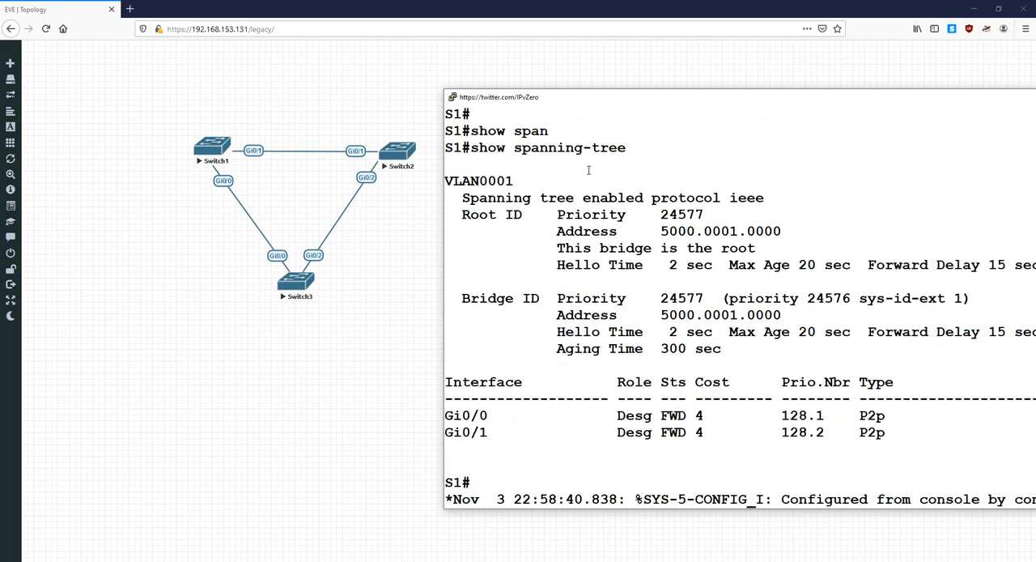
key("Enter")
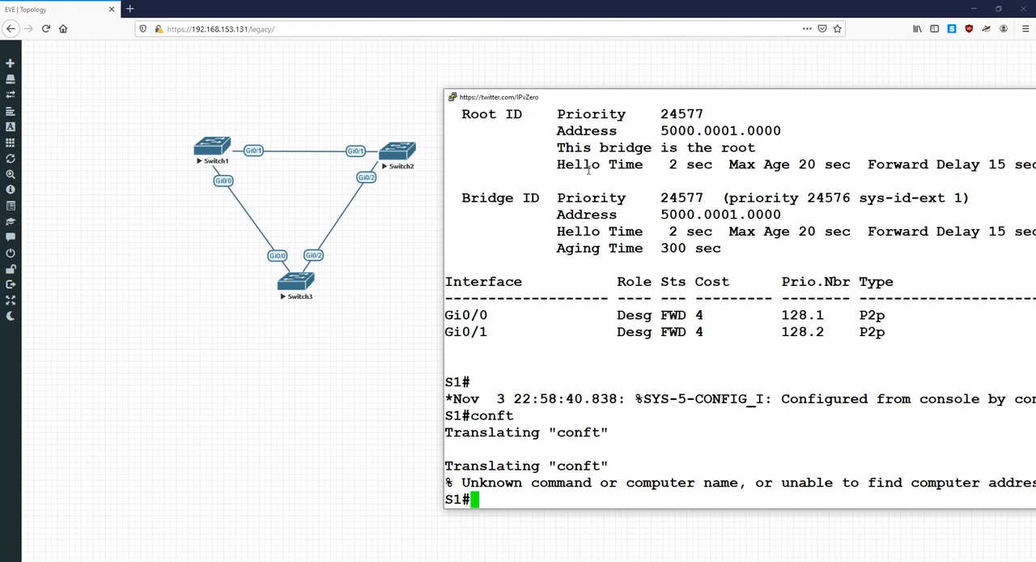
type("conf t")
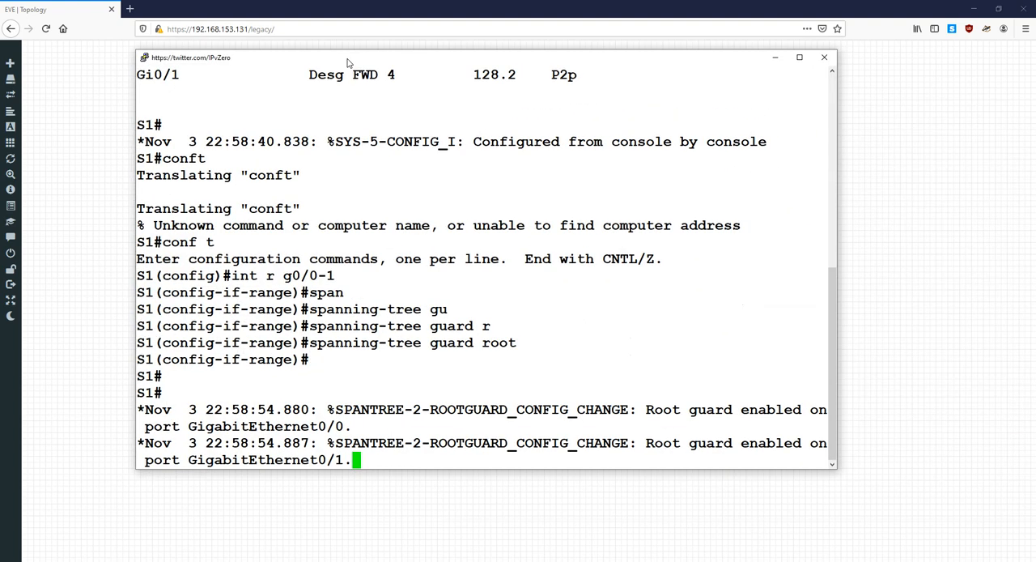
left_click(824, 59)
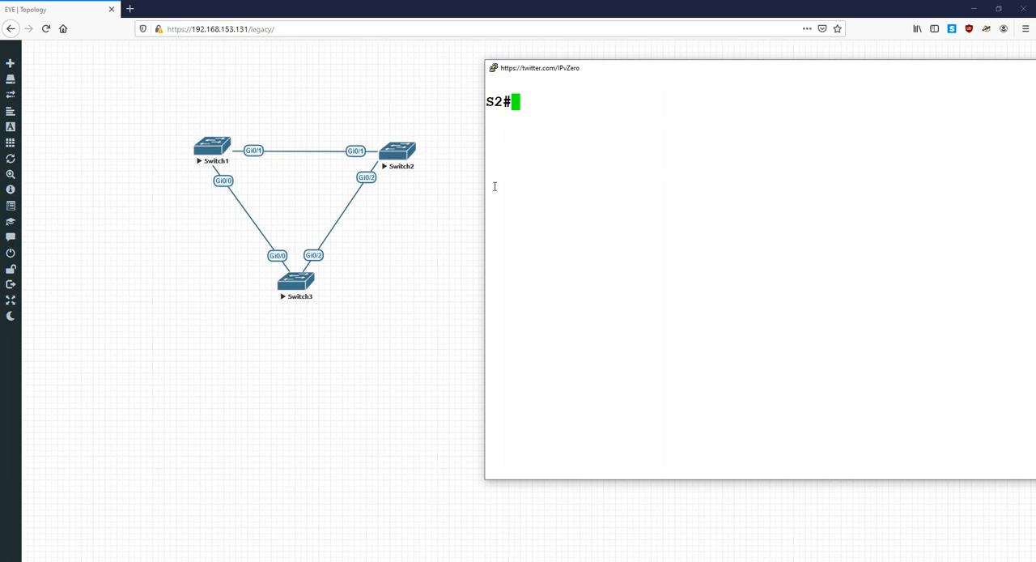
On Switch2 enable spanning-tree guard root on g0/2, verify with show spanning-tree, then close the console
type("conf t")
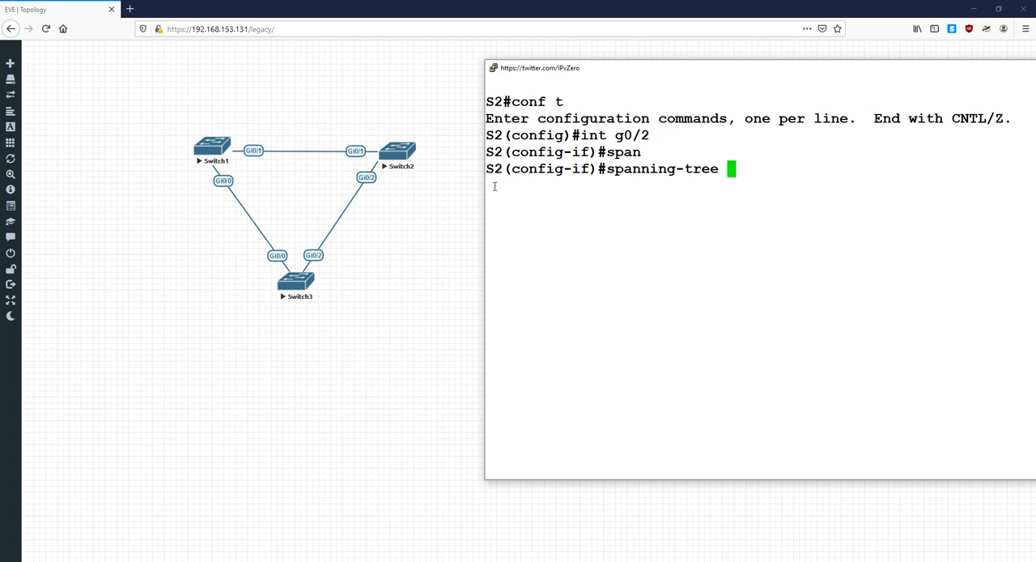
type("spanning-tree guard root")
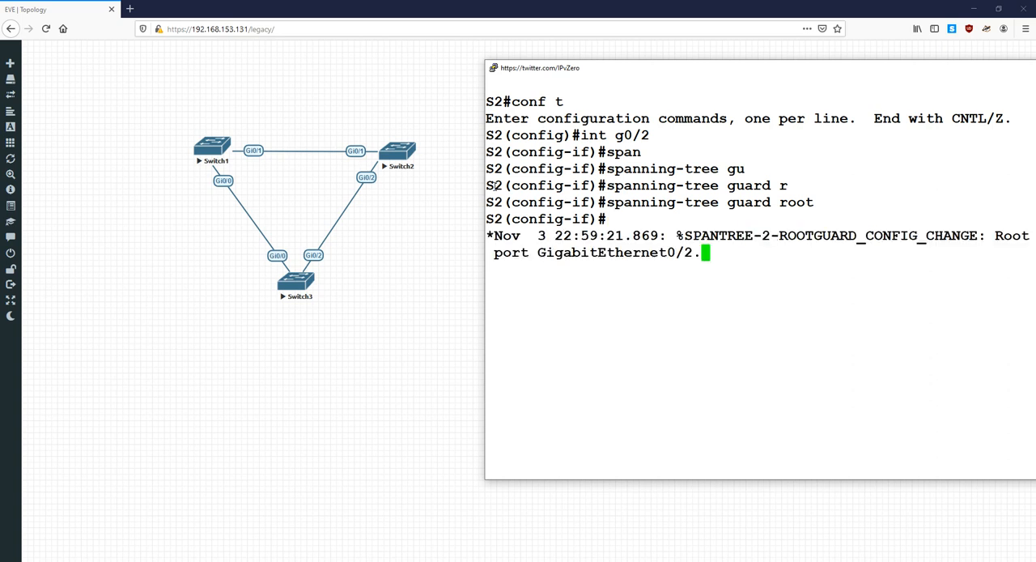
type("show spanning-tree")
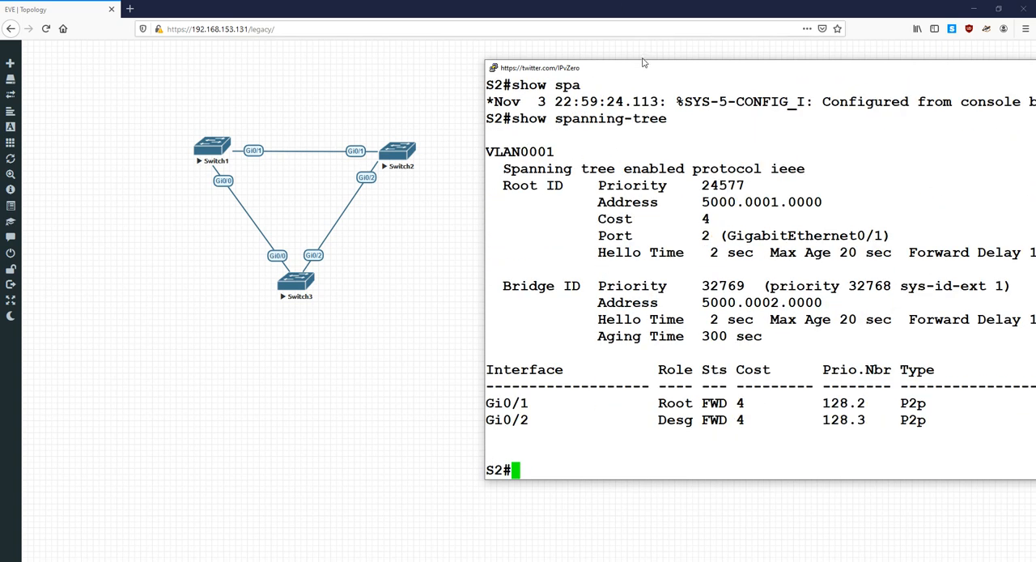
left_click_drag(645, 62, 351, 75)
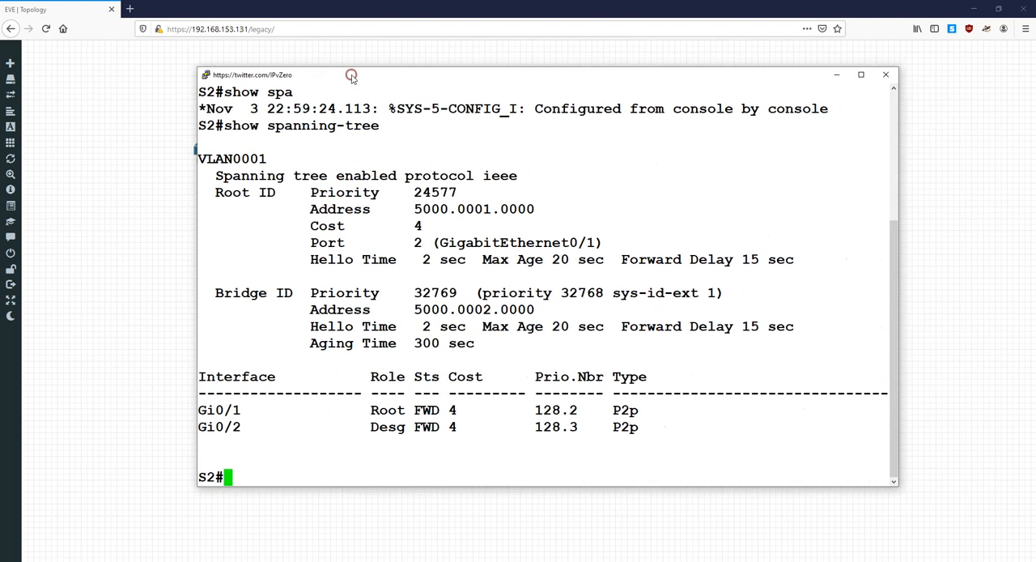
left_click(884, 75)
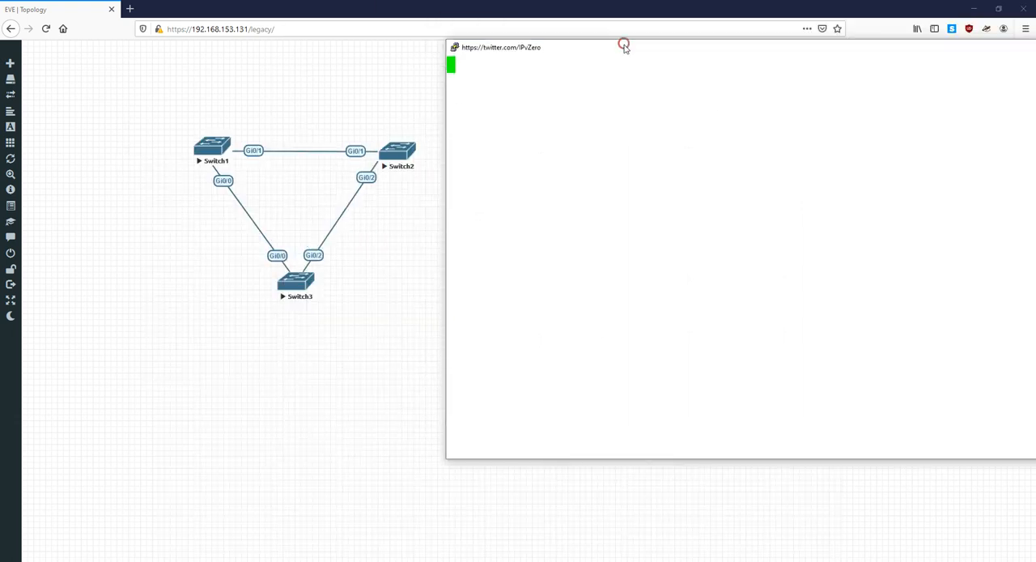
Run a show command in Switch3's console before closing it
type("S3#sh")
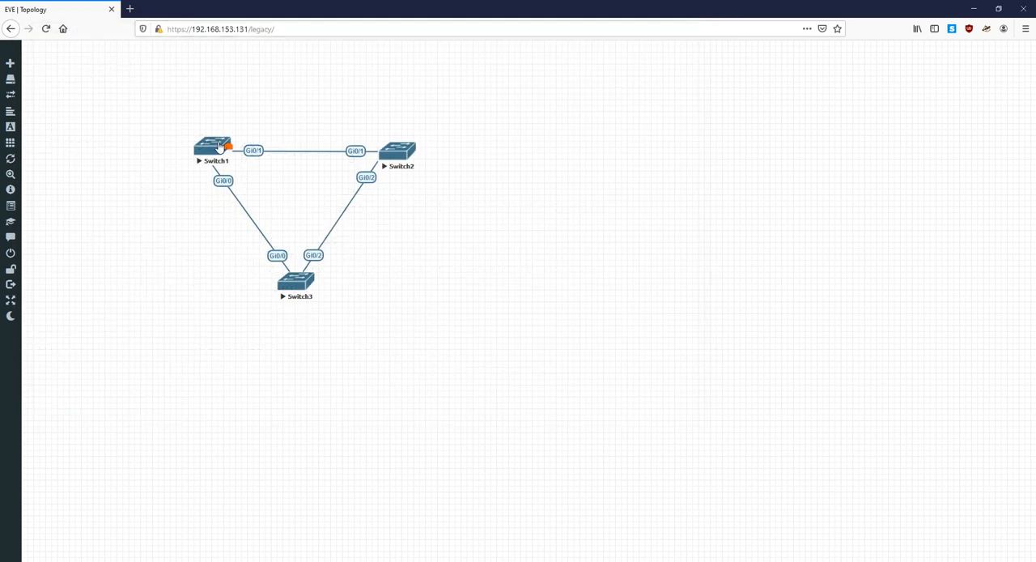
Open Switch1's console to view Gi0/0 root-inconsistent, then close it
double_click(209, 149)
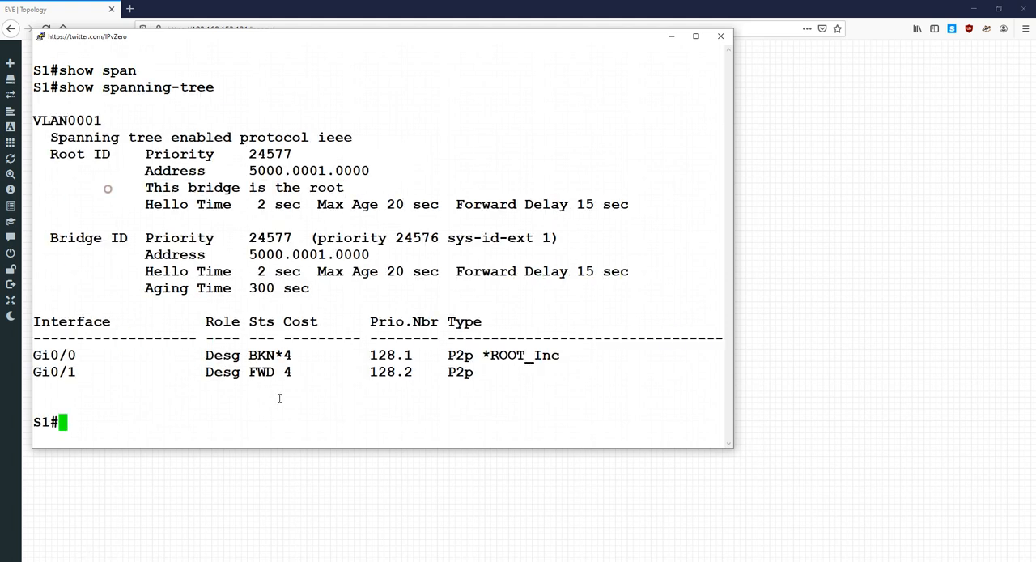
mouse_move(683, 68)
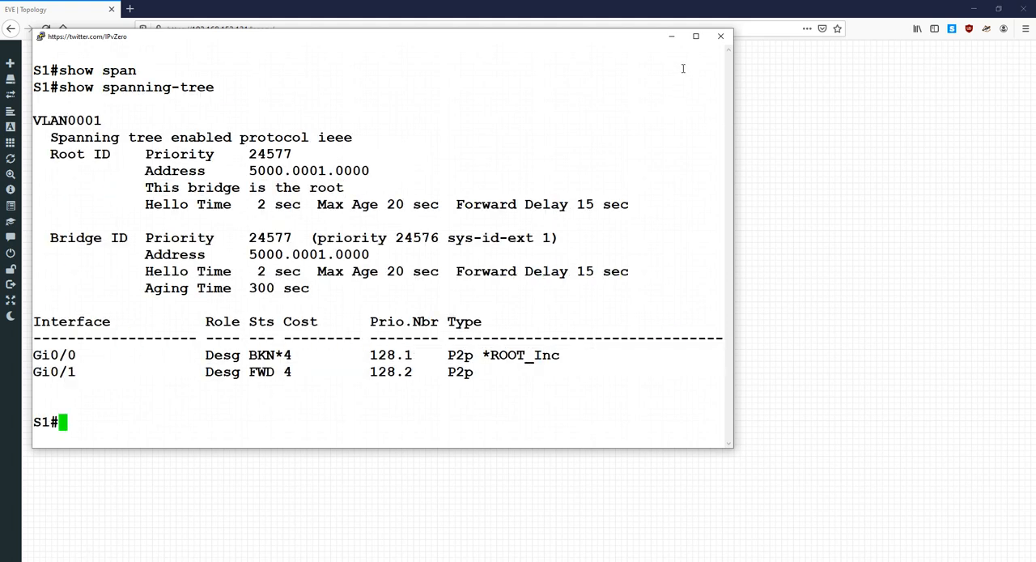
left_click(719, 35)
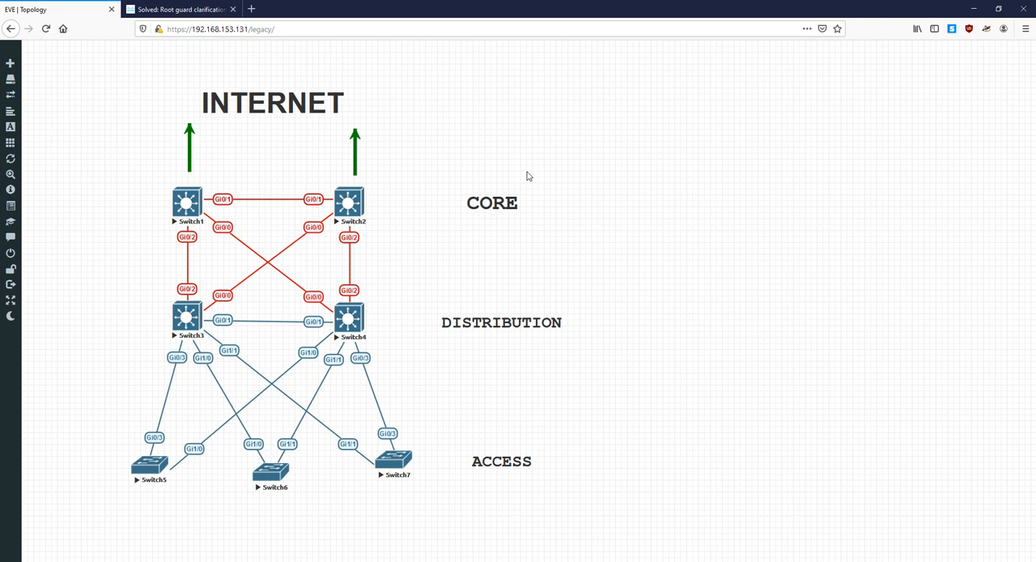
mouse_move(557, 219)
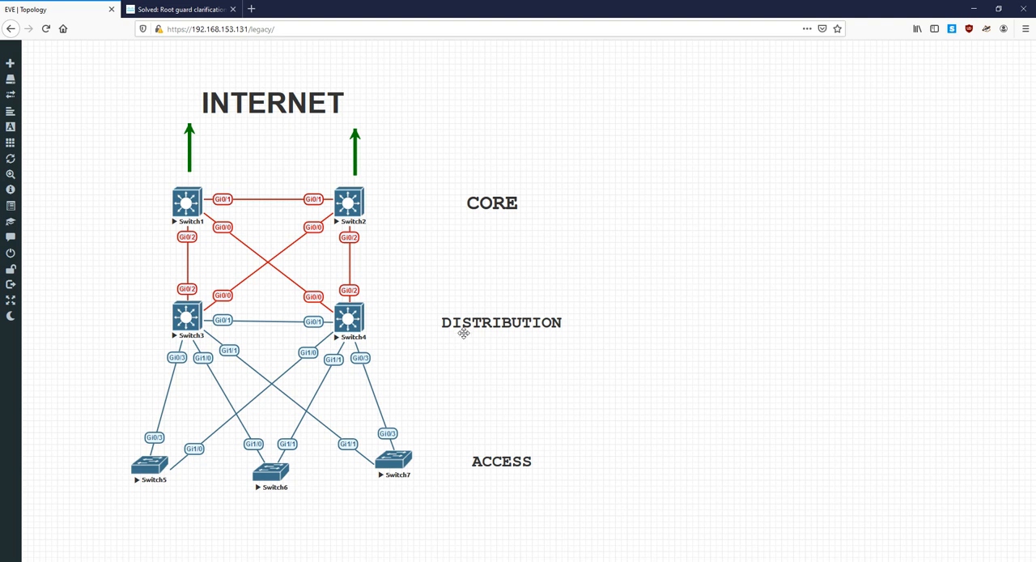
mouse_move(533, 423)
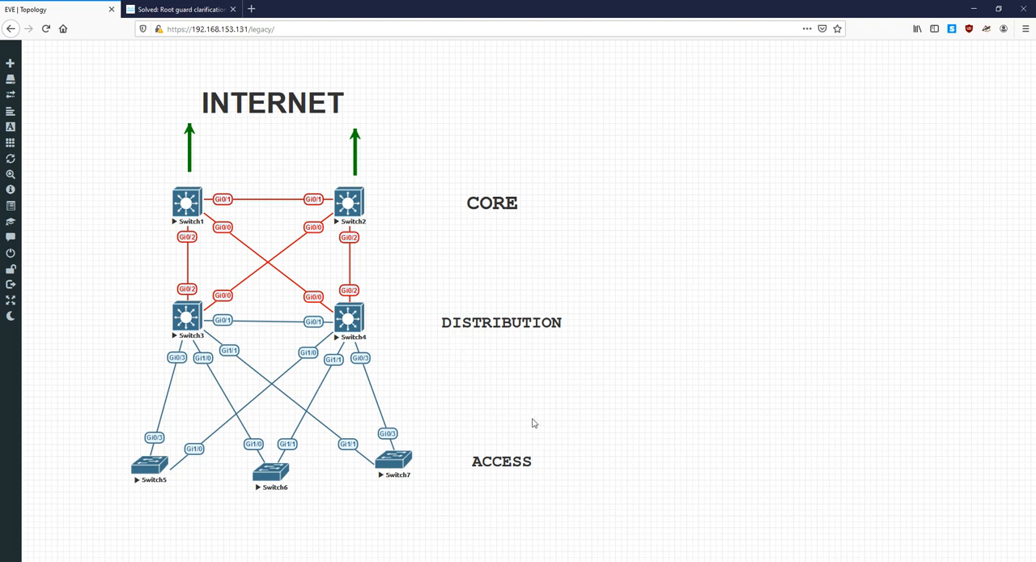
mouse_move(352, 255)
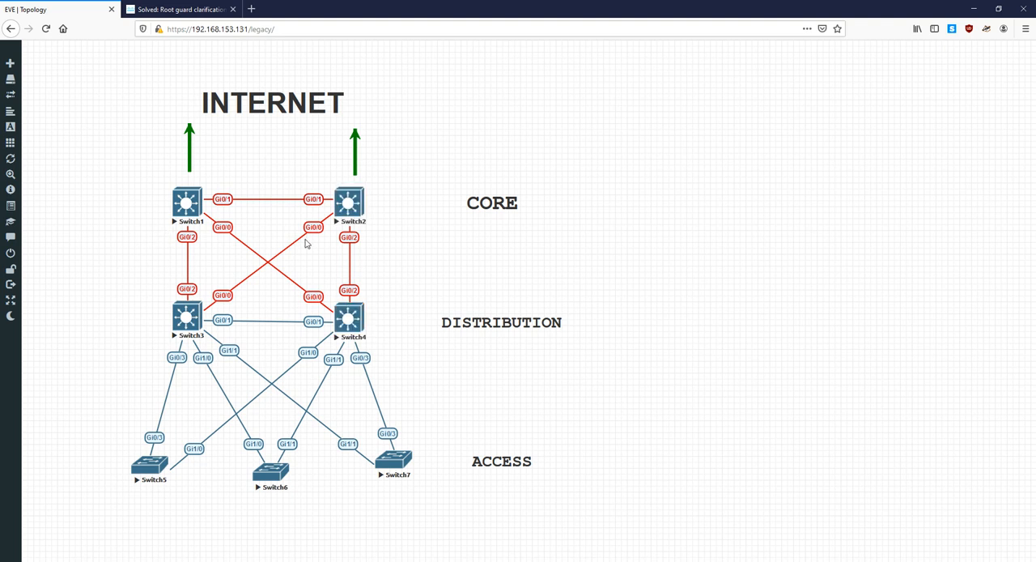
mouse_move(285, 257)
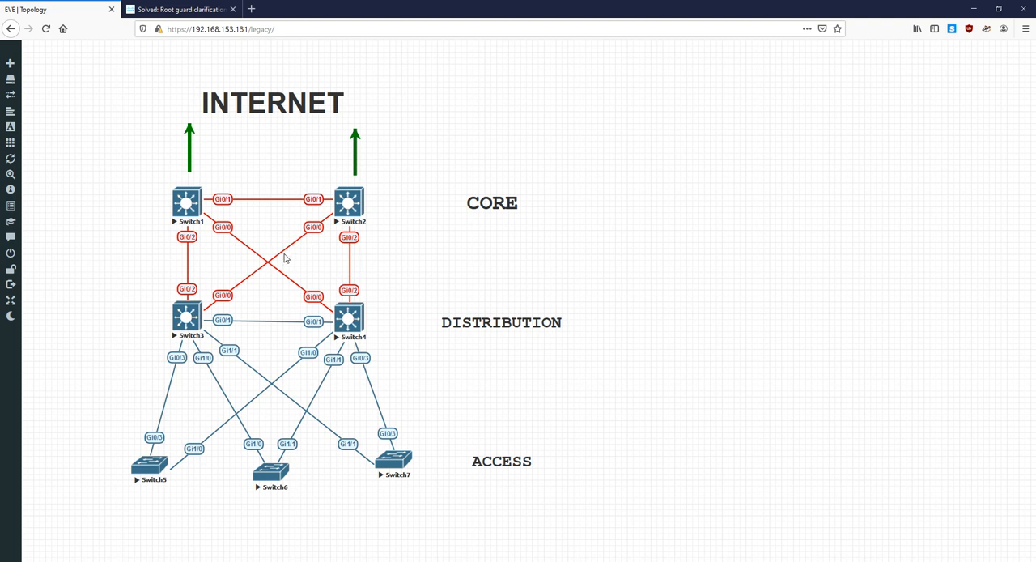
mouse_move(427, 347)
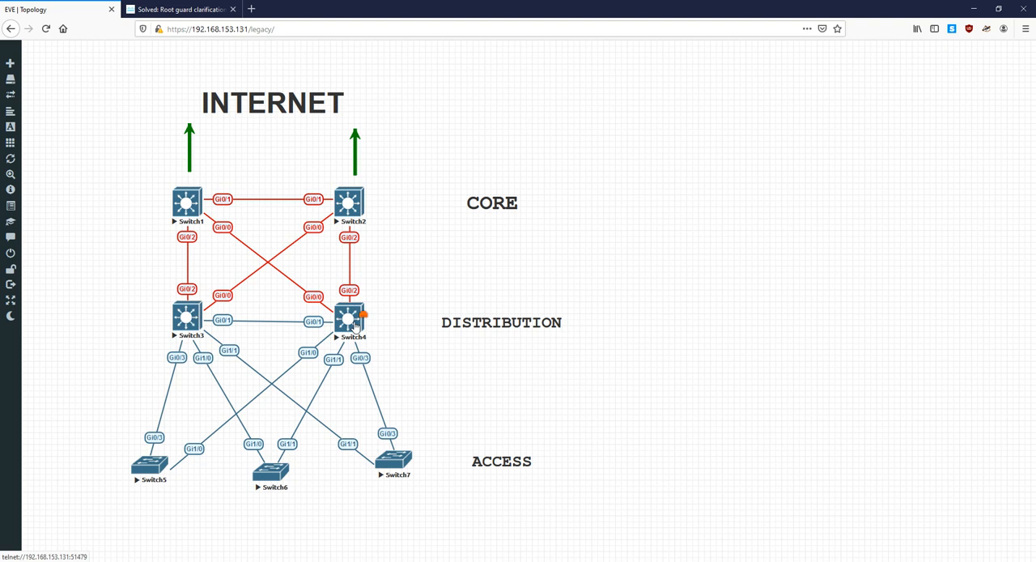
mouse_move(107, 355)
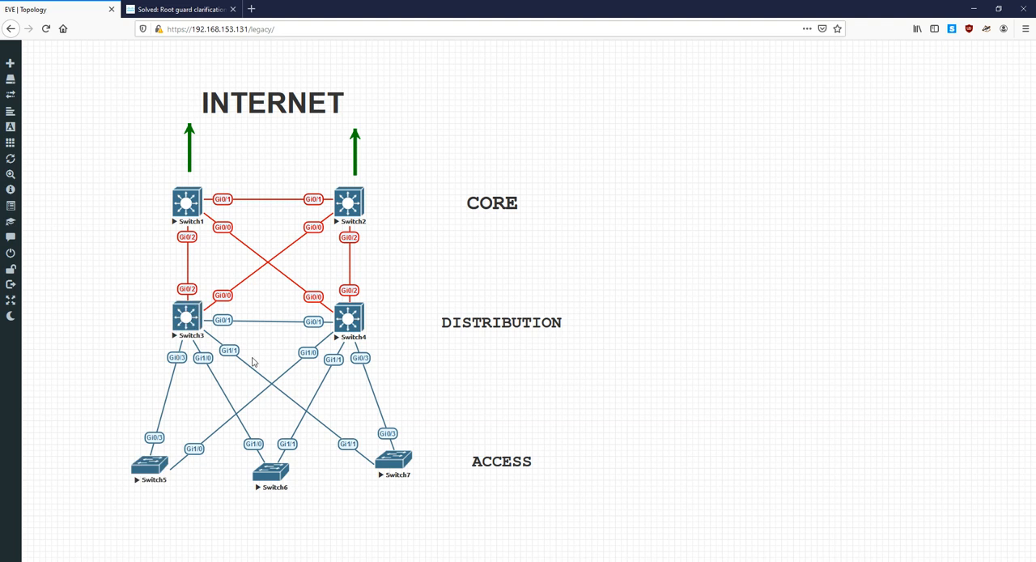
mouse_move(136, 502)
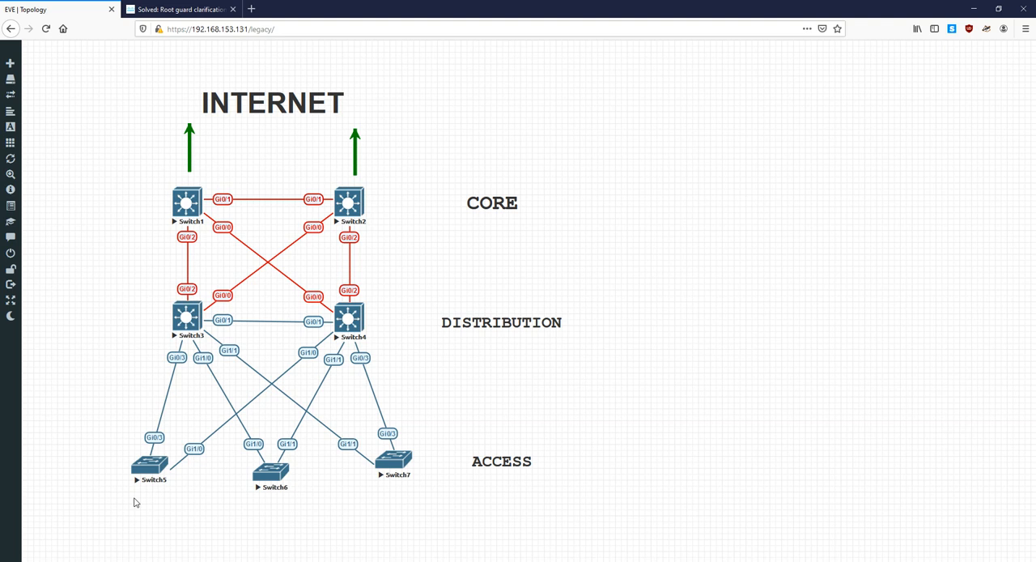
mouse_move(145, 529)
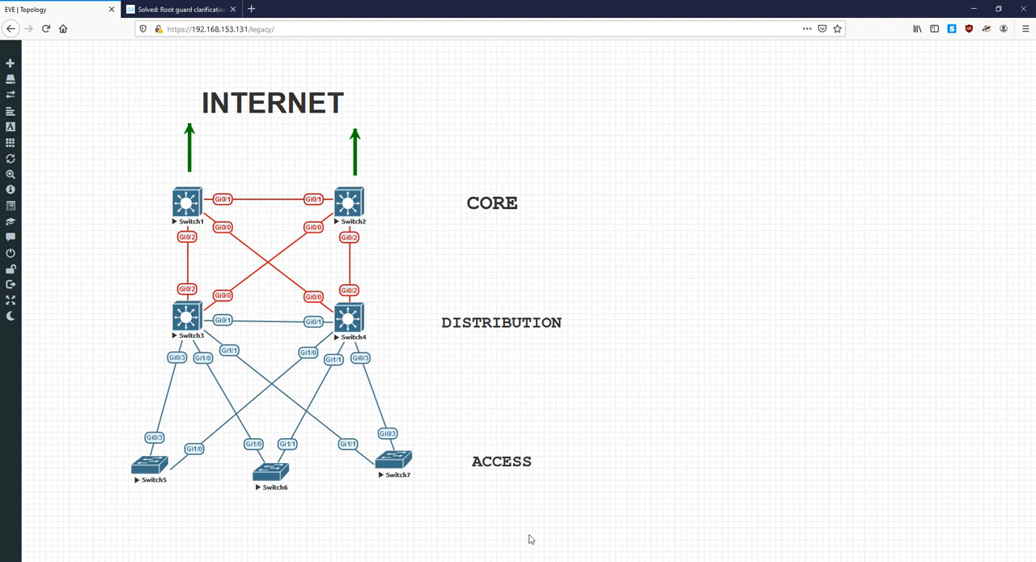
mouse_move(521, 557)
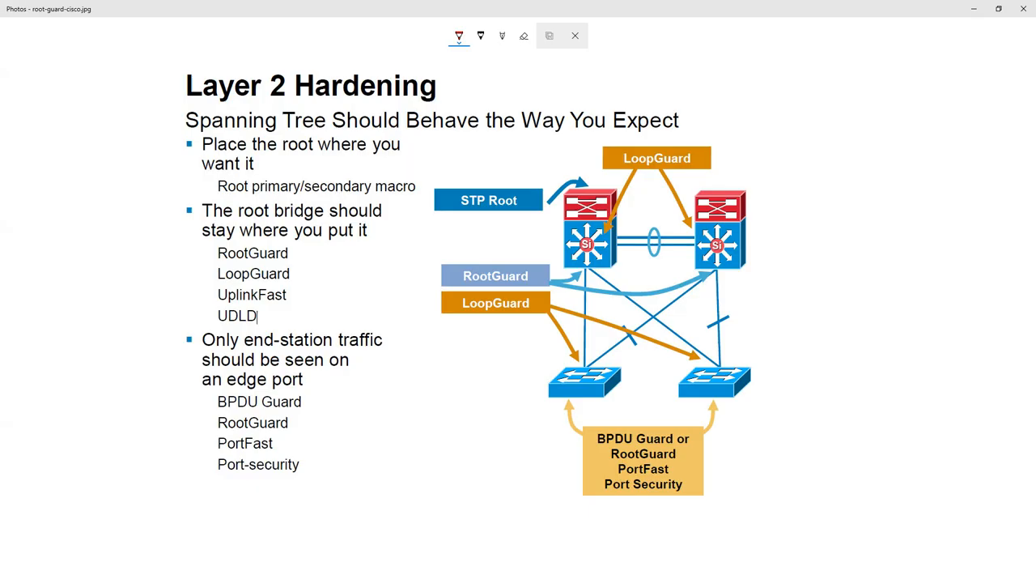
mouse_move(747, 476)
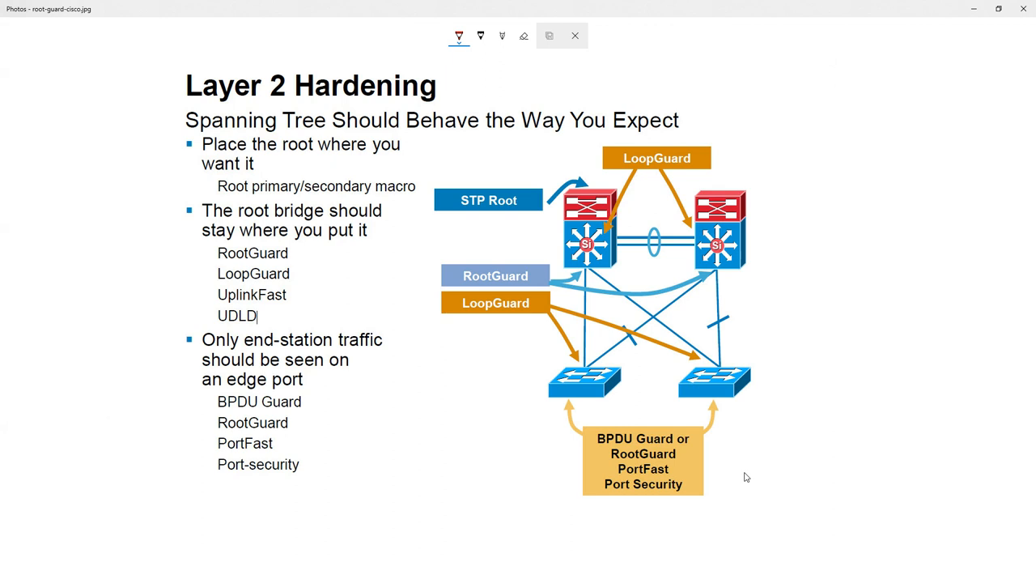
Pick the red ballpoint pen and ink circles and strokes over the root and access switches and their uplinks
left_click(457, 36)
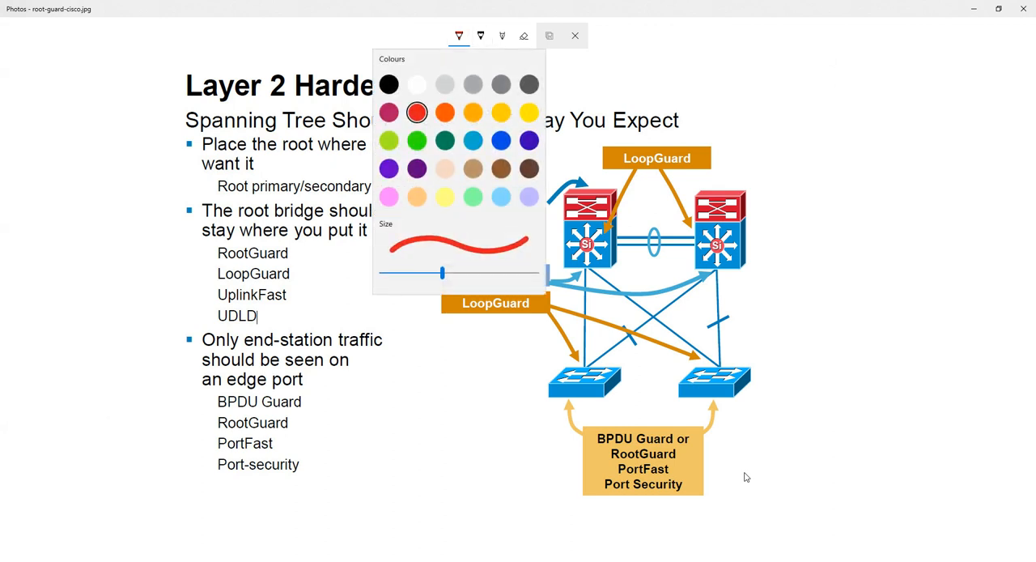
left_click(574, 36)
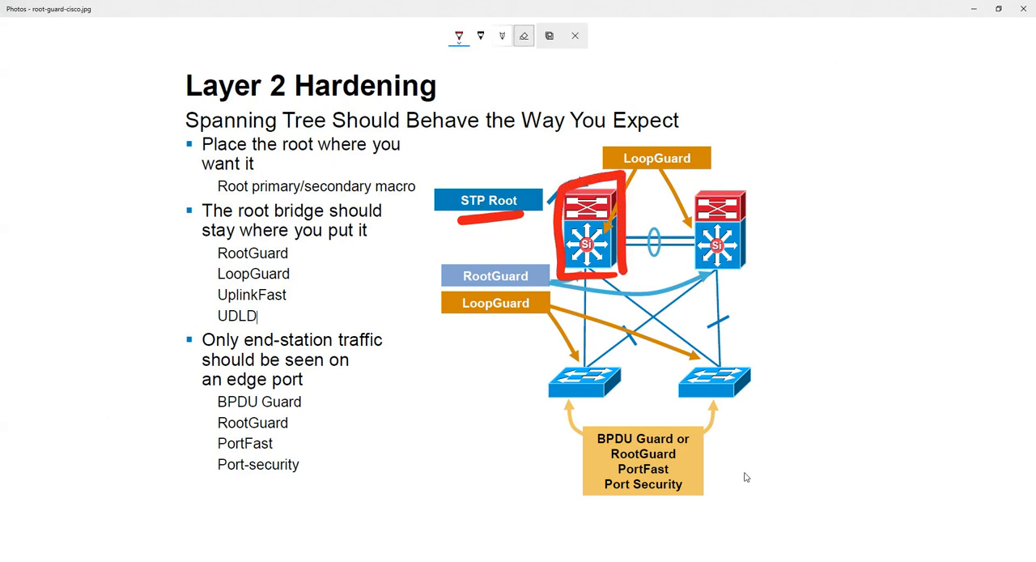
left_click(523, 36)
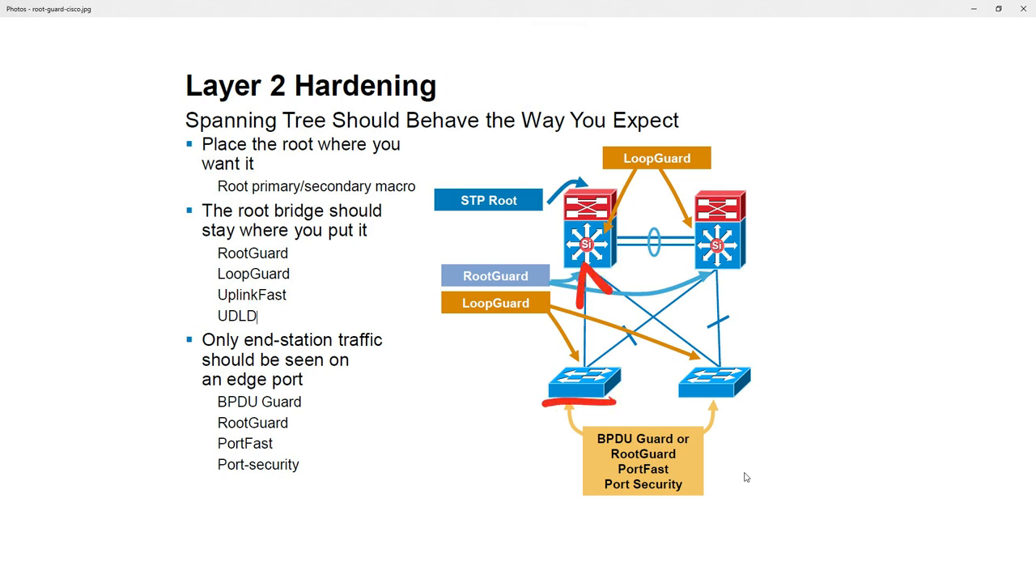
left_click_drag(542, 364, 619, 401)
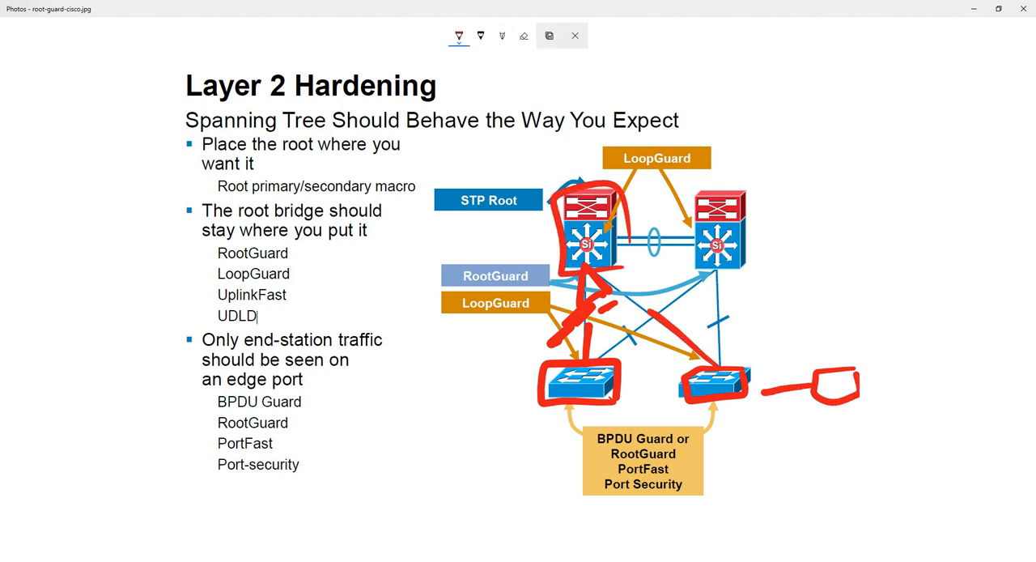
left_click(525, 36)
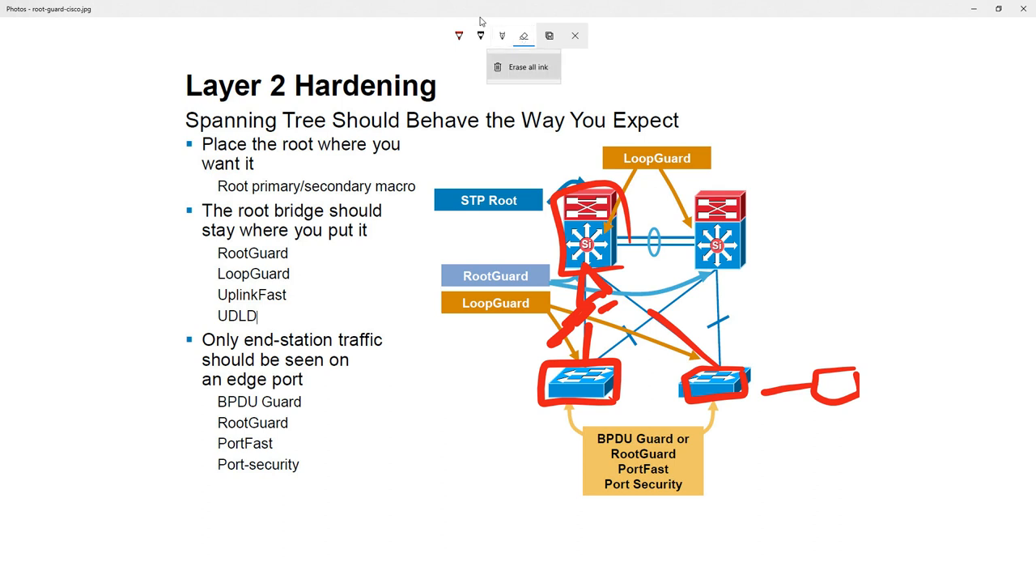
Erase all red ink so the Layer 2 Hardening slide is clean again
left_click(526, 65)
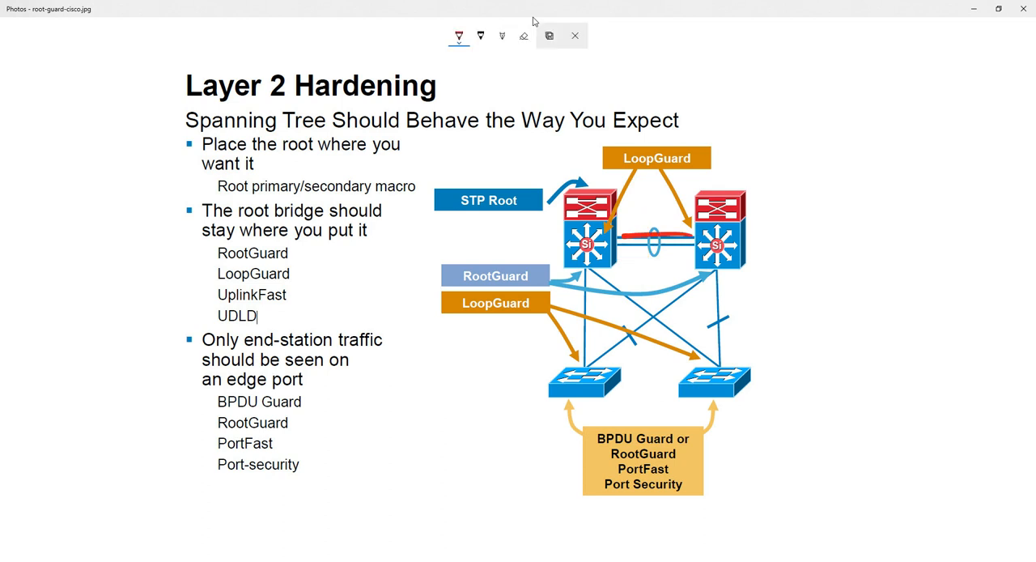
left_click(525, 35)
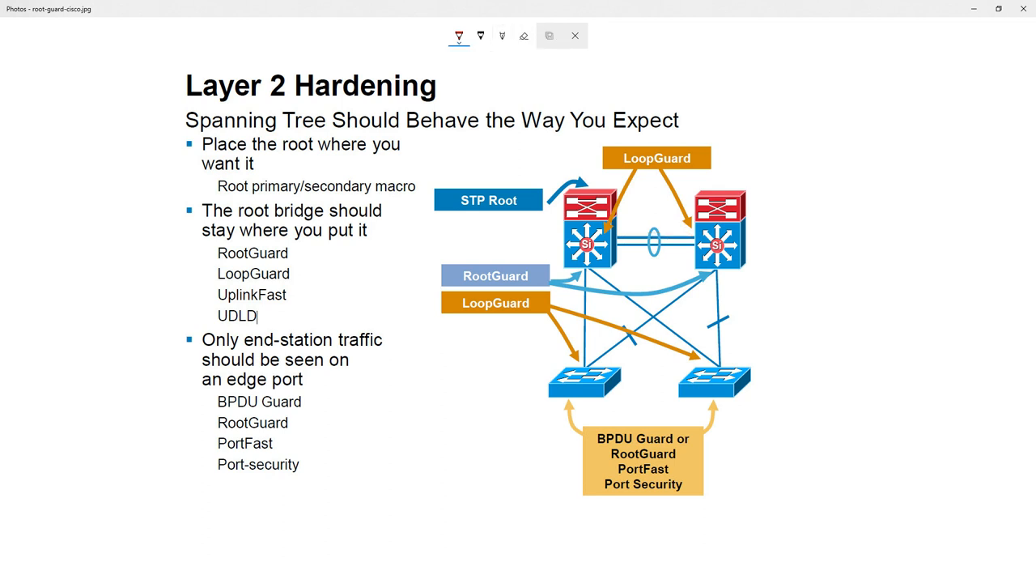
mouse_move(533, 19)
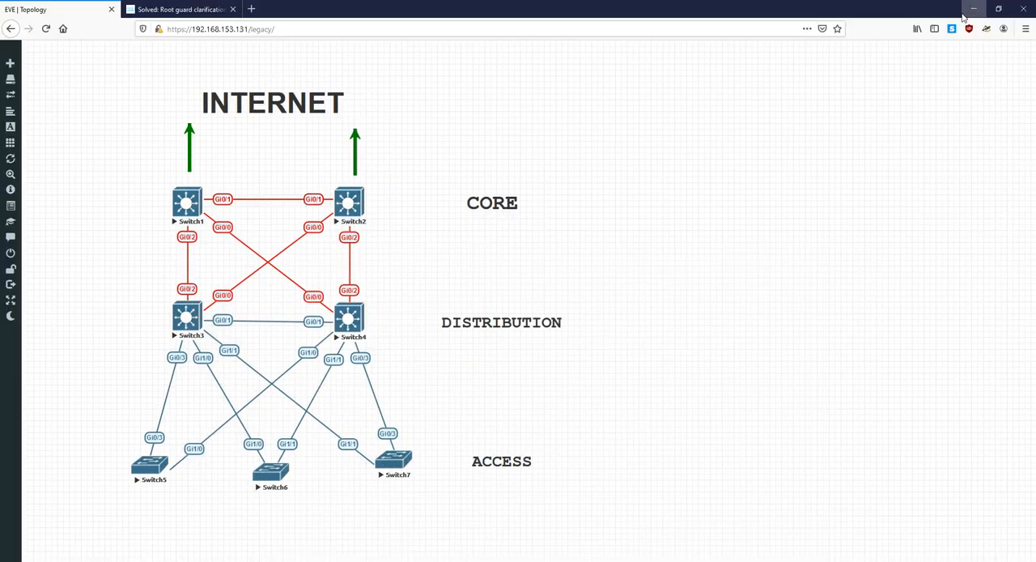
mouse_move(152, 317)
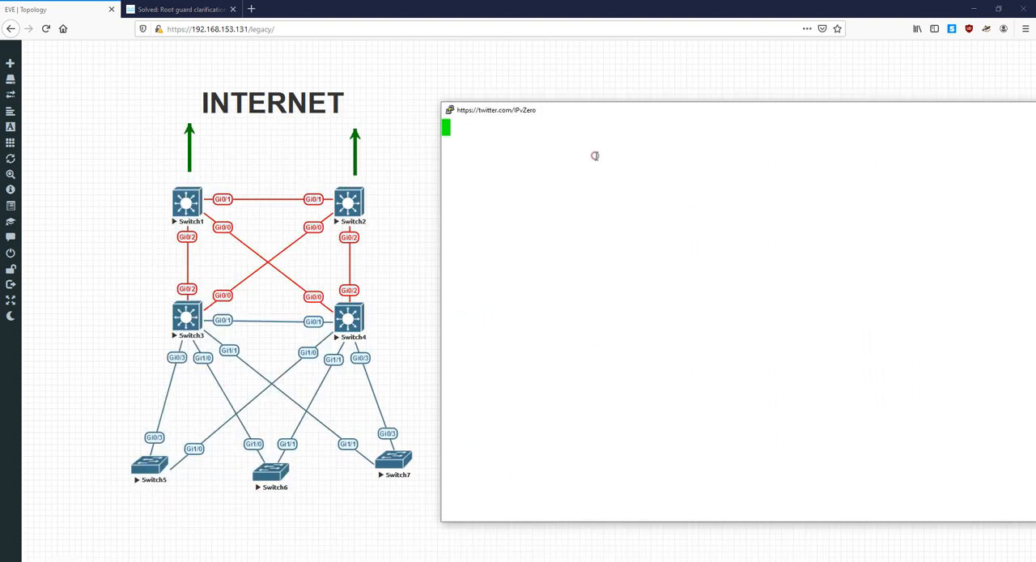
On SW3, enter config mode and apply 'spanning-tree guard root' on g0/3, g1/0 and g1/1
type("en")
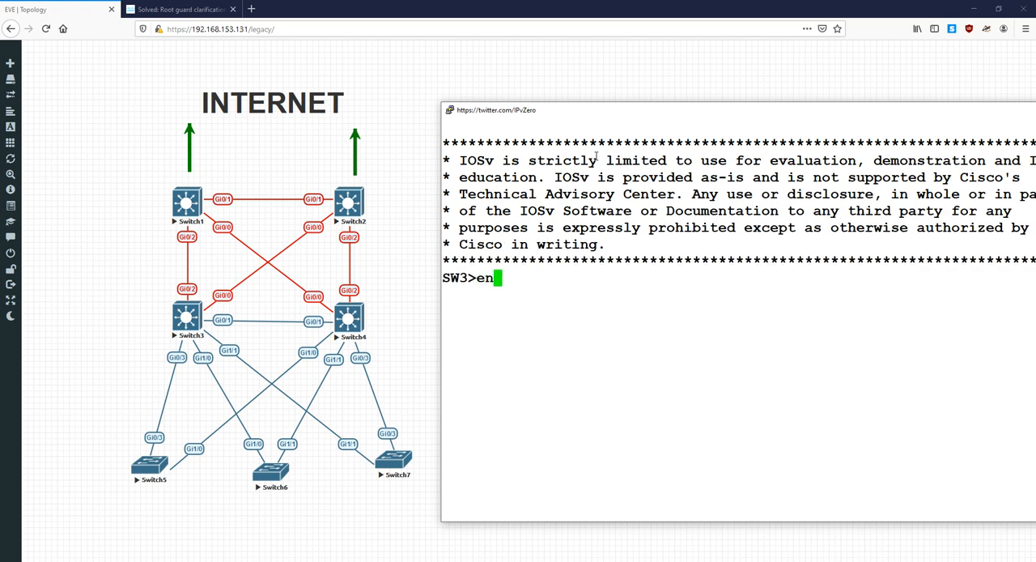
type("conf t")
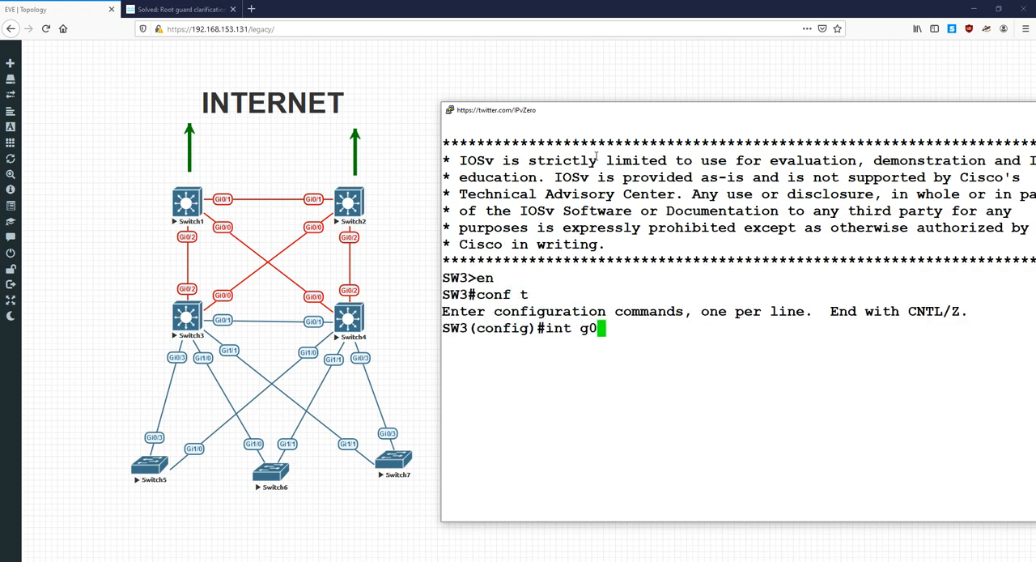
type("/3")
type("i")
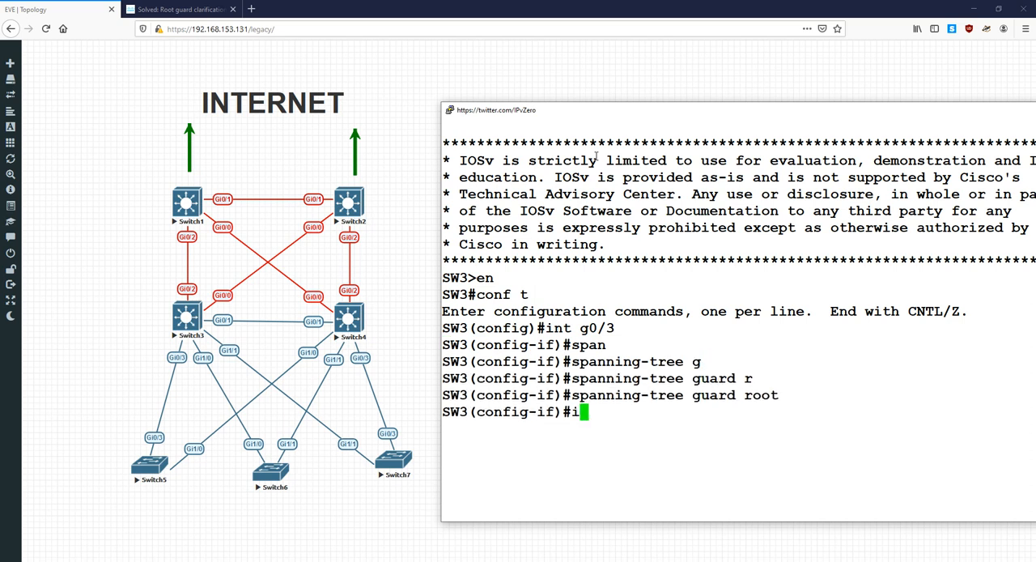
type("nt g1/0")
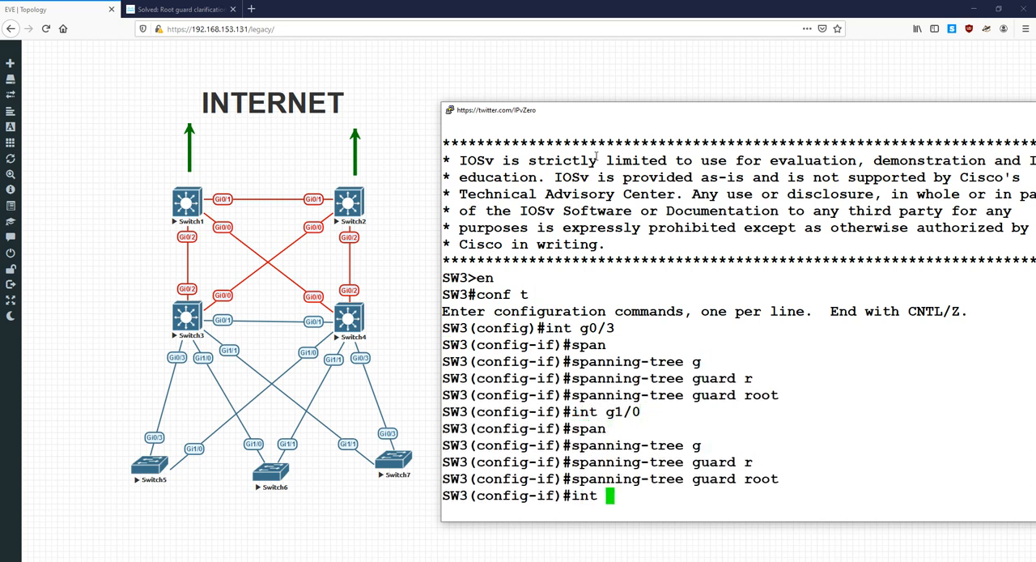
type("int g1/1")
type("spanning-tree guard root")
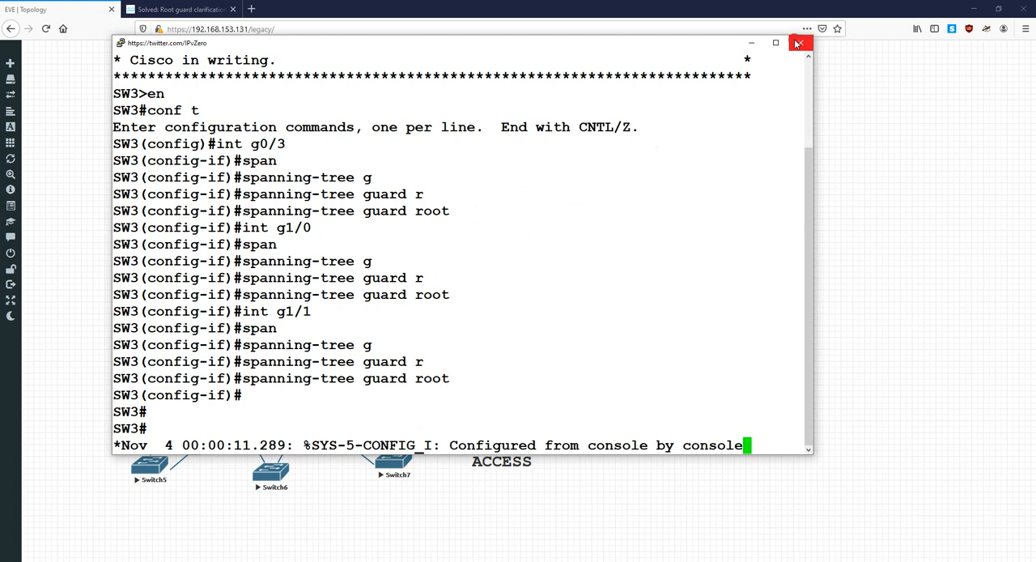
On S4, apply 'spanning-tree guard root' on g1/0, g1/1 and g0/3, then return to the topology
left_click(800, 42)
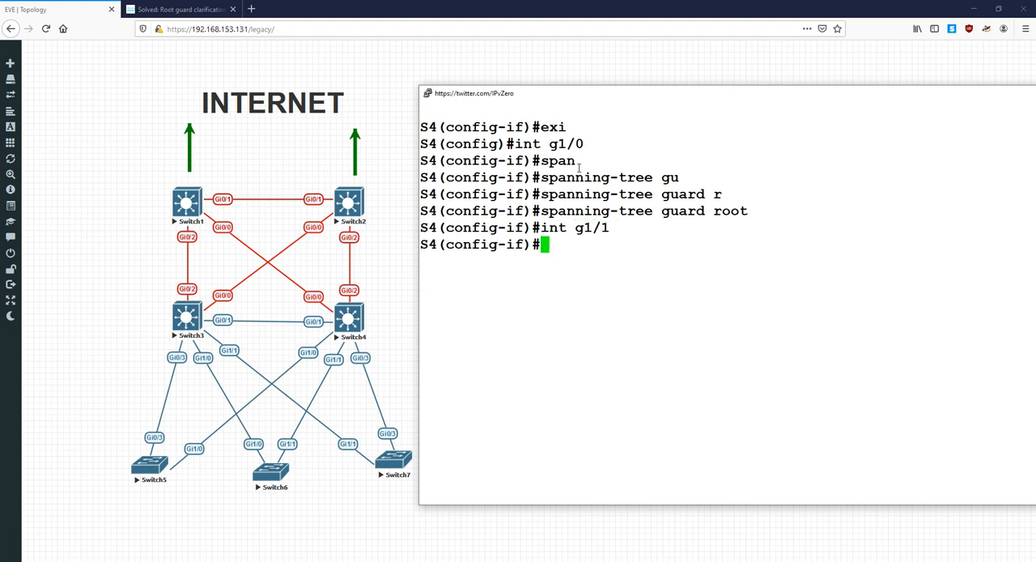
type("spanning-tree guard r")
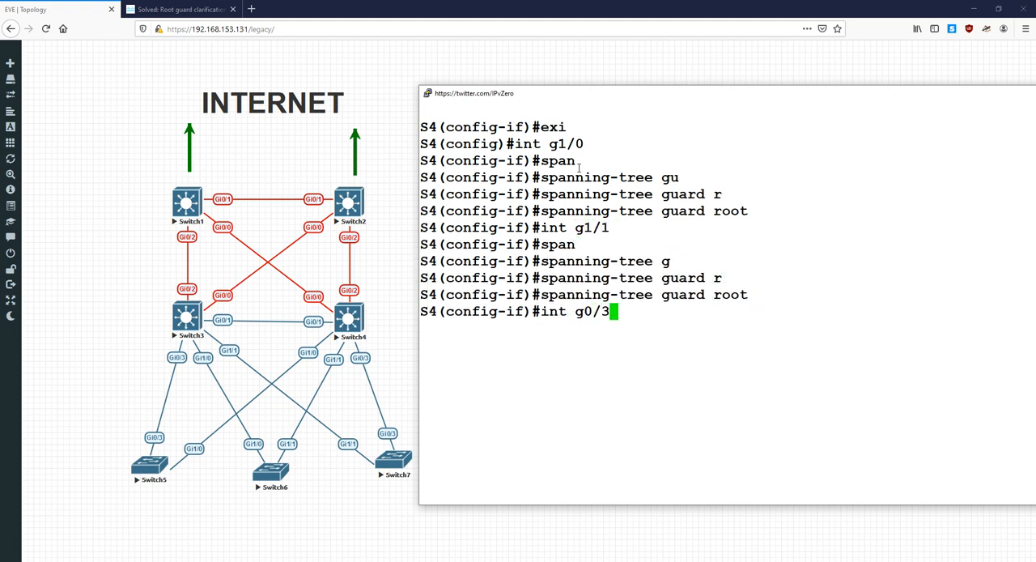
type("spanning-tree")
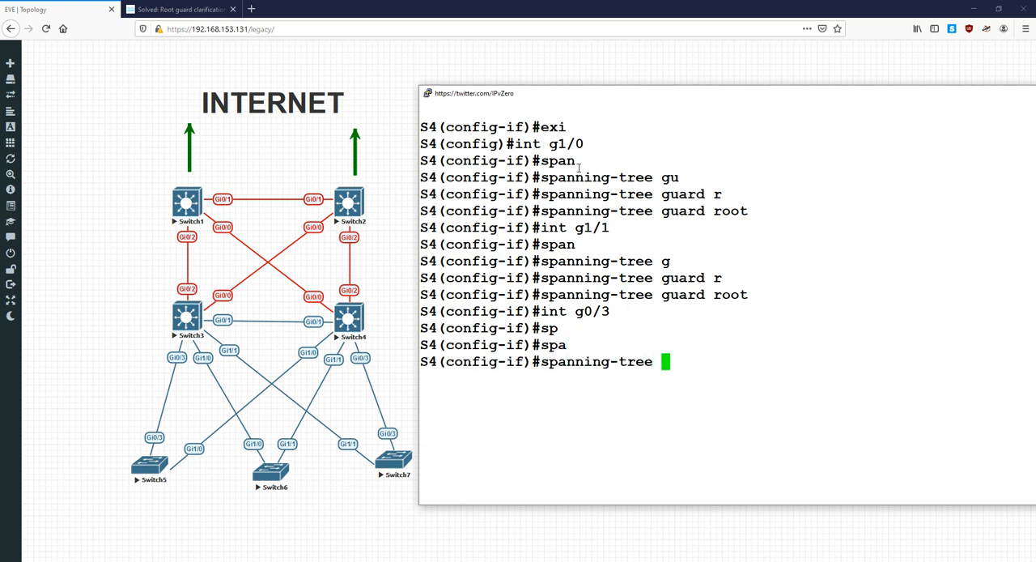
type("spanning-tree guard root")
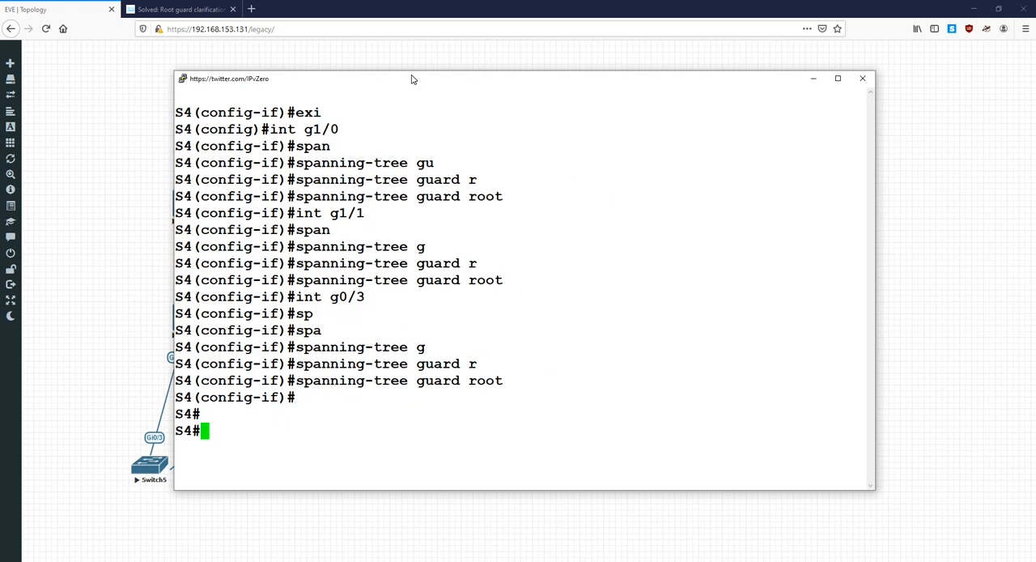
left_click(861, 78)
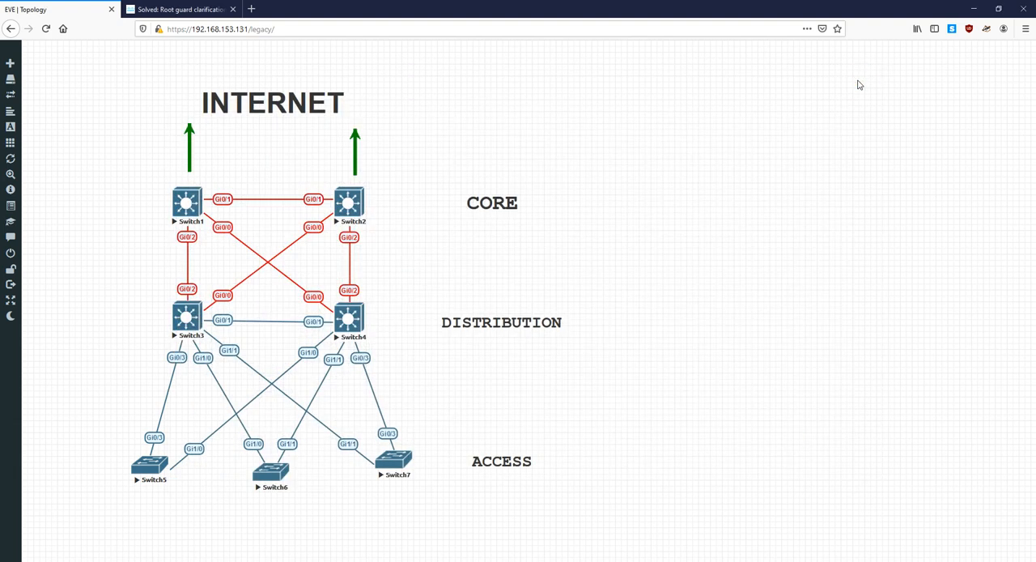
mouse_move(272, 325)
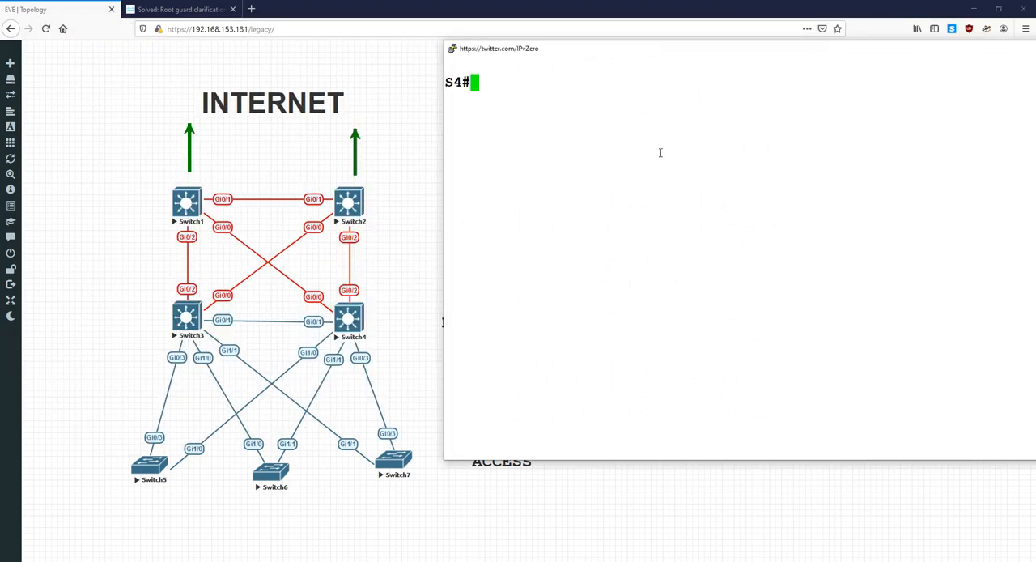
On S4, shut down interface g0/1 so root guard blocks a port on VLAN 1
type("conf t")
type("shut")
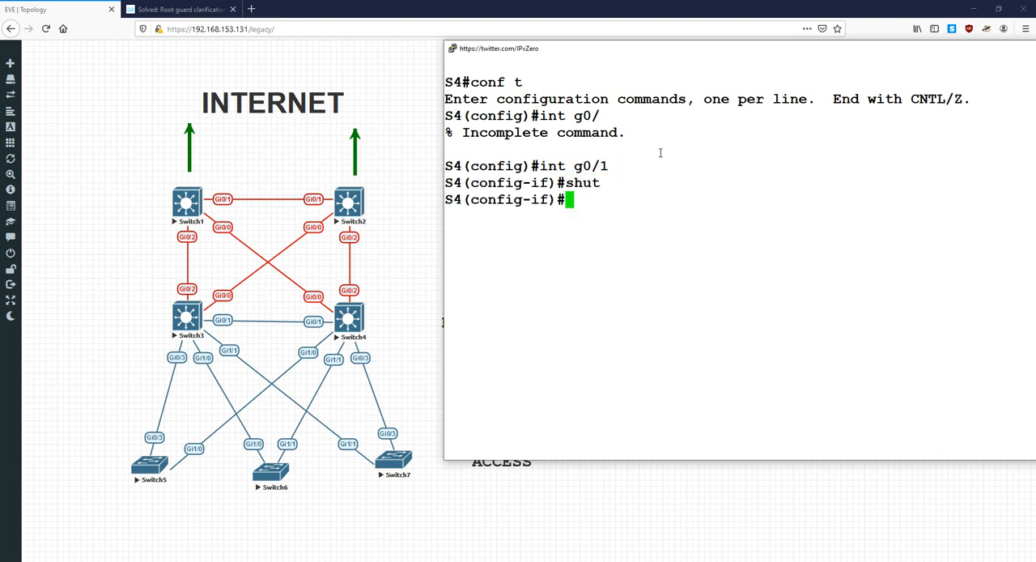
key("ctrl+z")
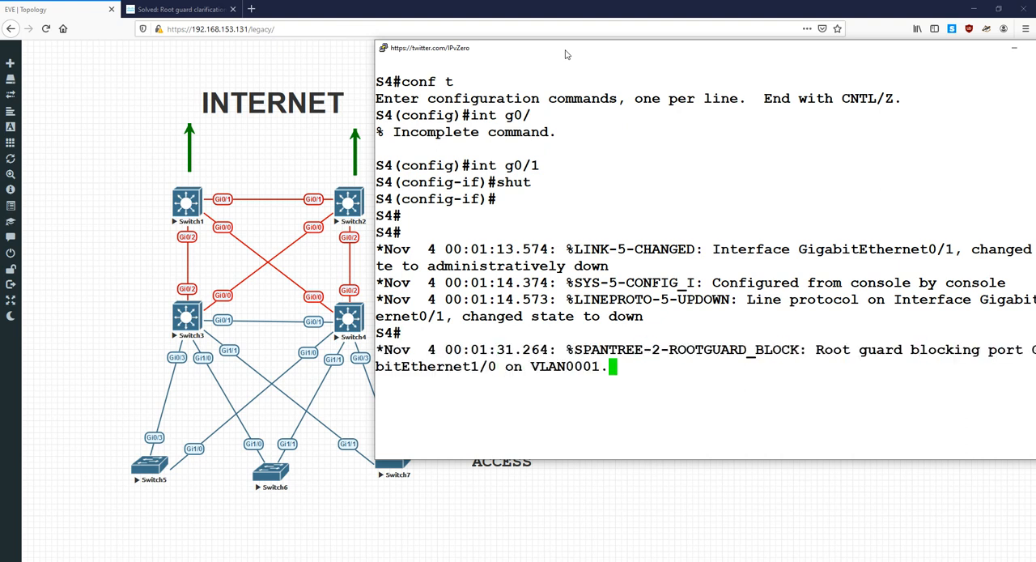
Run 'show spanning-tree' on S4 and highlight the ROOT_Inc ports Gi0/3, Gi1/0 and Gi1/1
key("Enter")
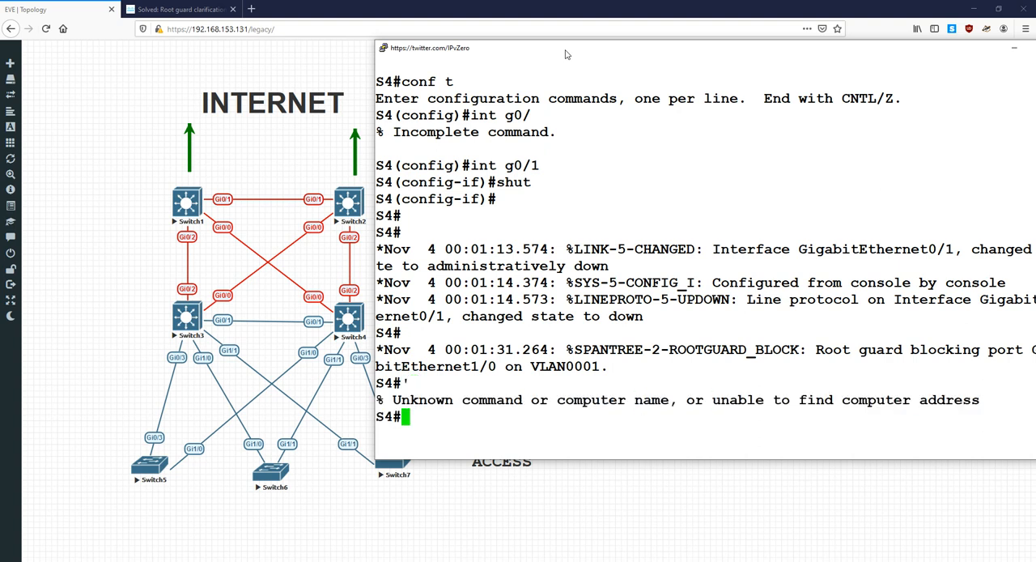
type("show spanning-tree")
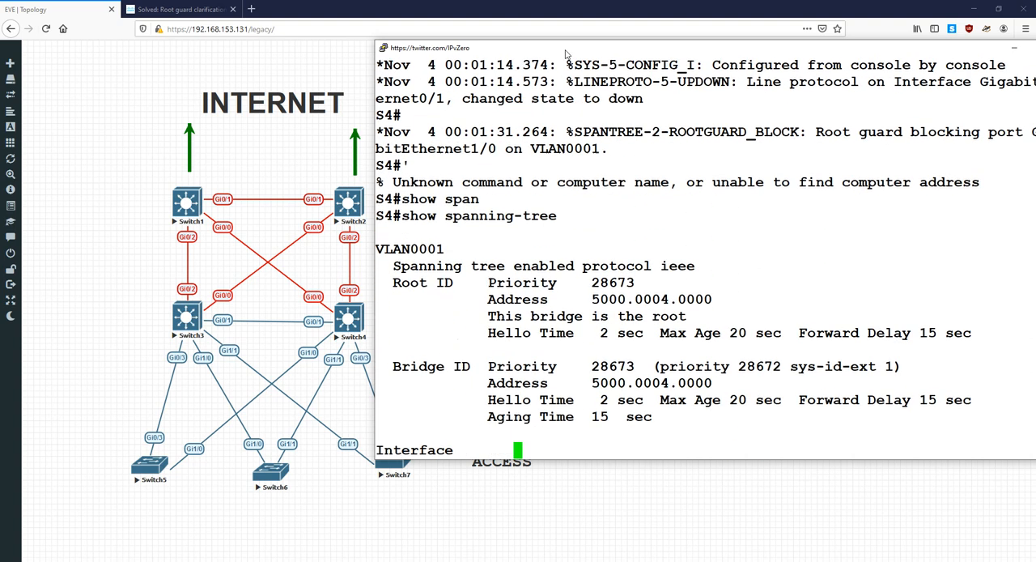
scroll("down", 3)
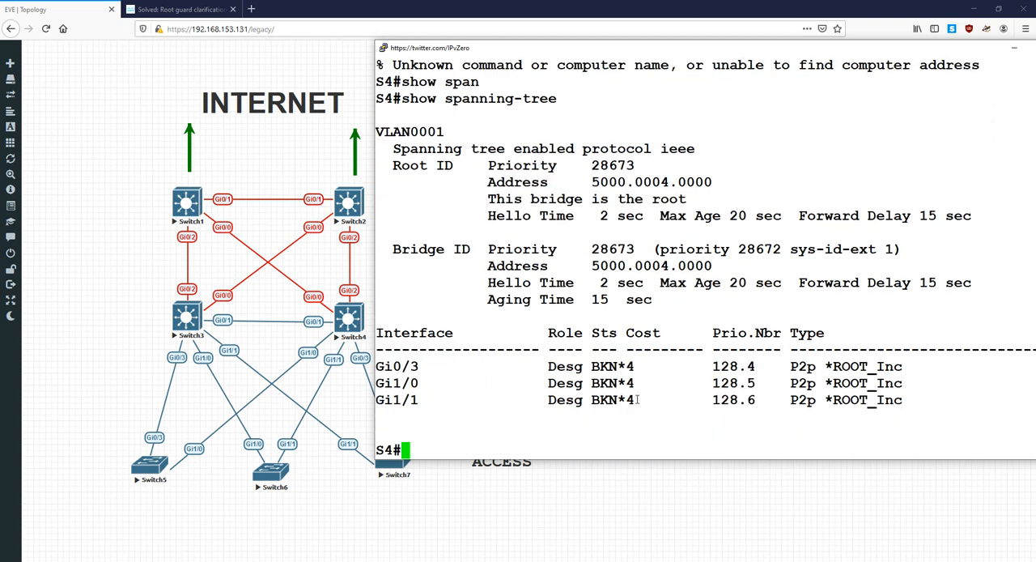
double_click(615, 400)
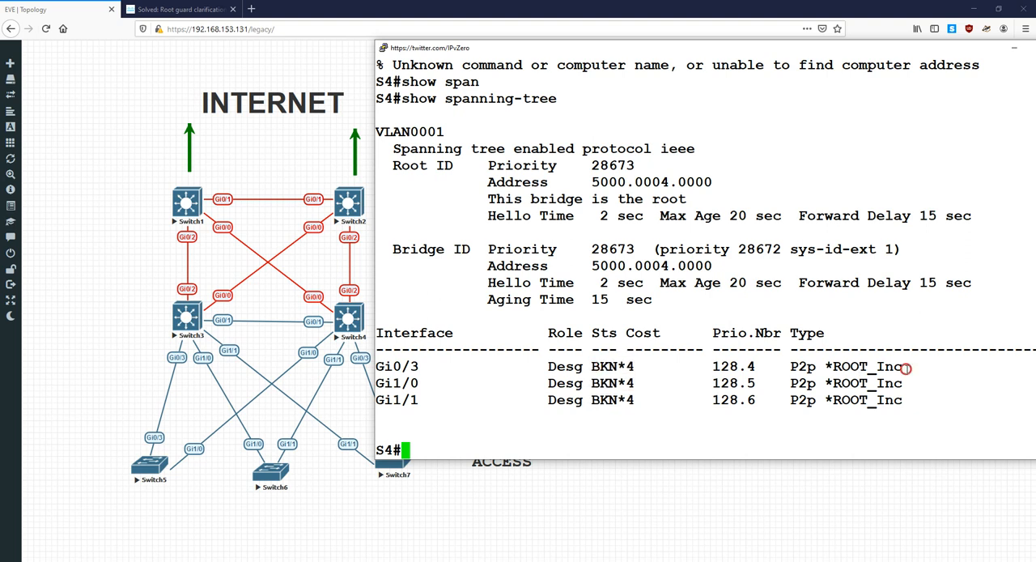
mouse_move(913, 388)
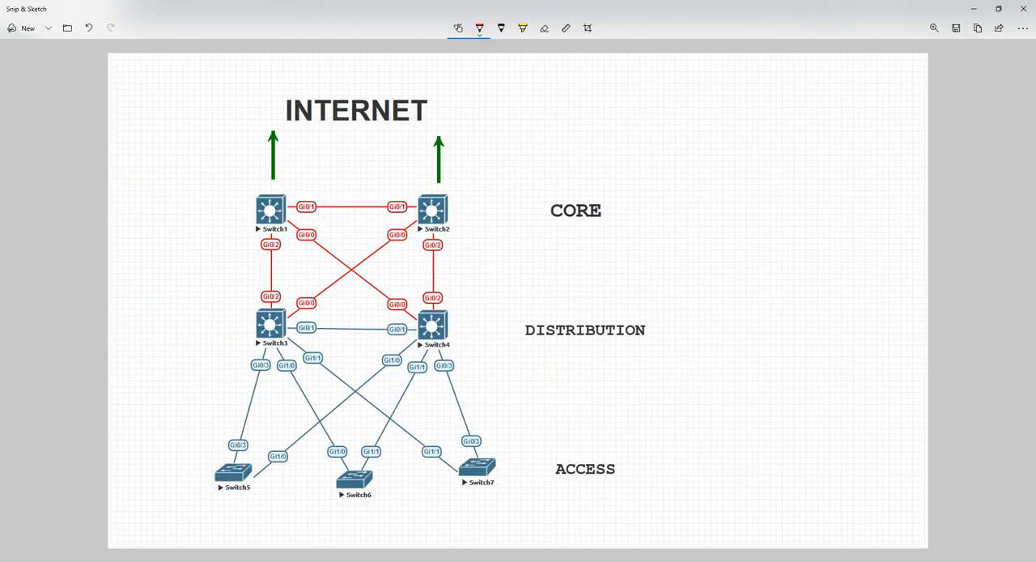
left_click_drag(324, 332, 386, 327)
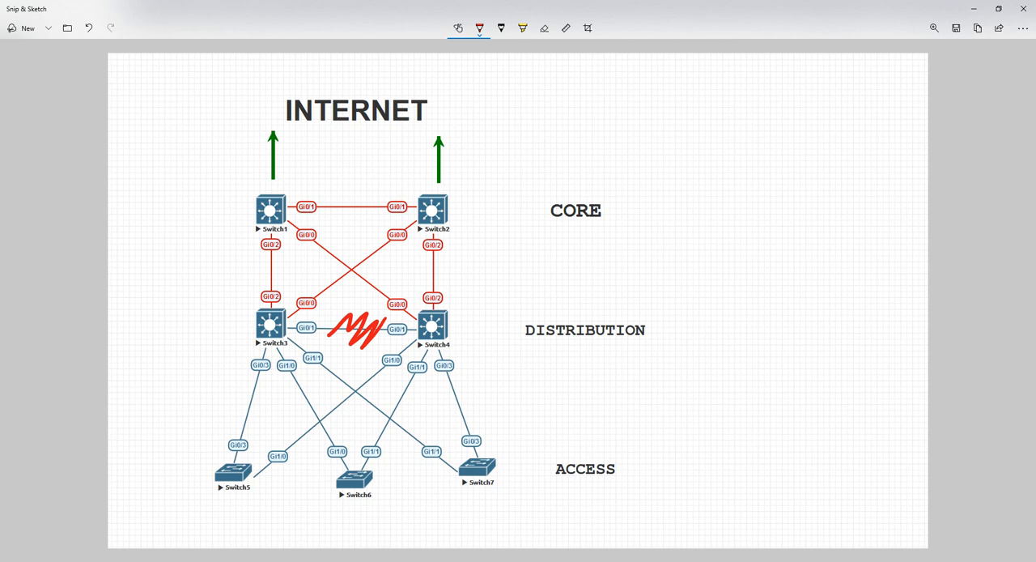
left_click(480, 26)
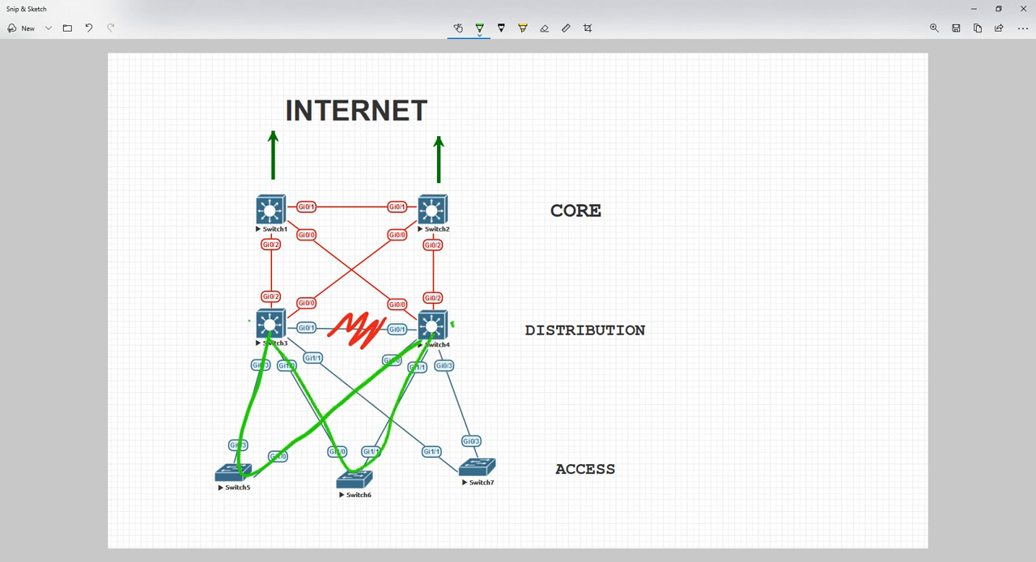
left_click_drag(267, 349, 477, 466)
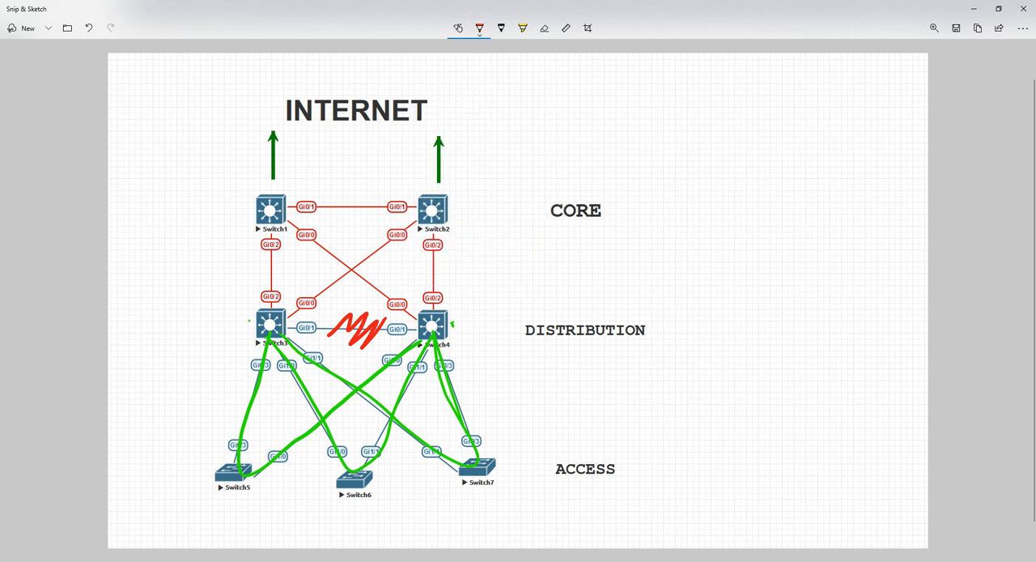
left_click_drag(392, 350, 421, 356)
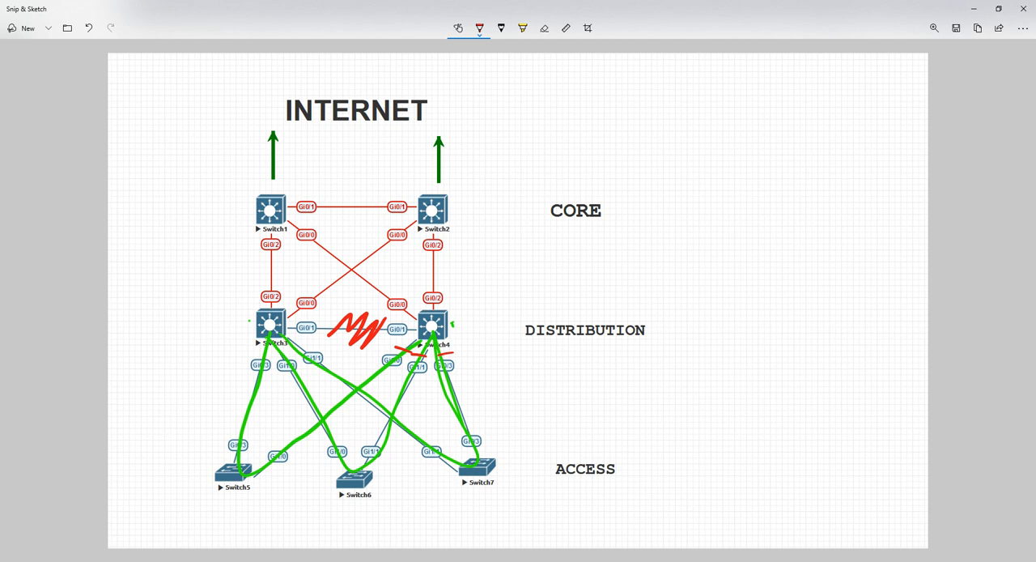
left_click_drag(380, 357, 429, 364)
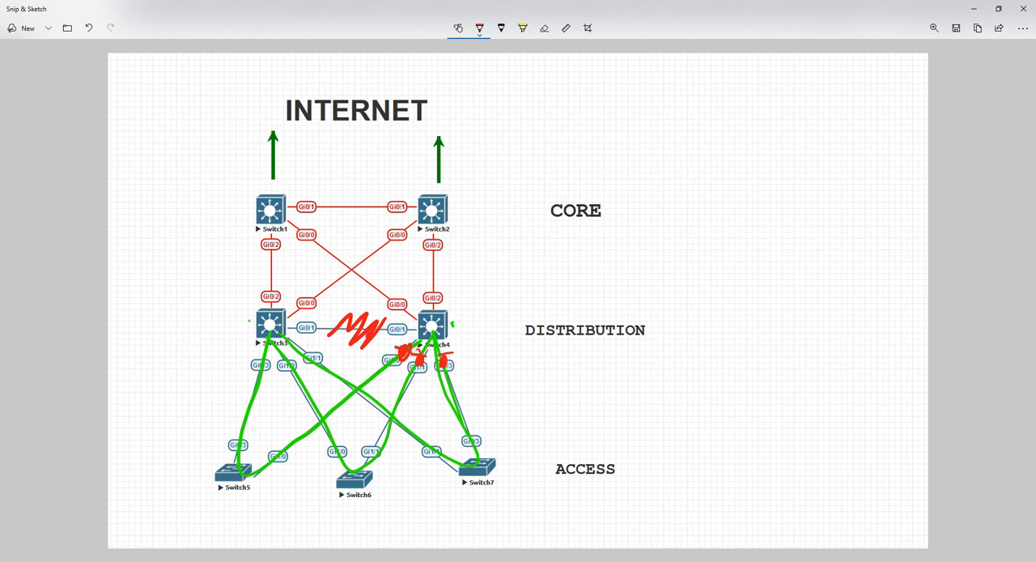
left_click_drag(401, 304, 461, 348)
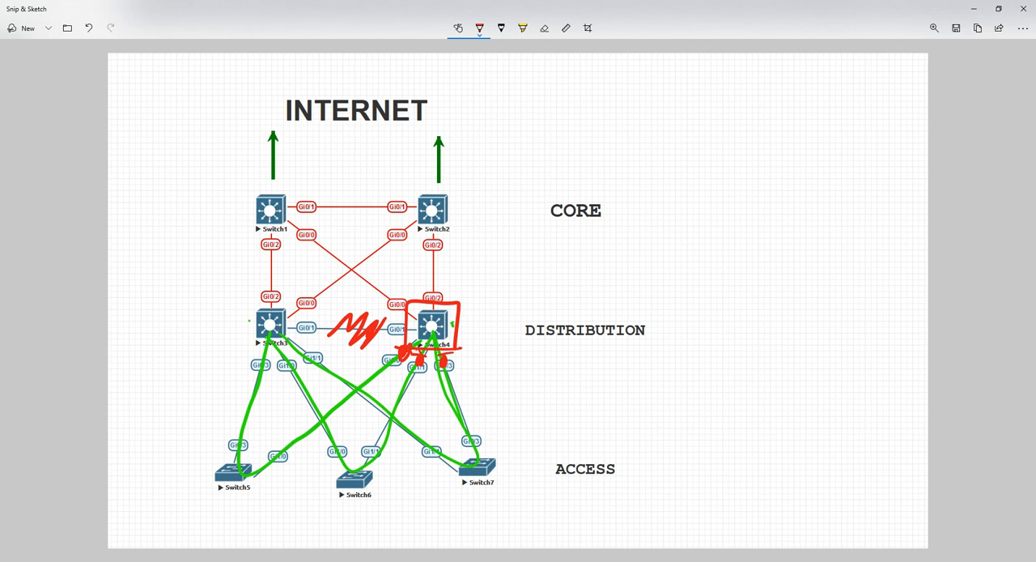
left_click(542, 29)
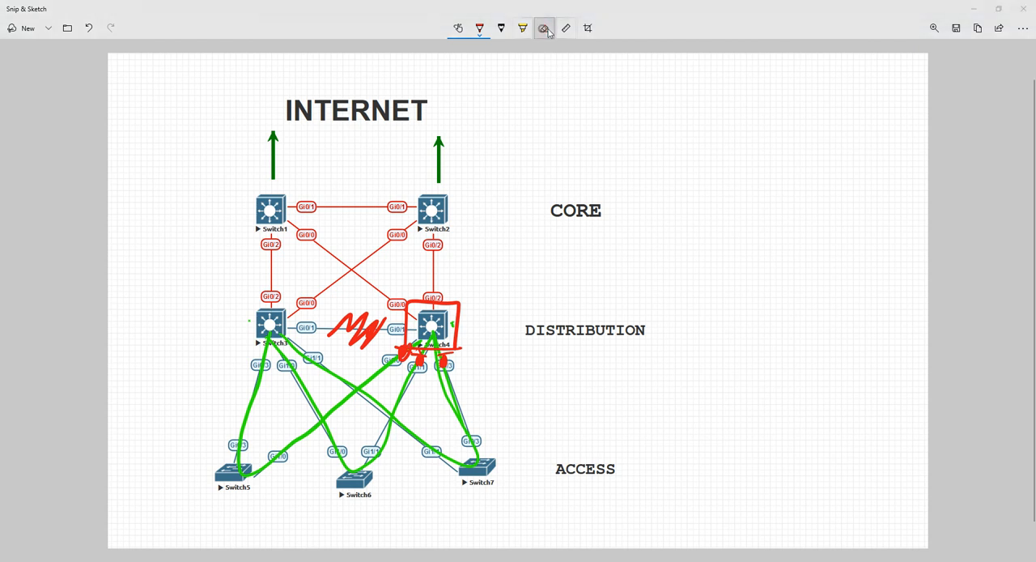
left_click(955, 28)
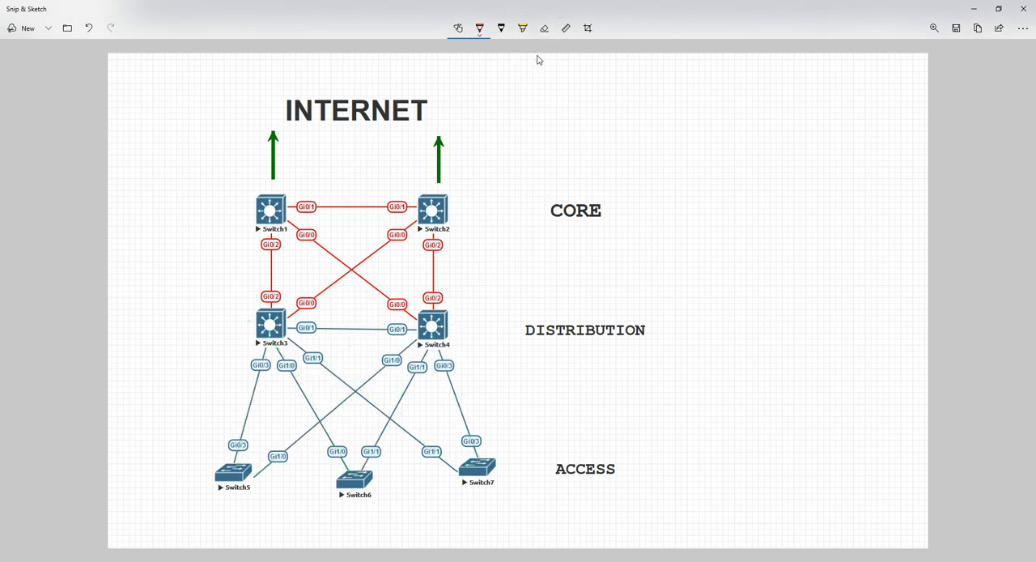
Box Switch3 in red, add a host under Switch6, and trace the path from the Internet down to it
left_click_drag(243, 291, 295, 356)
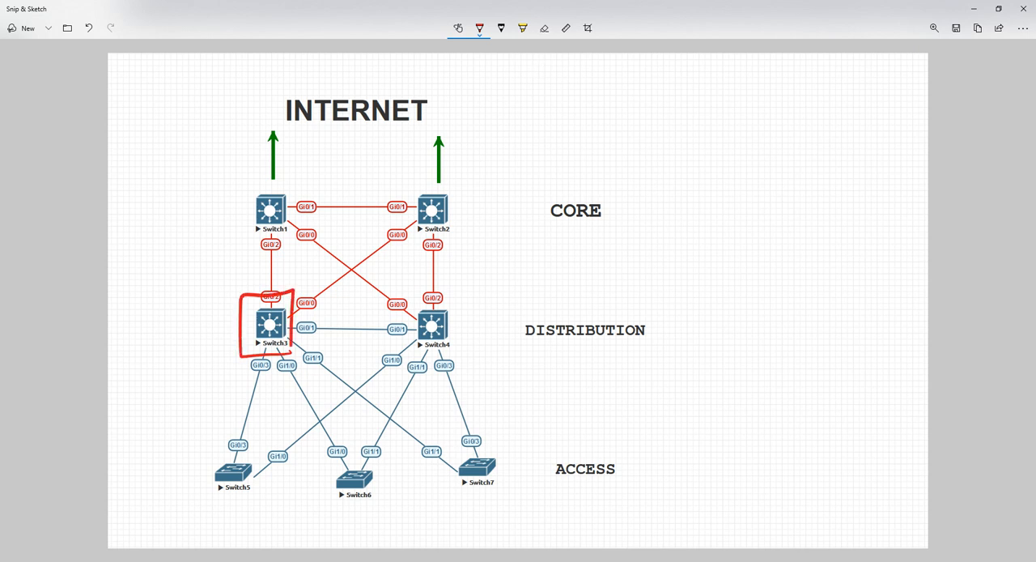
left_click_drag(332, 522, 364, 542)
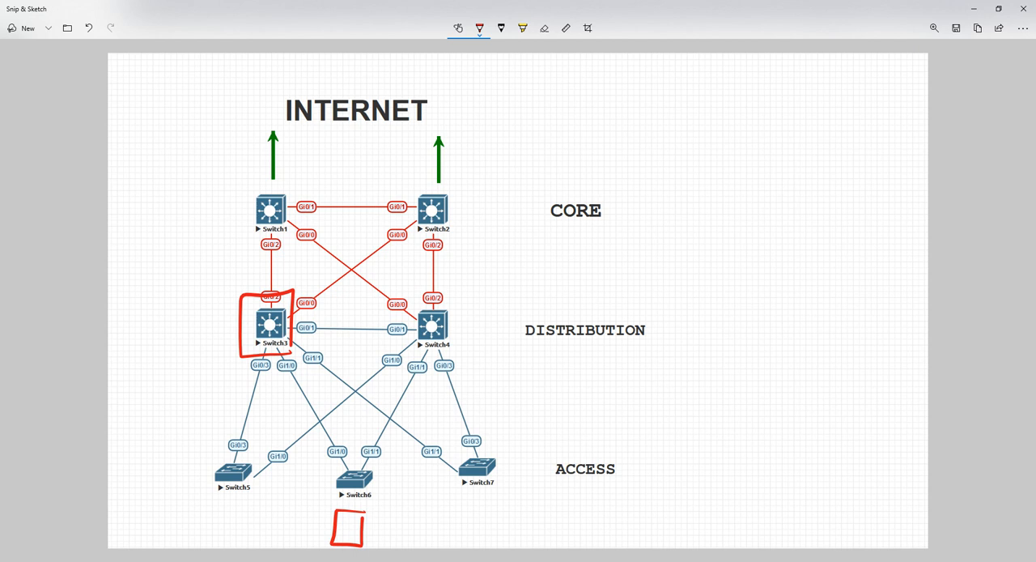
mouse_move(538, 59)
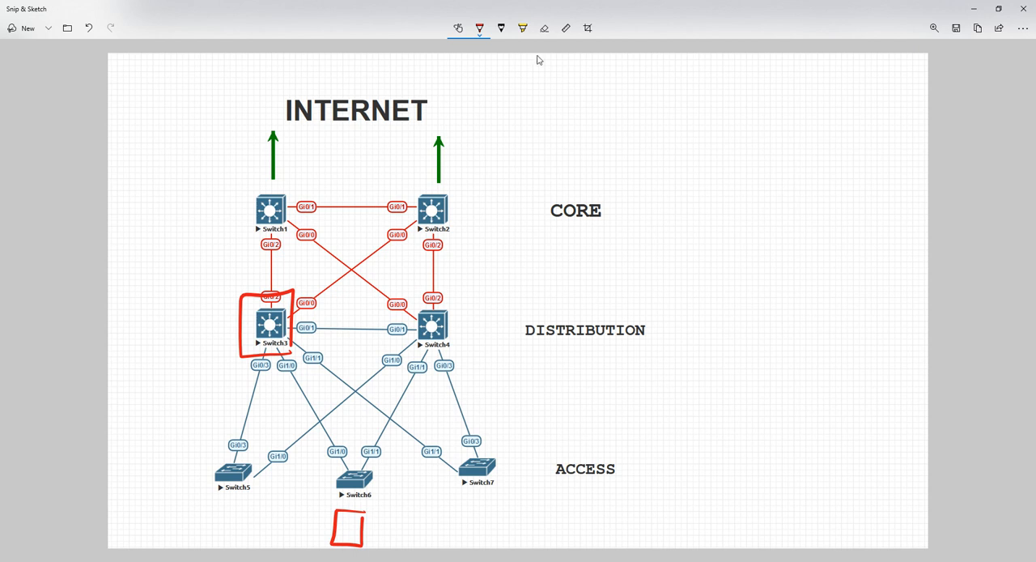
left_click_drag(355, 478, 348, 518)
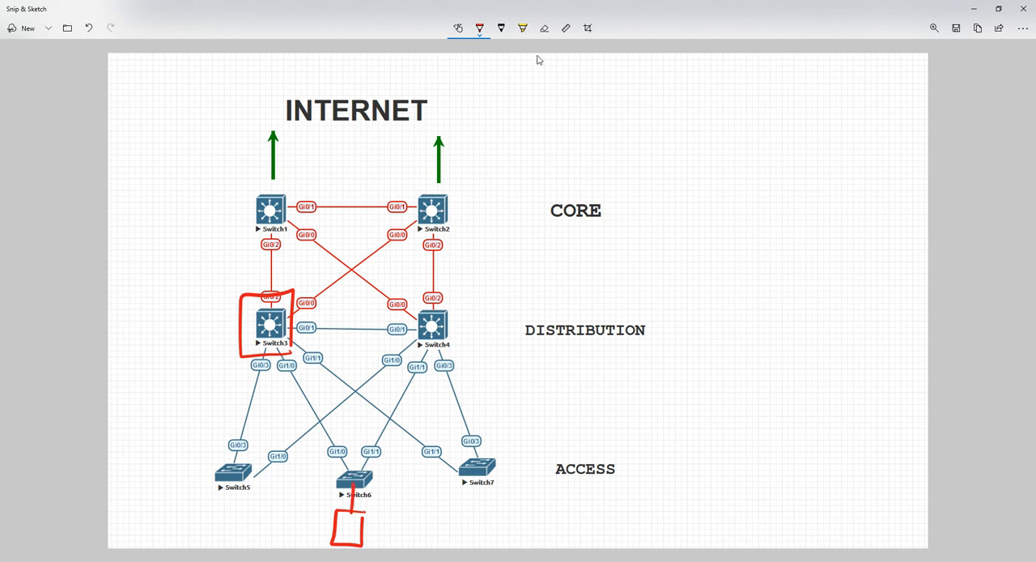
left_click_drag(279, 368, 340, 473)
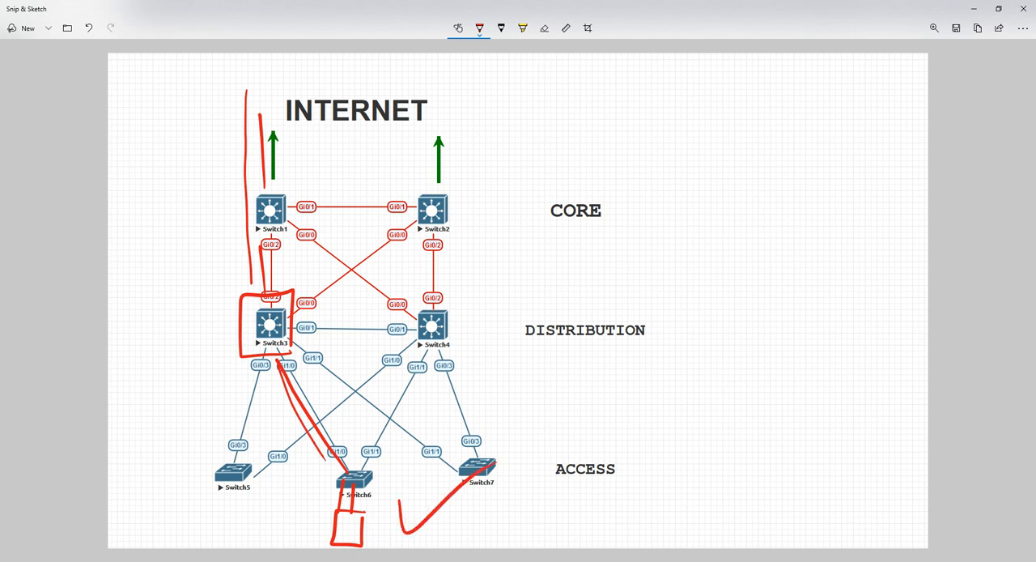
left_click(544, 29)
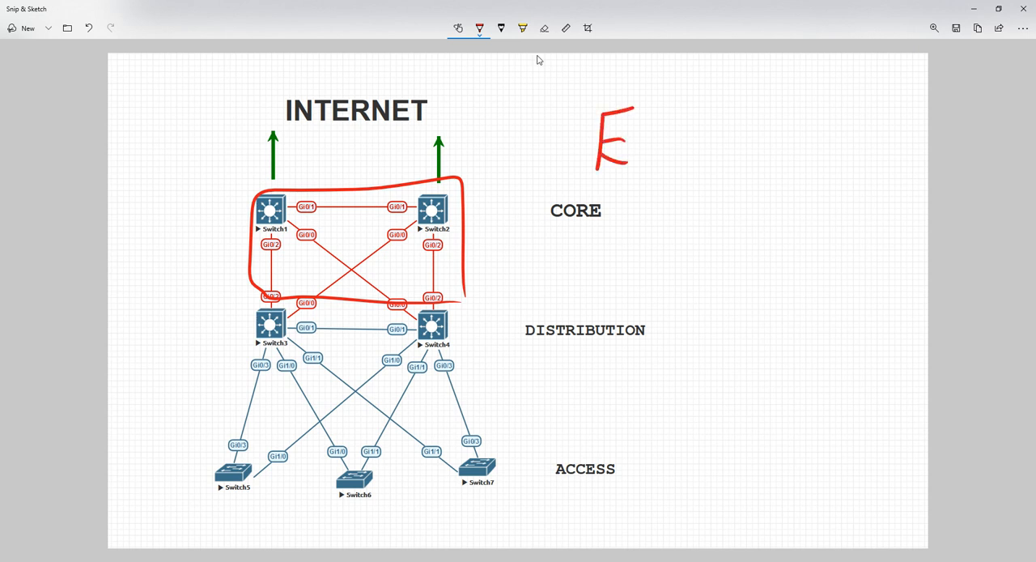
Write ECMP beside the core, wipe all ink, then re-box Switch3 in red with a mark below Switch6
left_click_drag(640, 121, 704, 145)
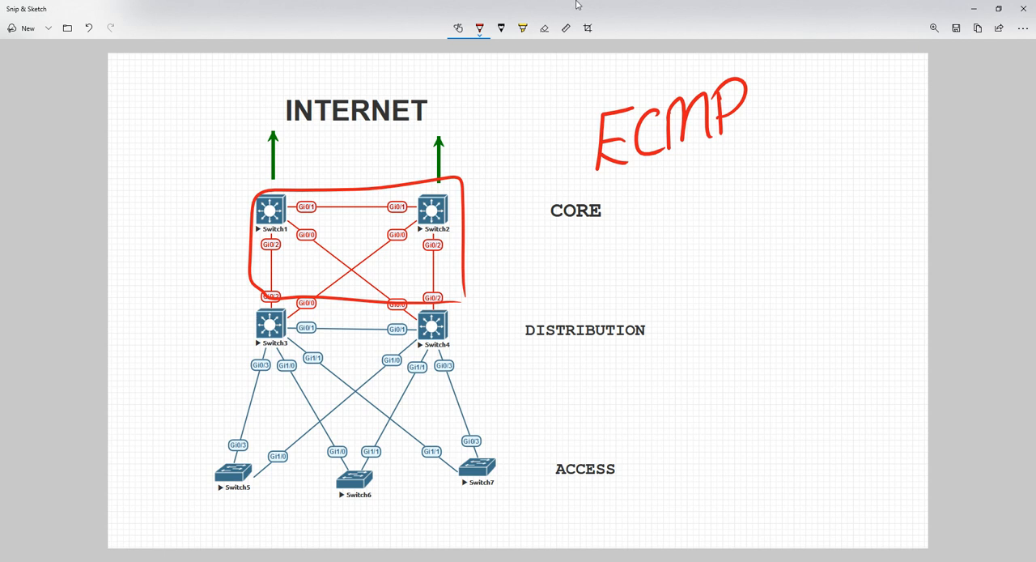
left_click(546, 29)
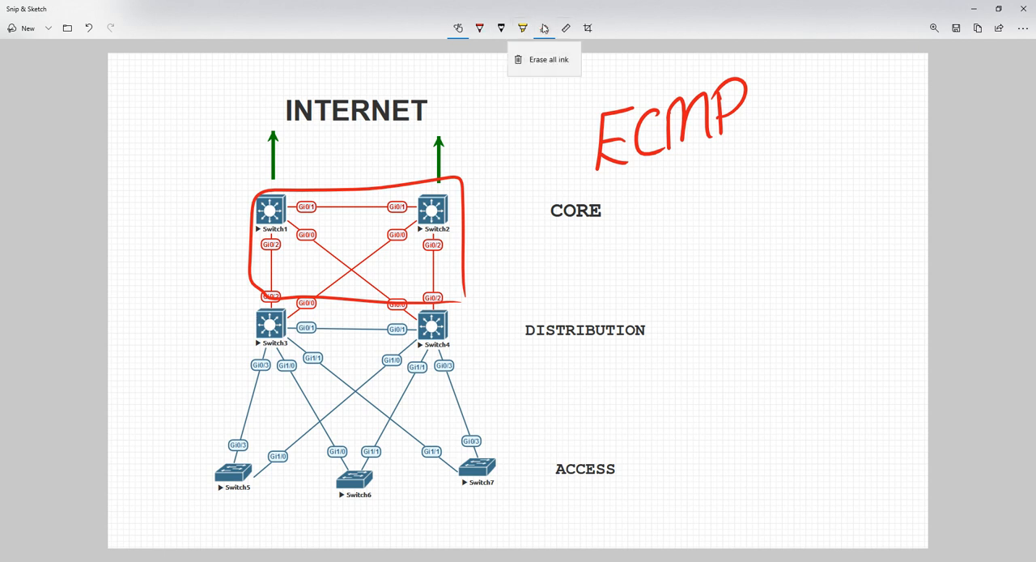
left_click(518, 59)
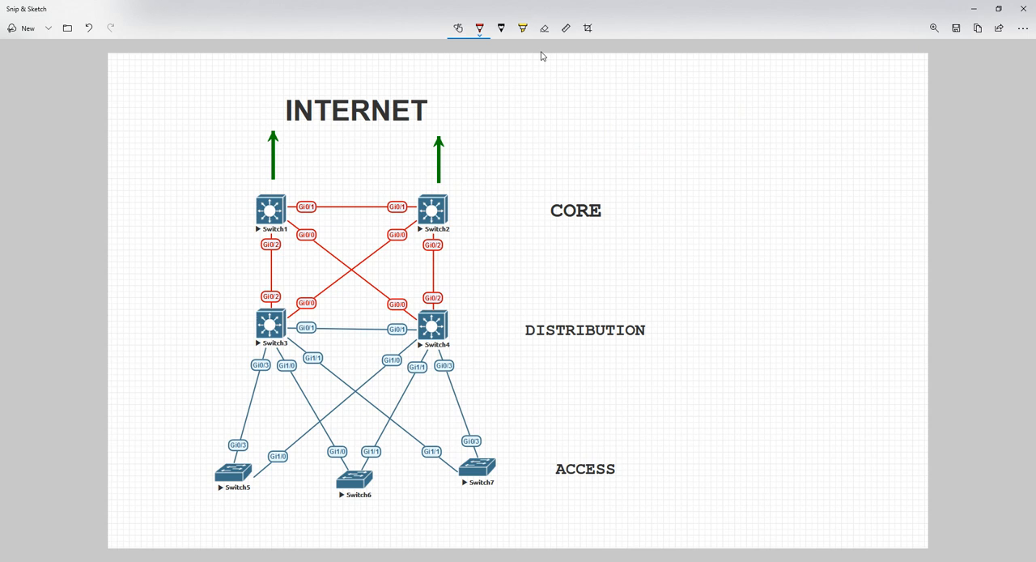
left_click_drag(243, 327, 243, 343)
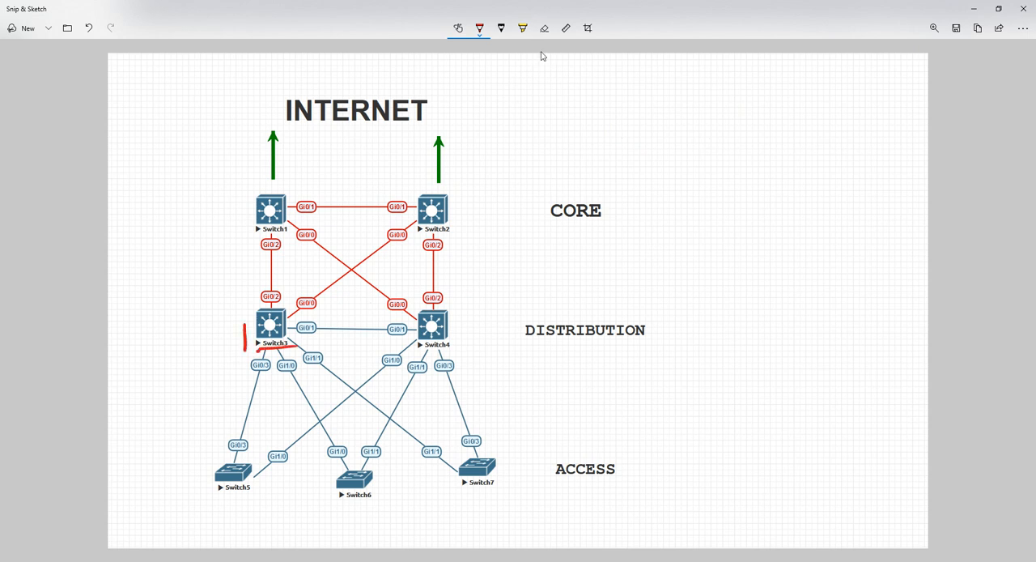
left_click_drag(234, 292, 299, 349)
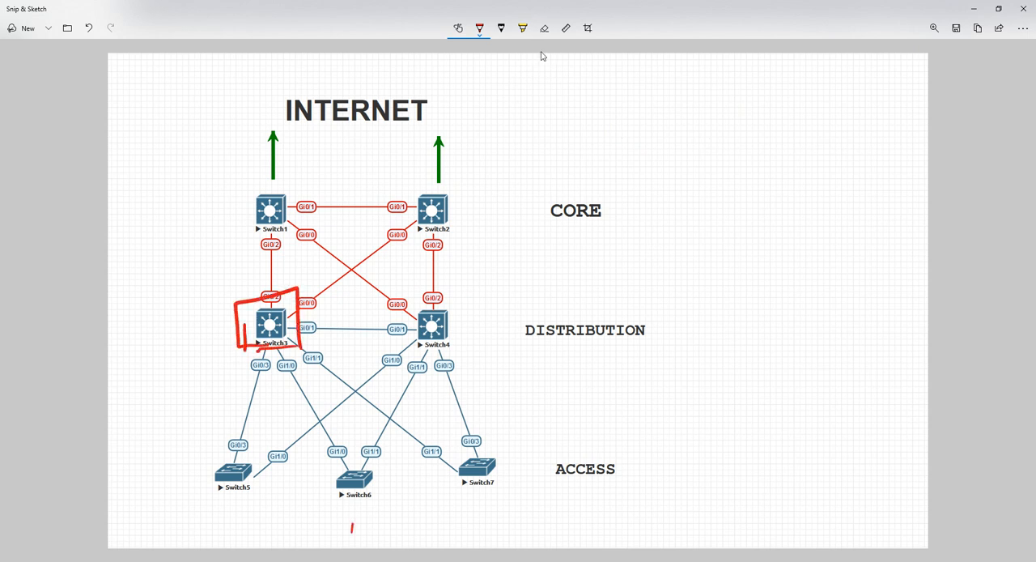
Trace red paths and arrows from the Internet through Switch1 and Switch3 down to Switch6 and toward Switch4
left_click_drag(278, 357, 350, 531)
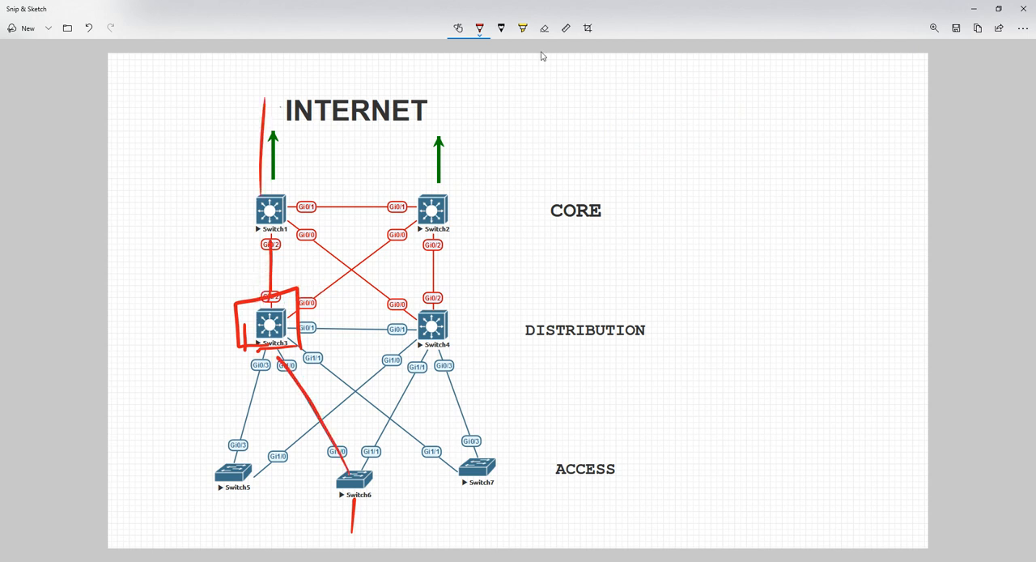
left_click_drag(267, 105, 272, 186)
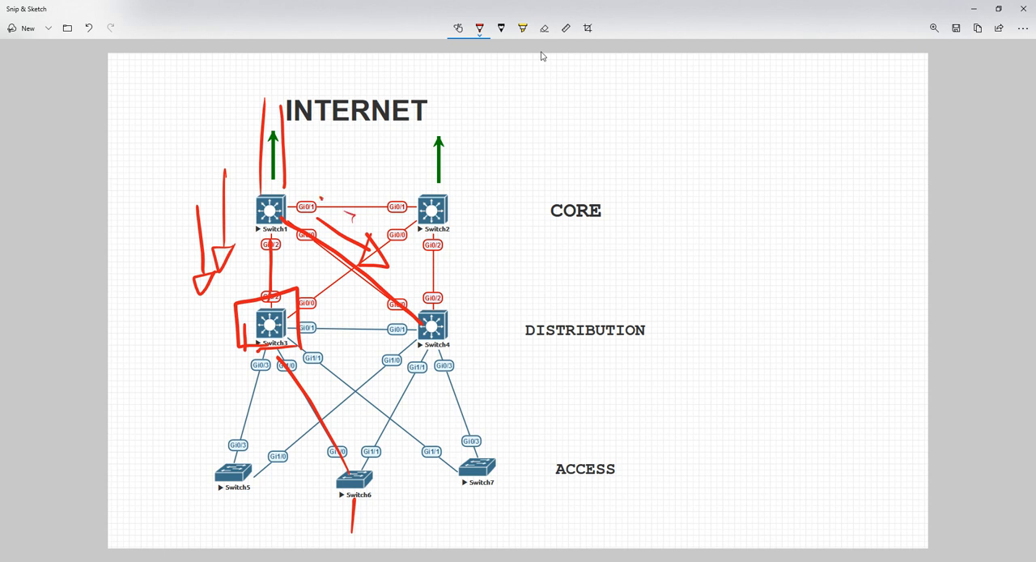
left_click(544, 29)
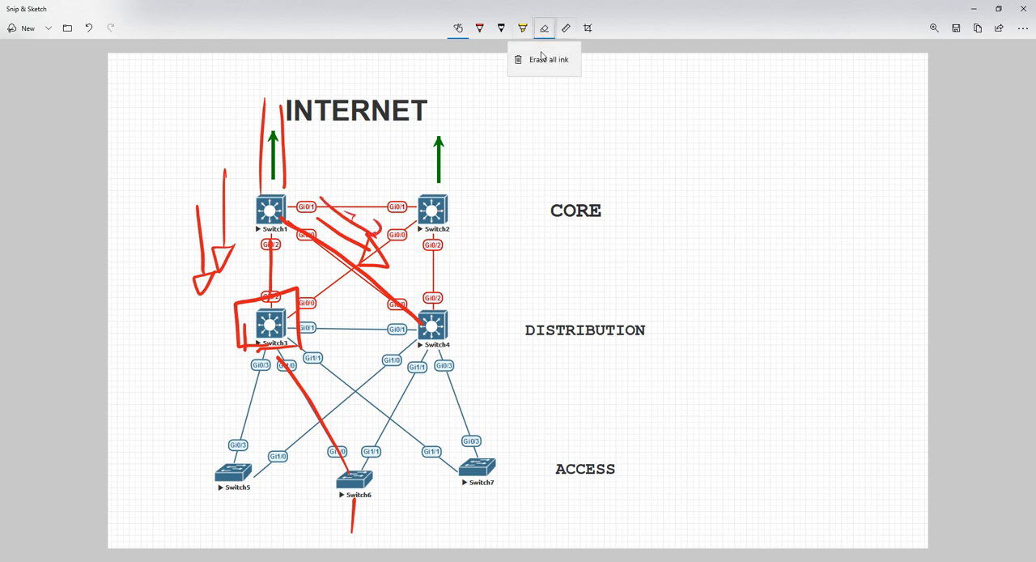
Wipe the ink, draw a path from Switch1 toward Switch4, and write BLACKHOLED beside the core layer
left_click(546, 59)
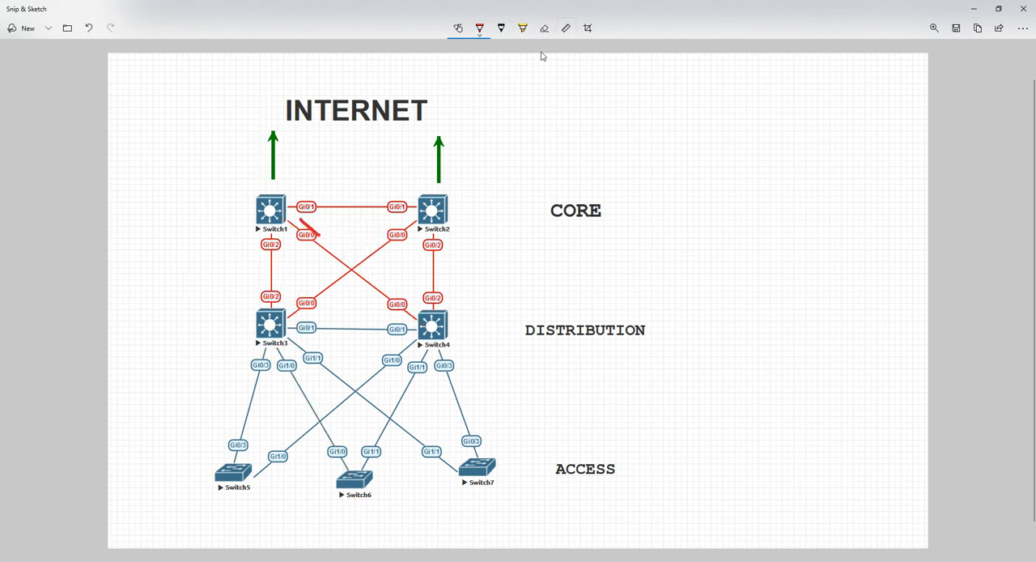
left_click_drag(305, 235, 413, 304)
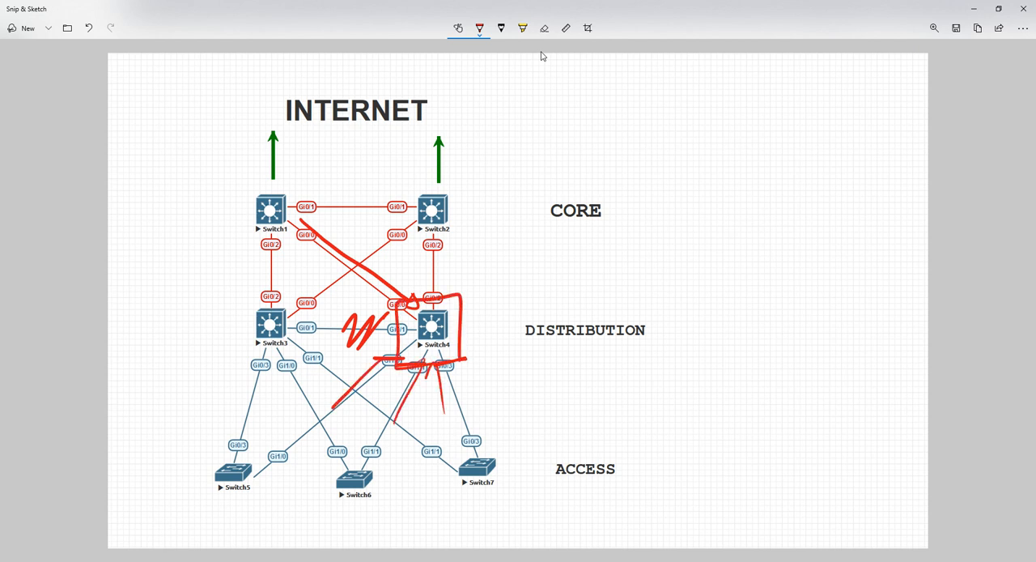
left_click_drag(651, 191, 660, 234)
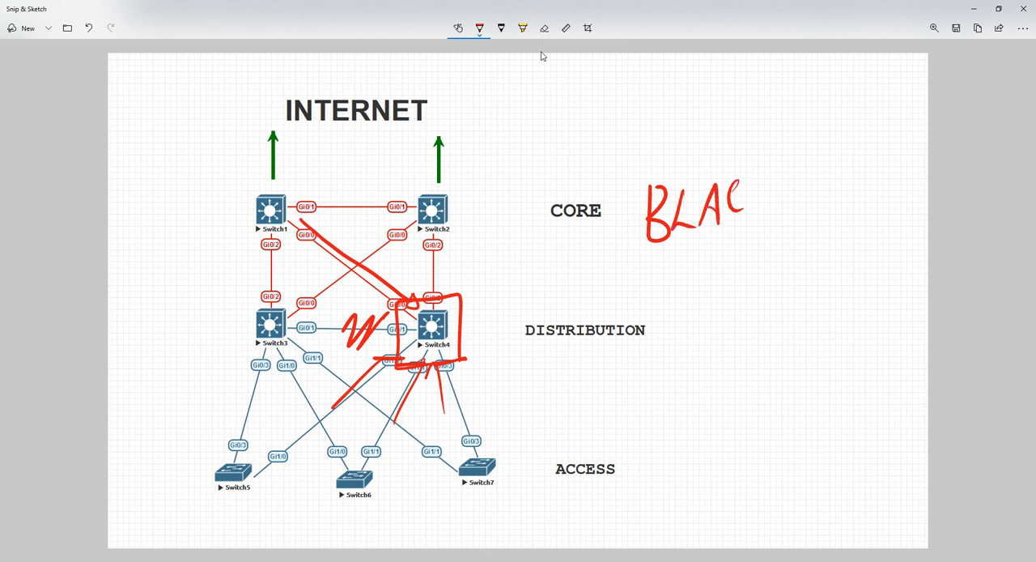
left_click_drag(737, 203, 806, 203)
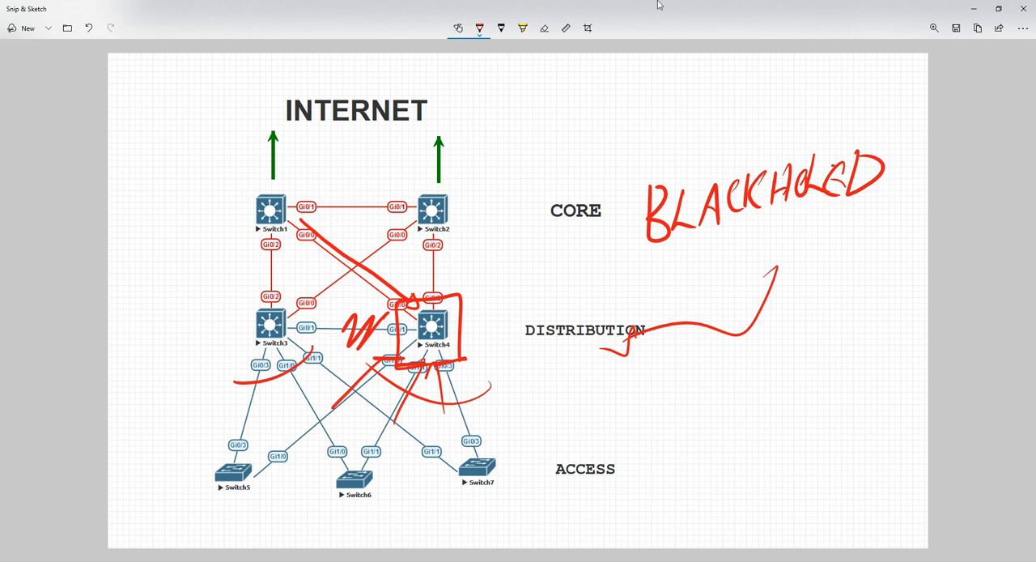
left_click(544, 29)
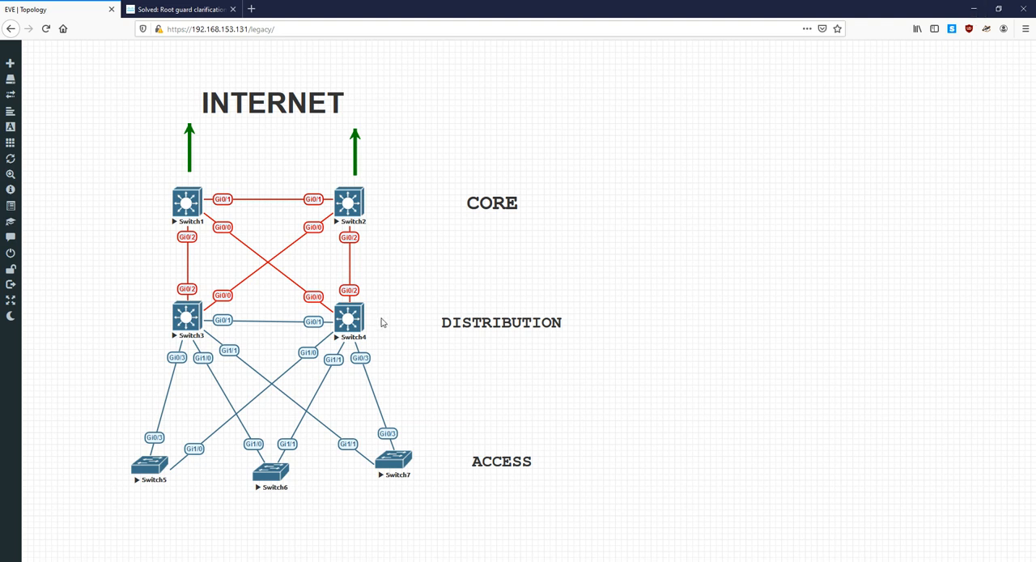
mouse_move(437, 323)
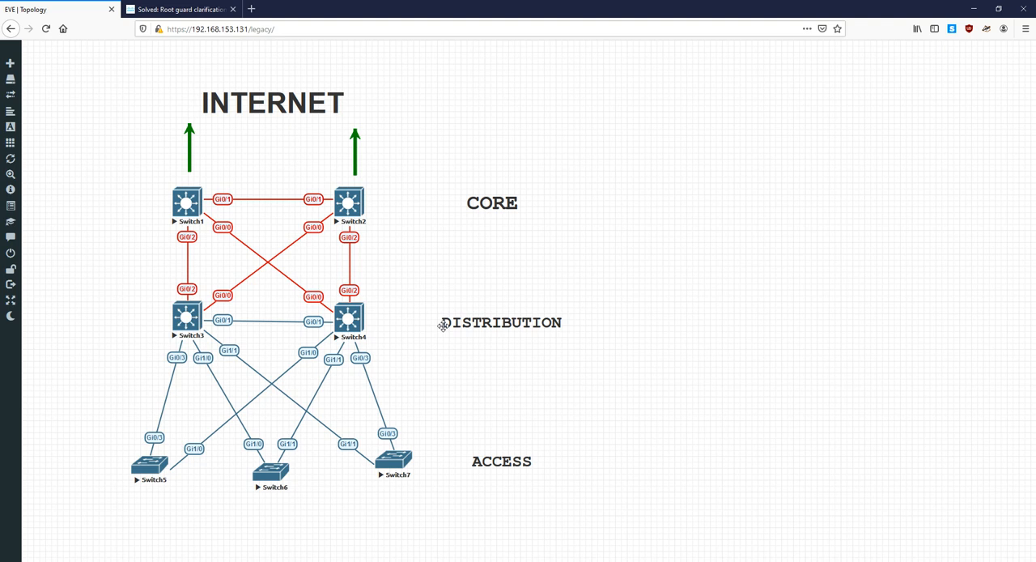
mouse_move(525, 538)
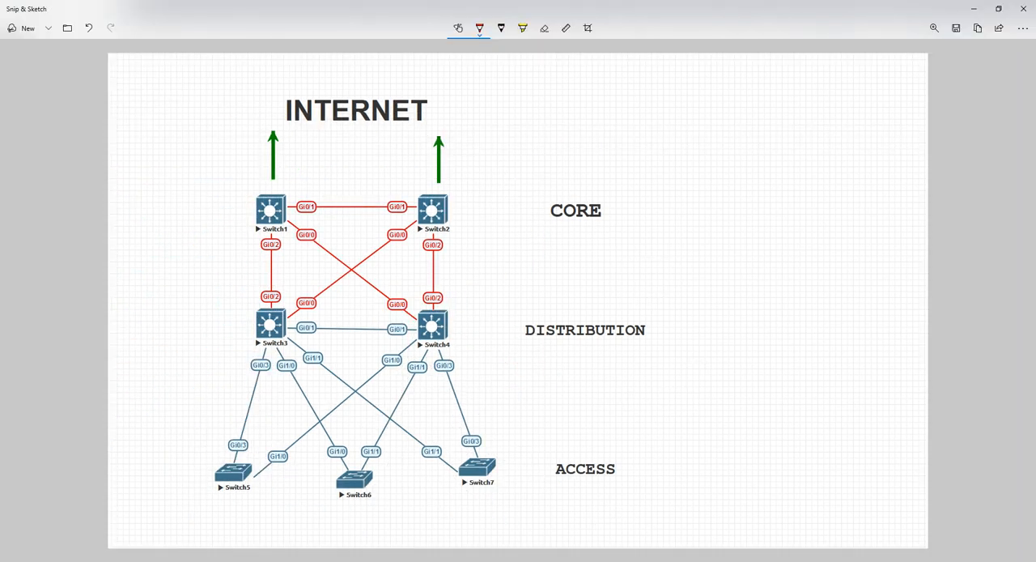
Circle the whole switch topology in red, write TACACS beside it, and draw an arrow to the outline
left_click_drag(193, 518, 518, 506)
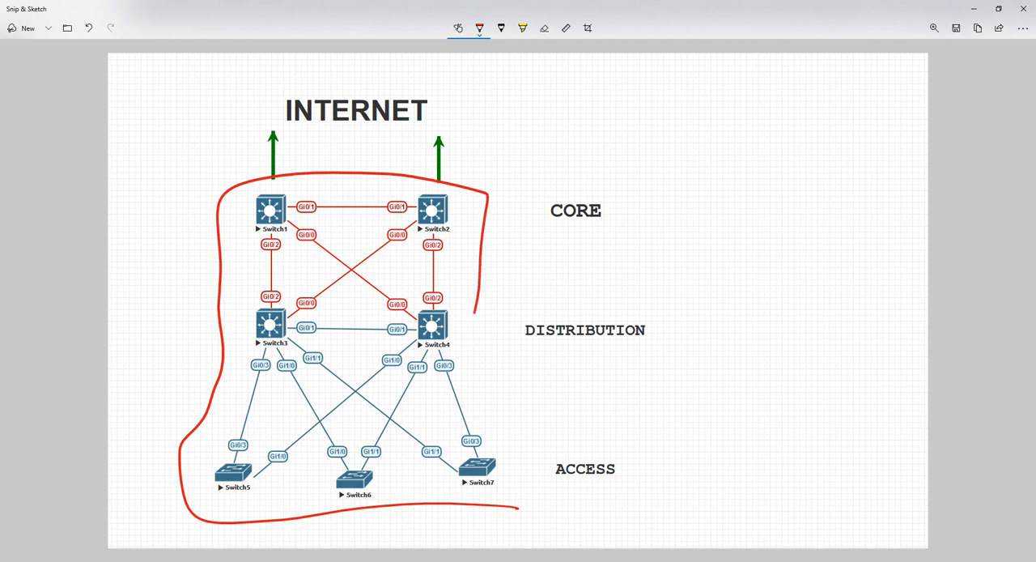
left_click_drag(477, 316, 526, 510)
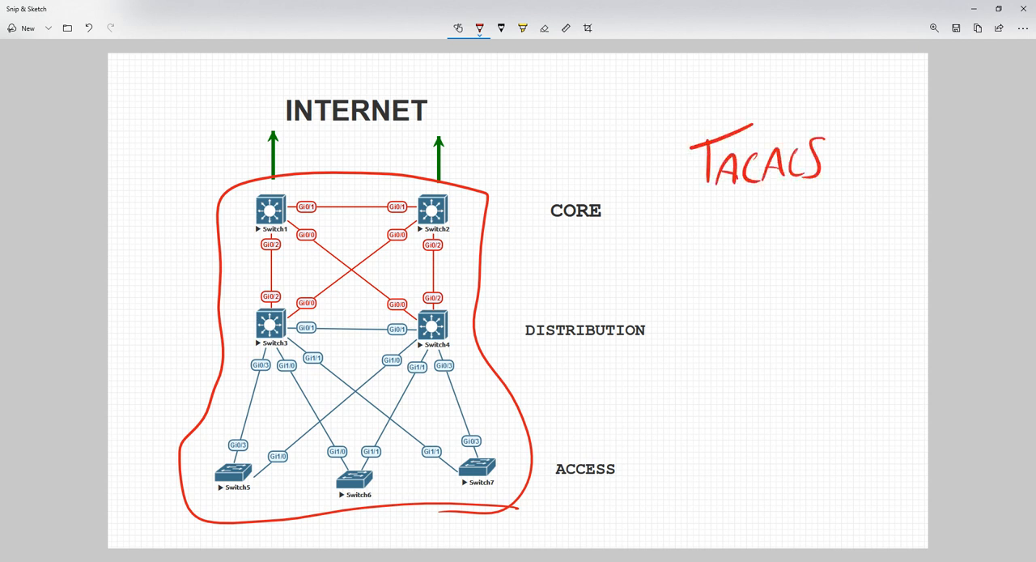
left_click_drag(591, 278, 482, 324)
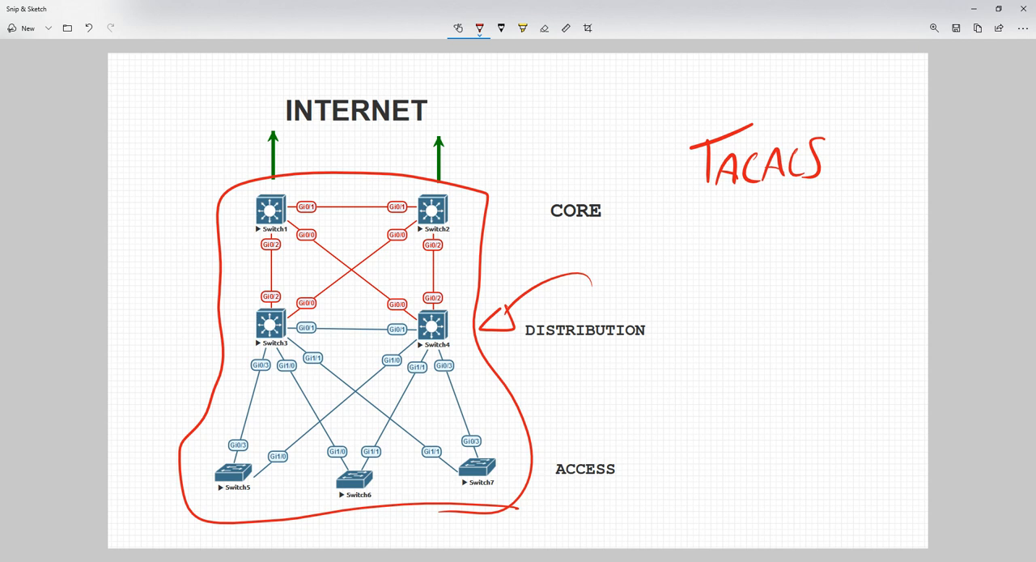
left_click_drag(710, 227, 777, 316)
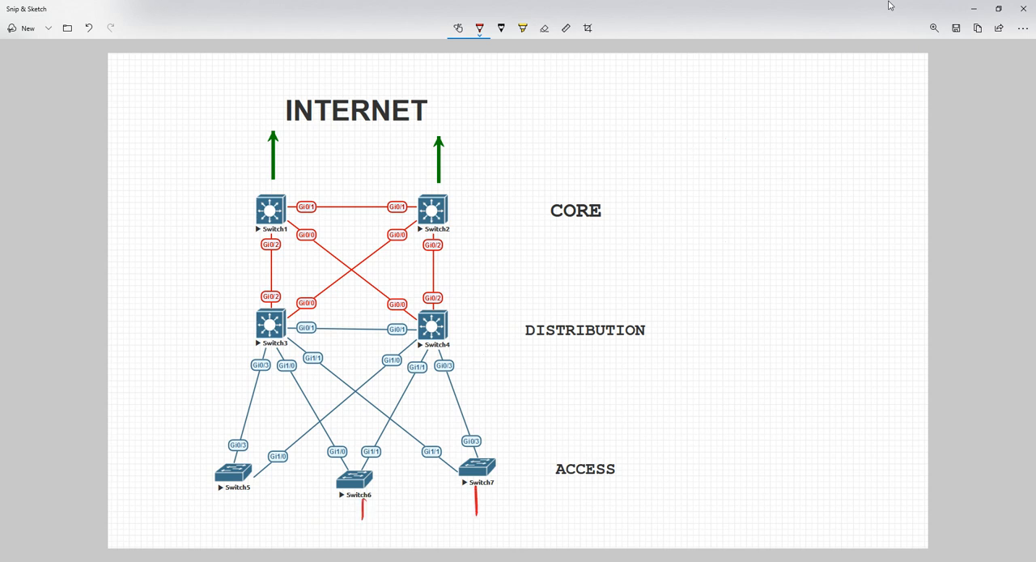
Draw short red lines beneath the access switches Switch5, Switch6 and Switch7
left_click_drag(235, 494, 235, 526)
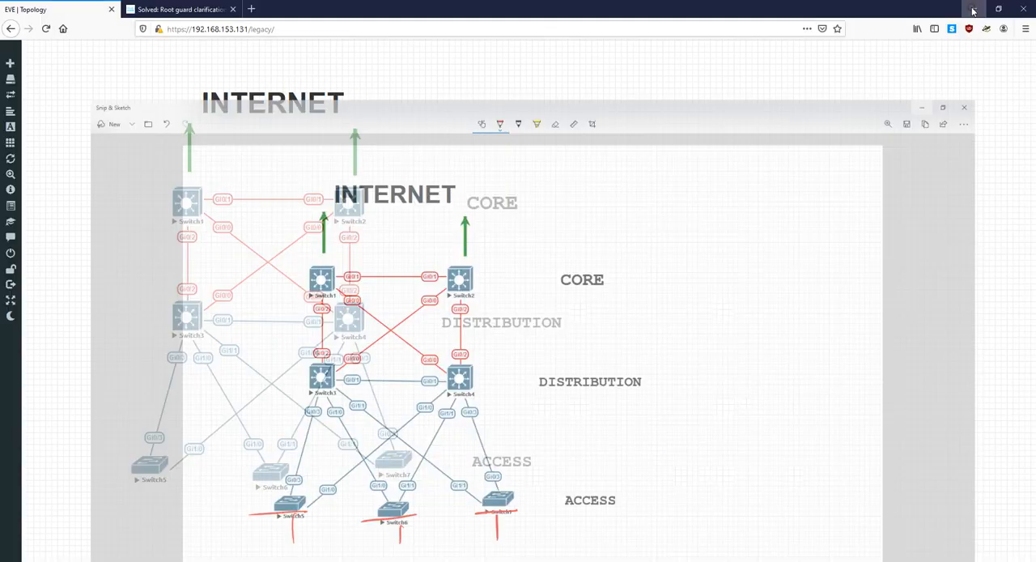
Bring up the Cisco Community Root guard clarification thread and scroll to the Root Guard purpose explanation
left_click(965, 107)
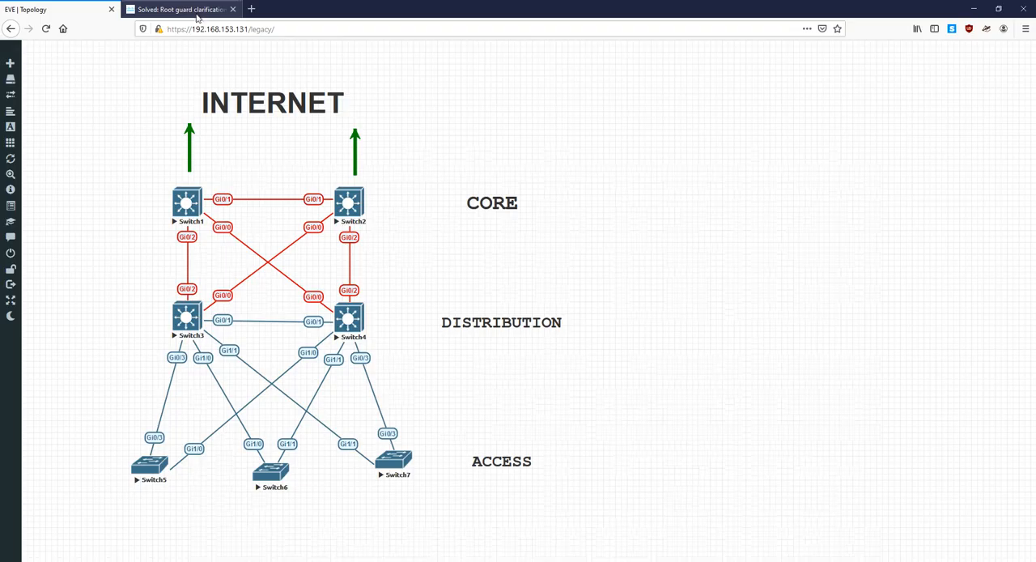
left_click(182, 9)
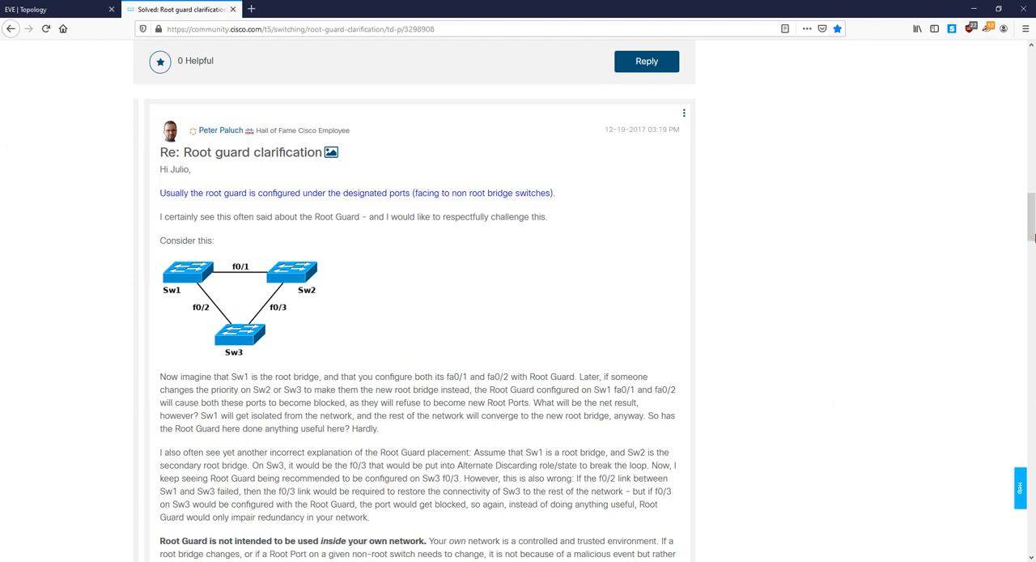
mouse_move(444, 255)
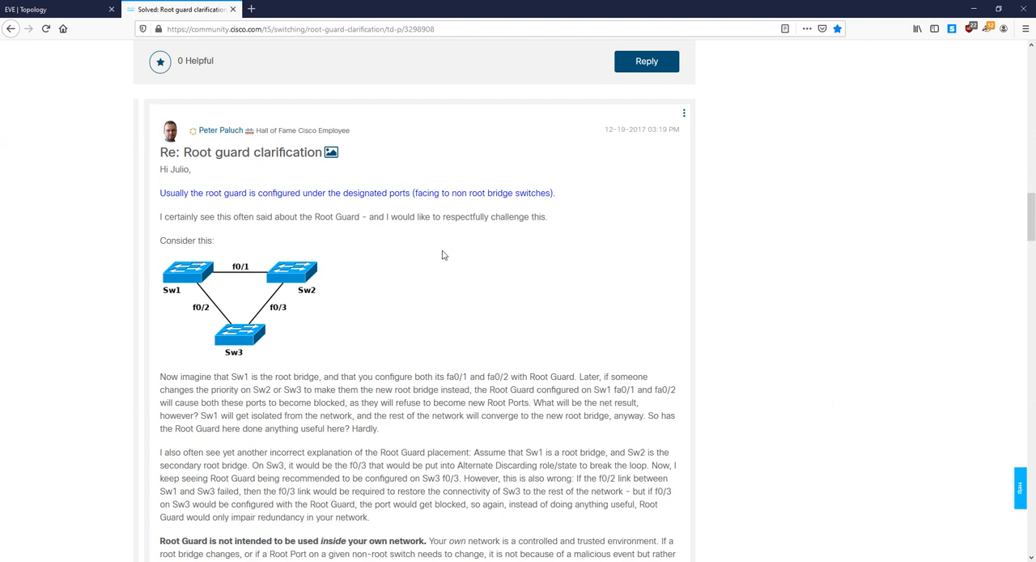
mouse_move(318, 217)
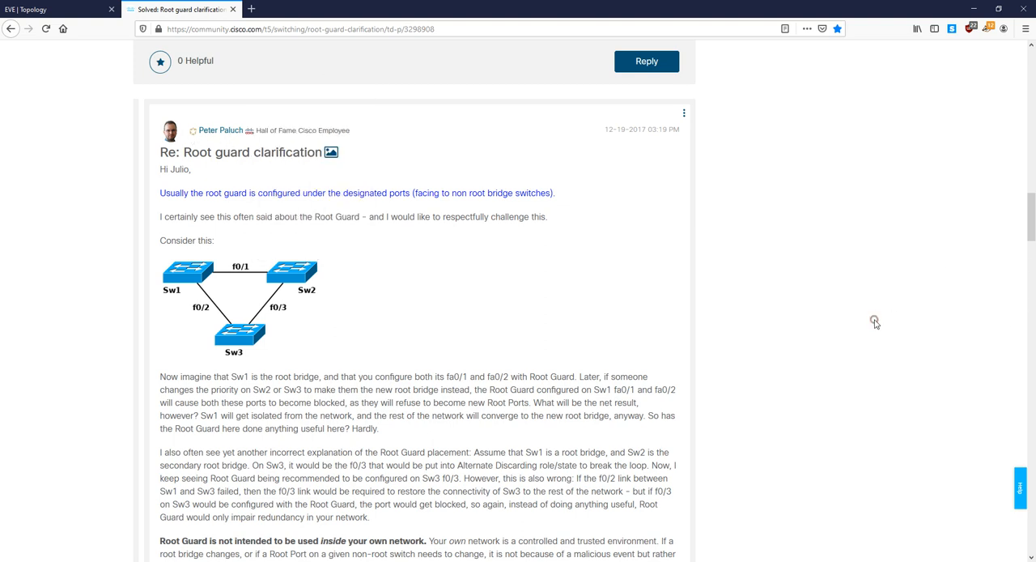
scroll("down", 3)
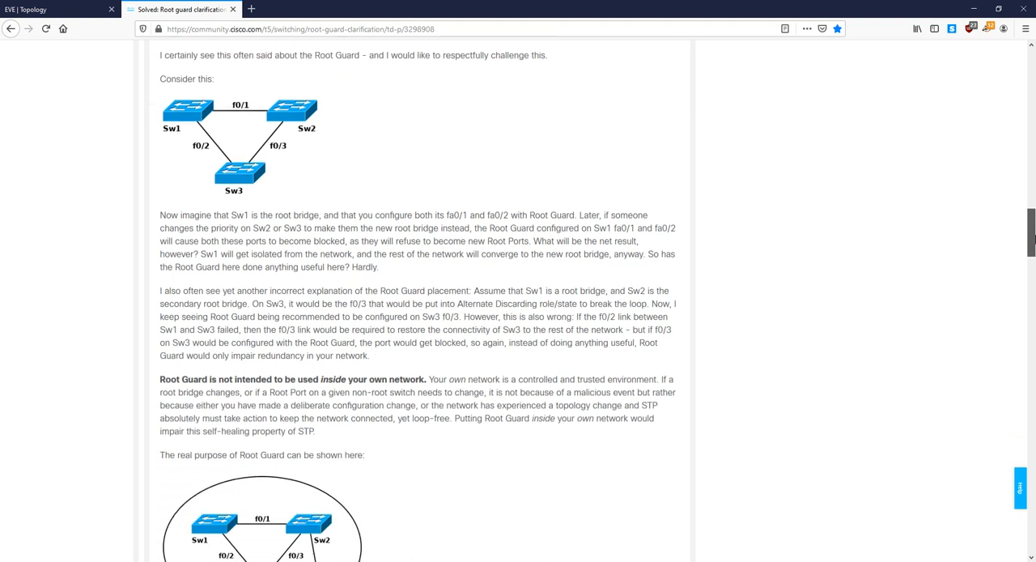
scroll("down", 3)
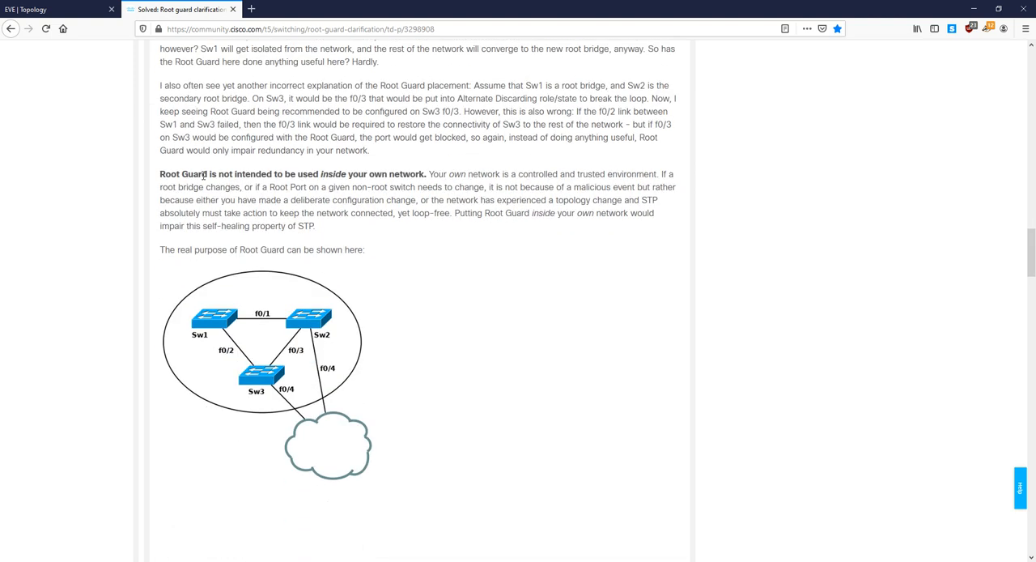
mouse_move(279, 175)
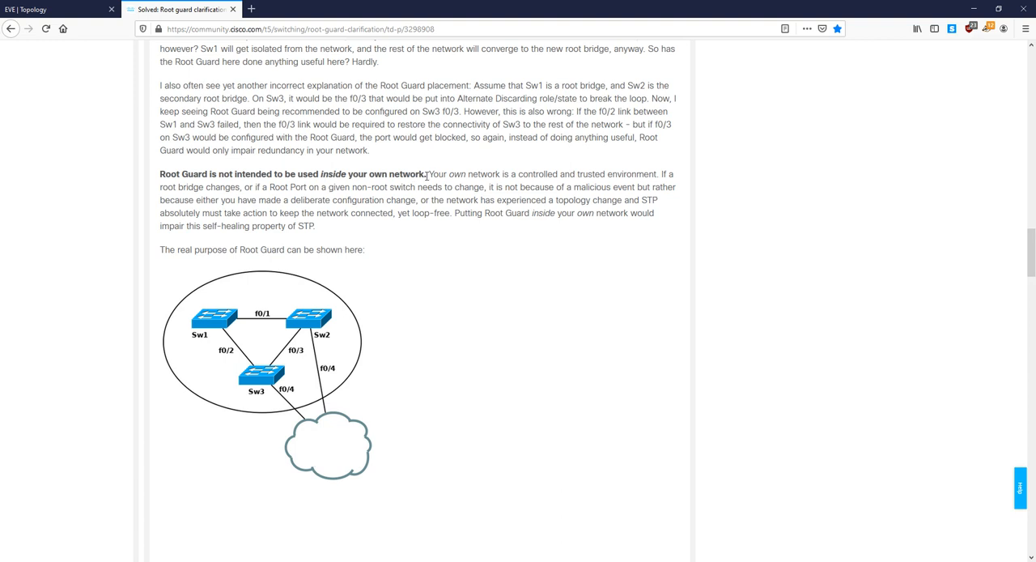
left_click_drag(427, 175, 640, 175)
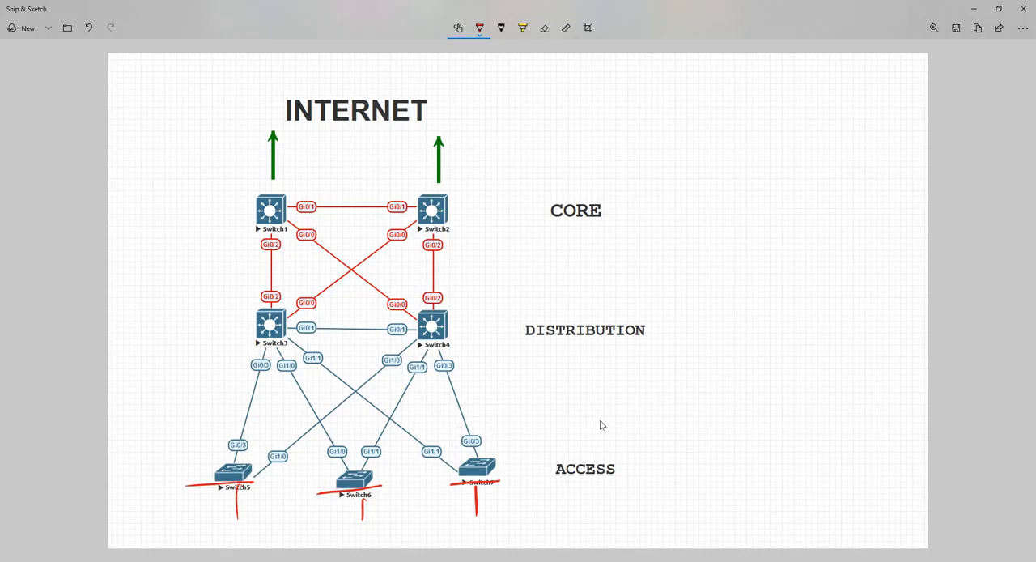
Outline the network and internet in red, sketch an outside device, and tick CORE in green before returning to red
left_click_drag(499, 466, 583, 439)
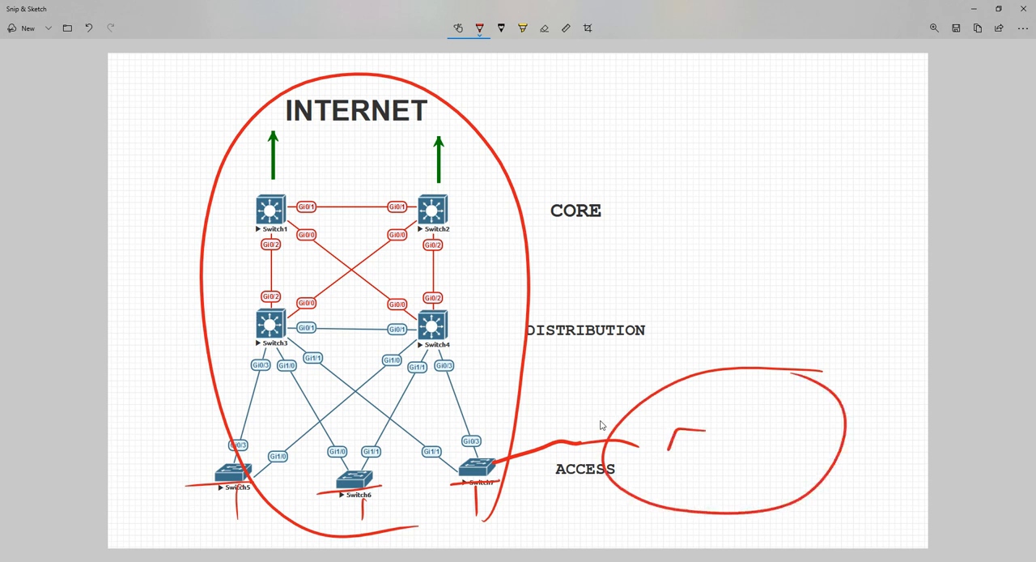
left_click_drag(664, 429, 712, 466)
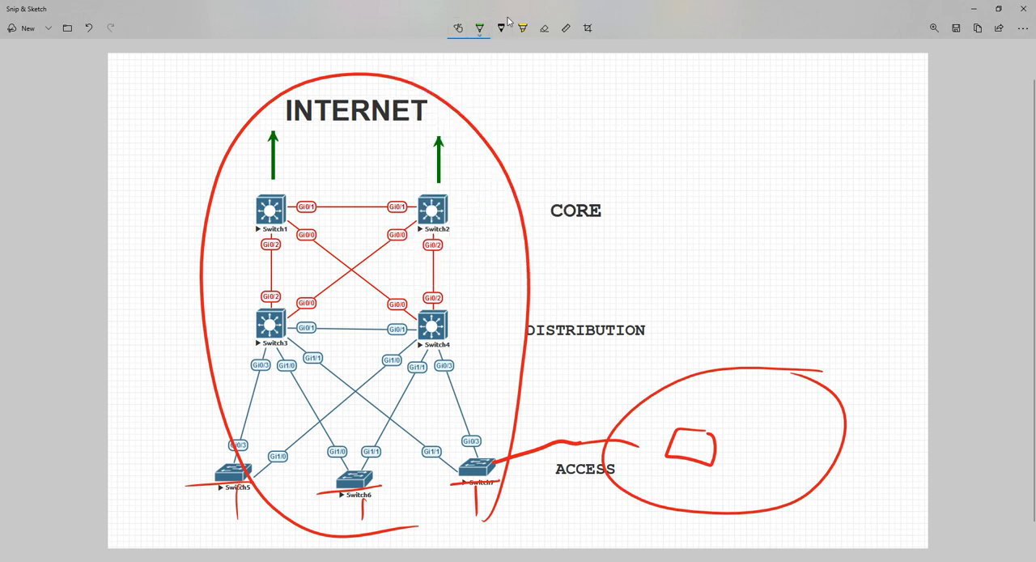
left_click_drag(467, 272, 542, 214)
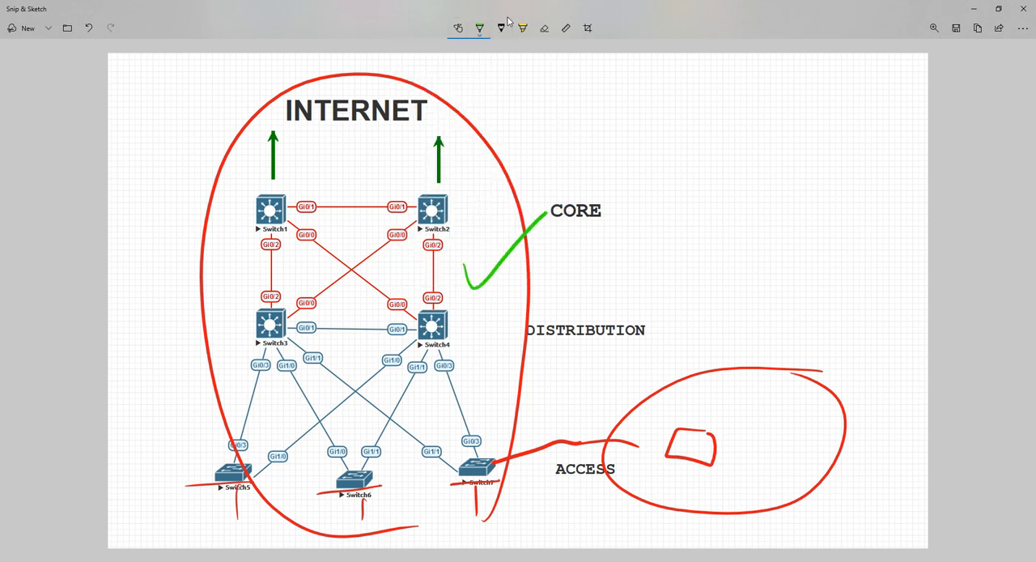
left_click(478, 28)
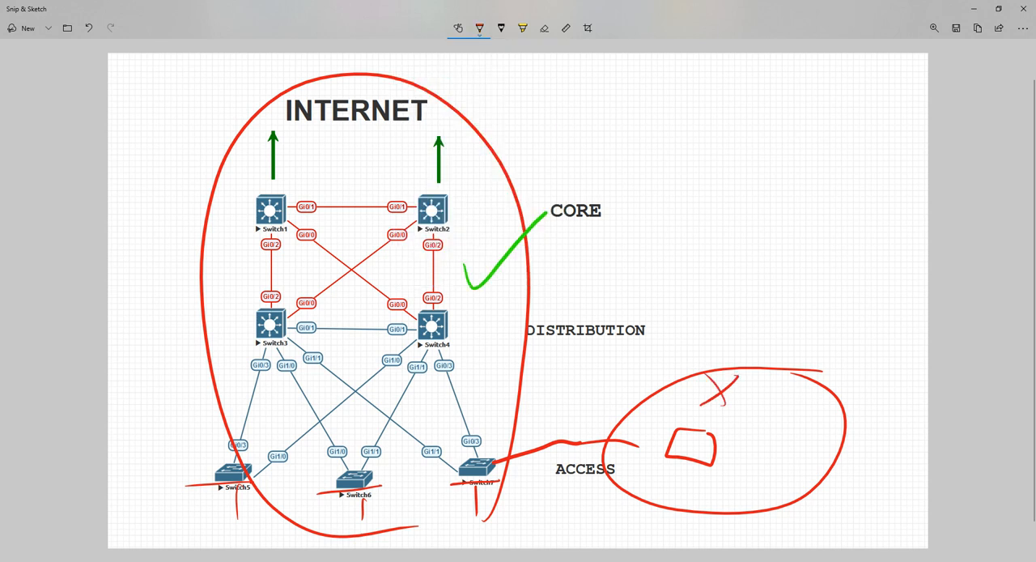
mouse_move(508, 16)
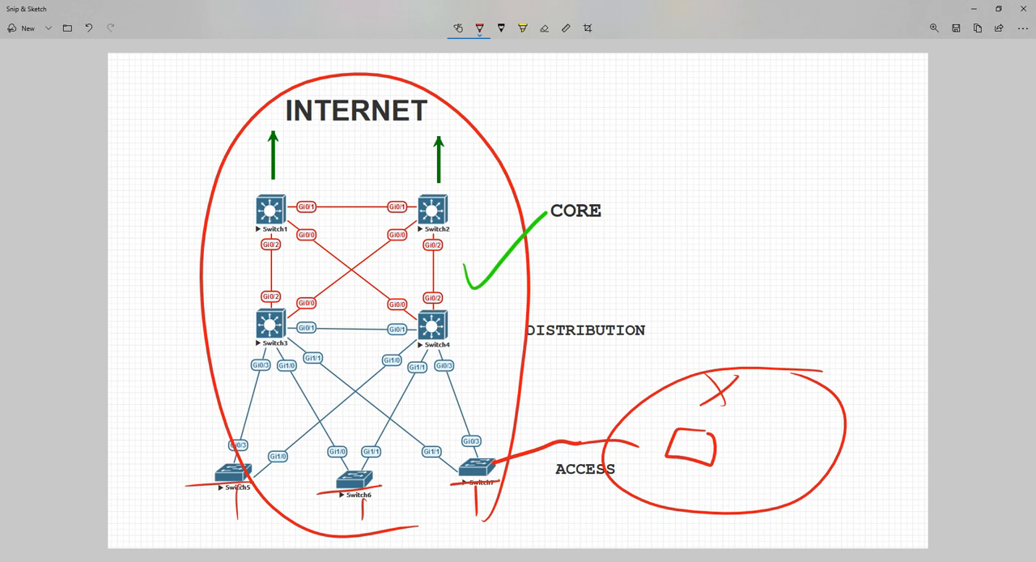
mouse_move(508, 18)
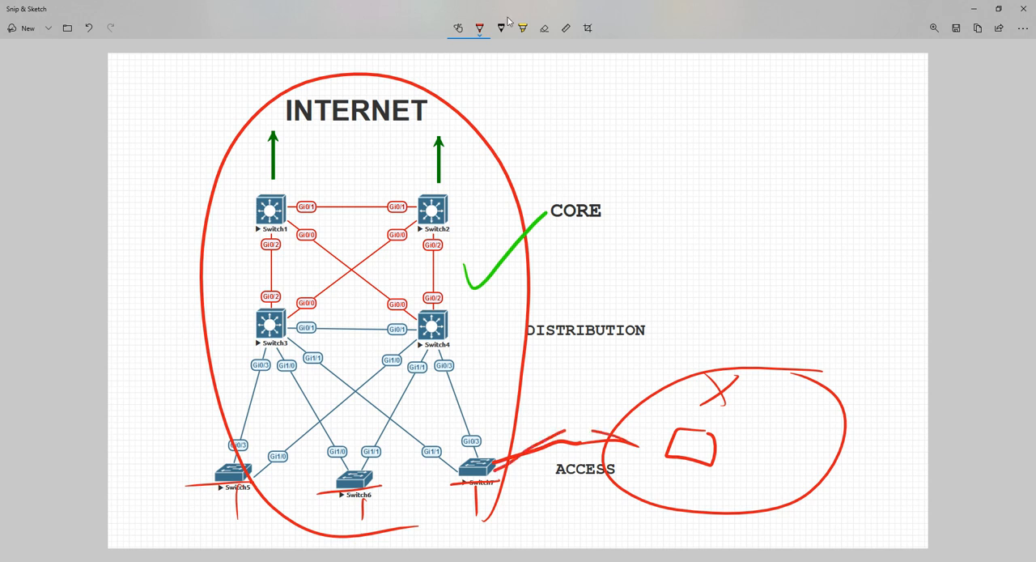
Redraw the device inside the outside circle in red and return to the EVE-NG topology
left_click_drag(502, 457, 656, 456)
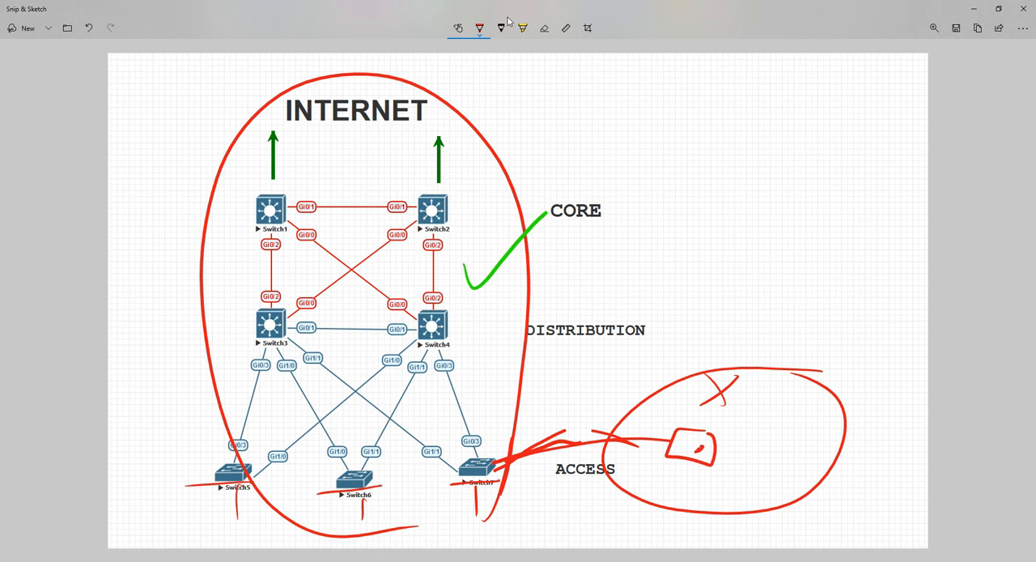
left_click_drag(664, 421, 726, 470)
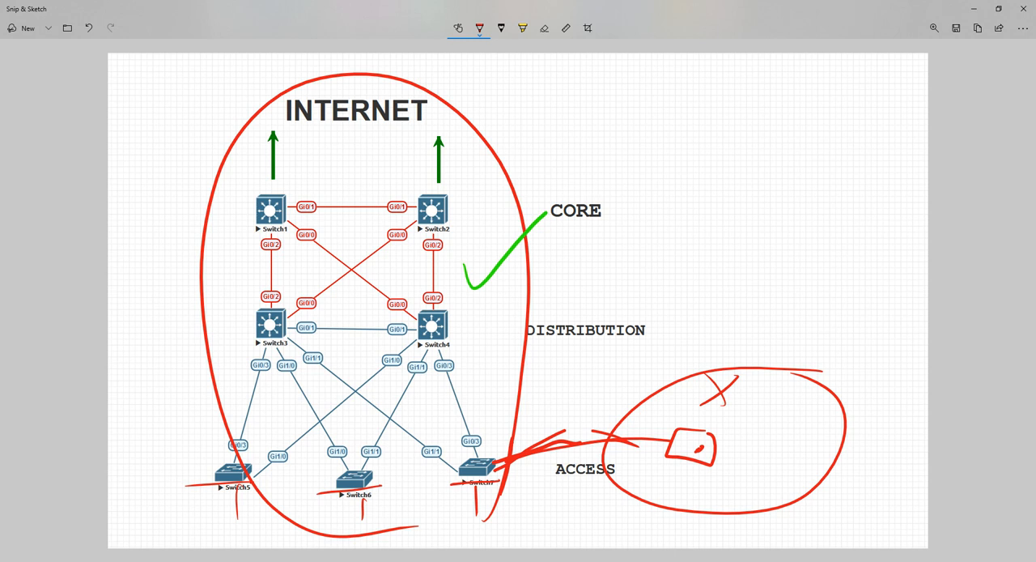
mouse_move(323, 481)
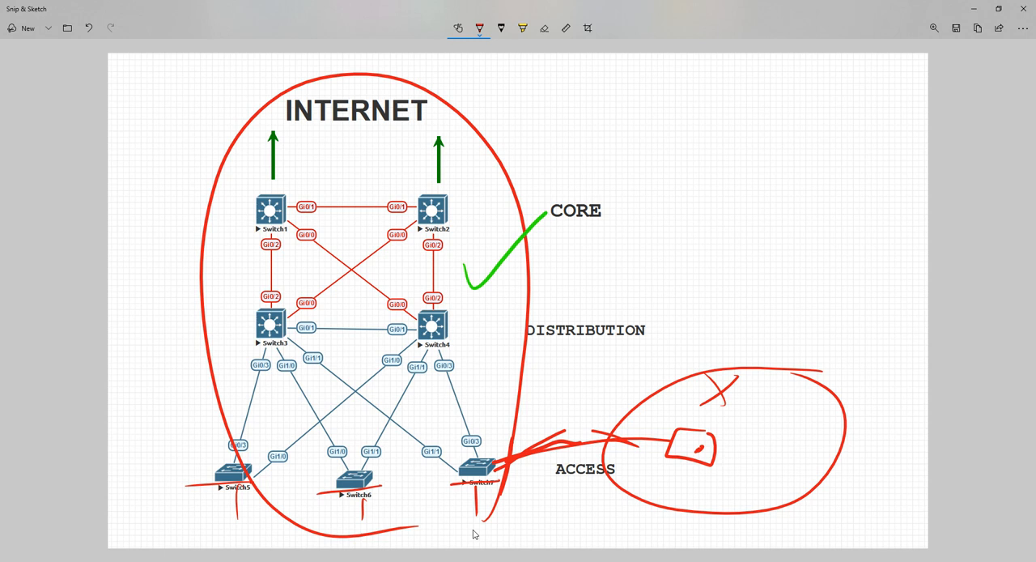
mouse_move(658, 264)
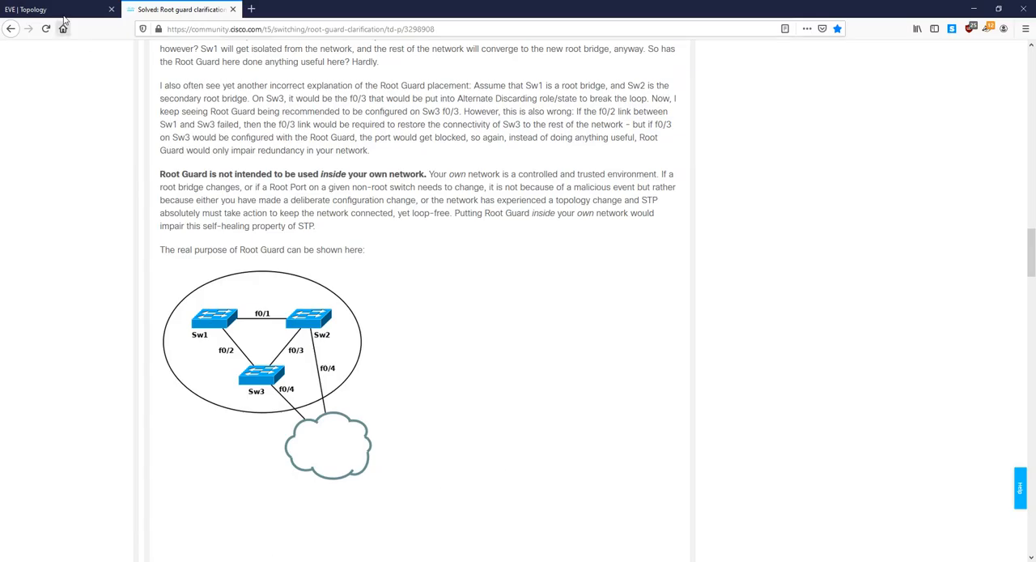
left_click(49, 10)
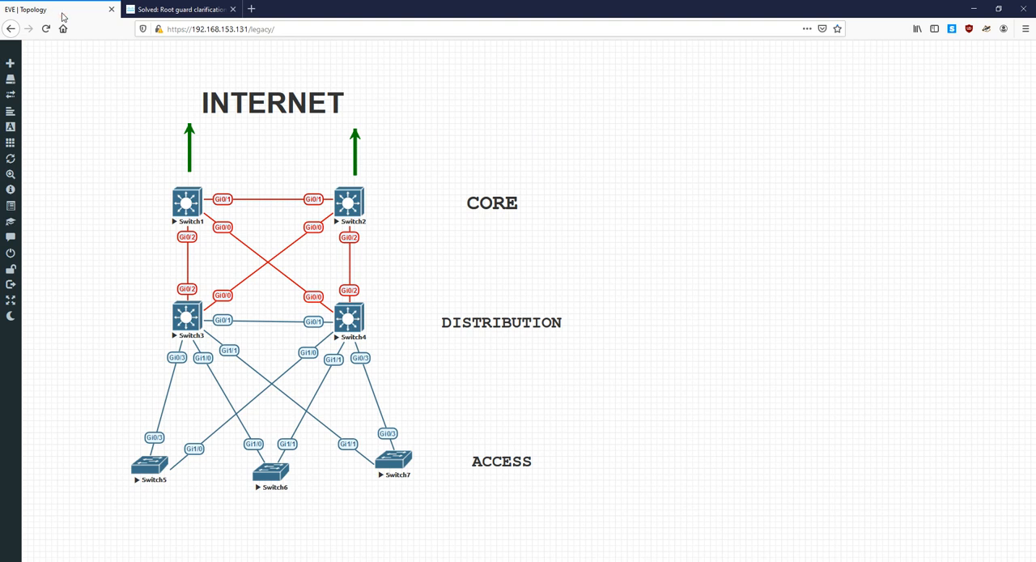